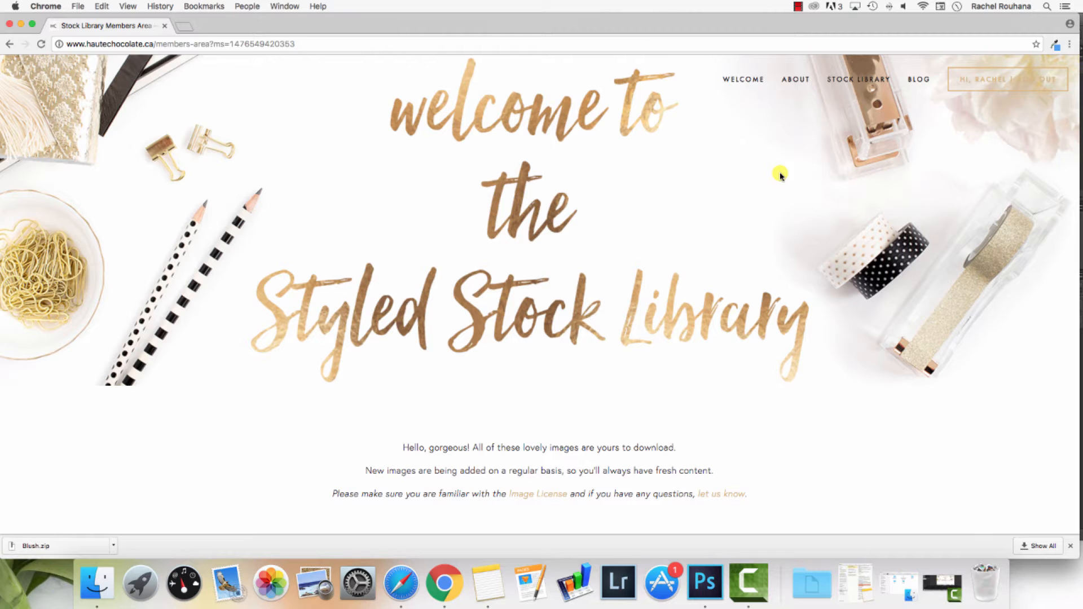
Scroll through the Graphics Packs page and back to the Blush, Marble, Grey pack
scroll(down, 3)
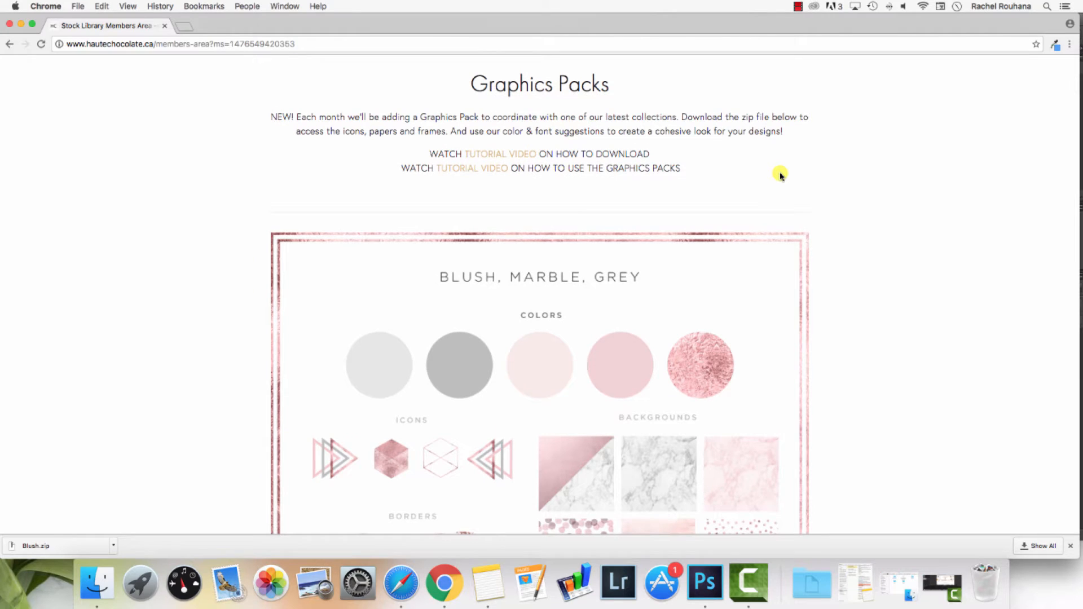
mouse_move(519, 158)
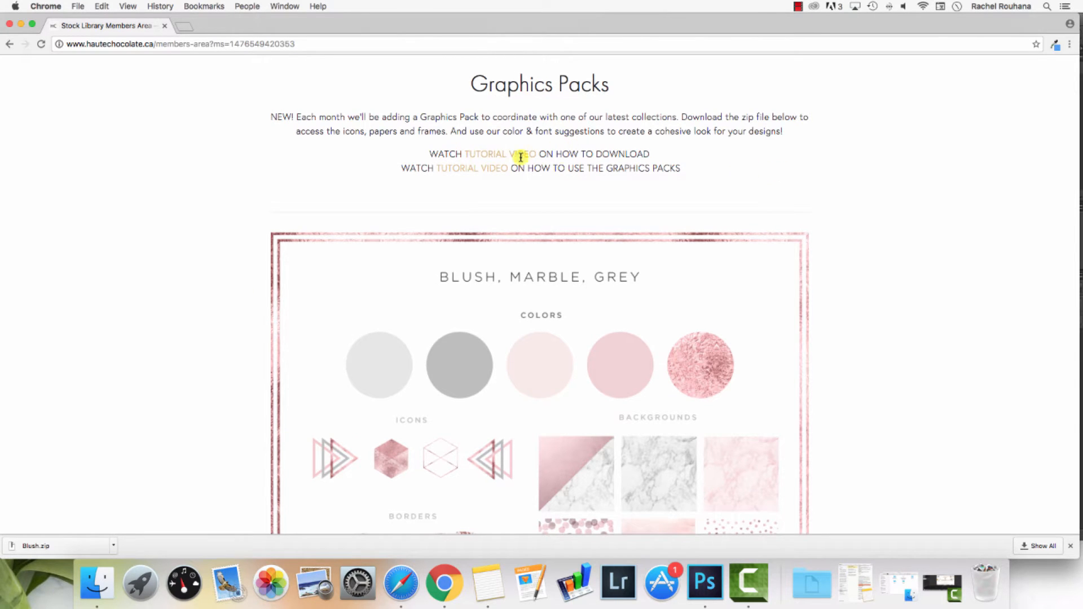
mouse_move(541, 168)
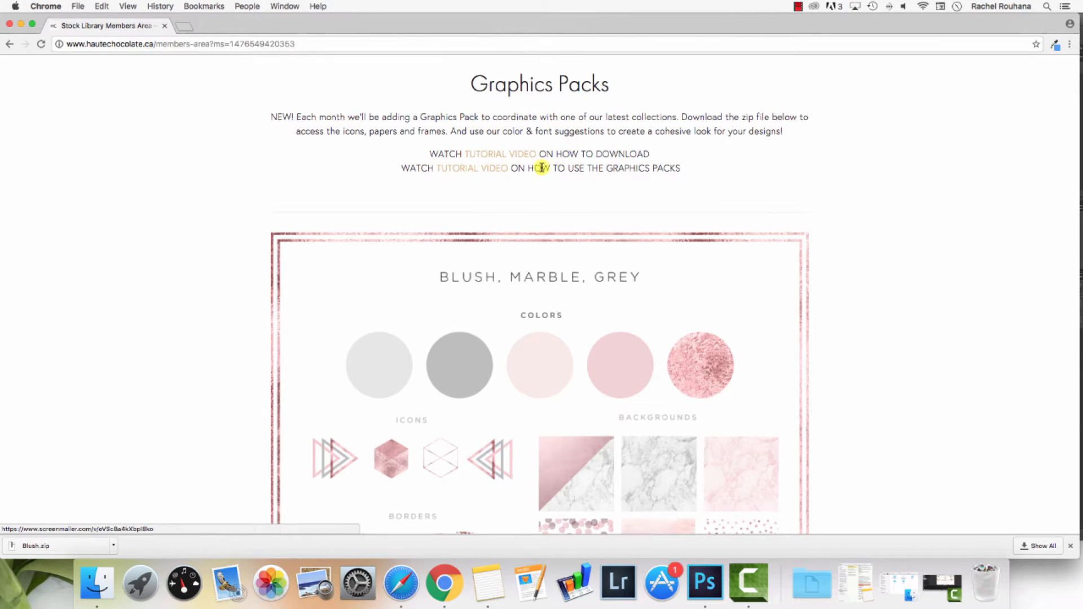
mouse_move(773, 181)
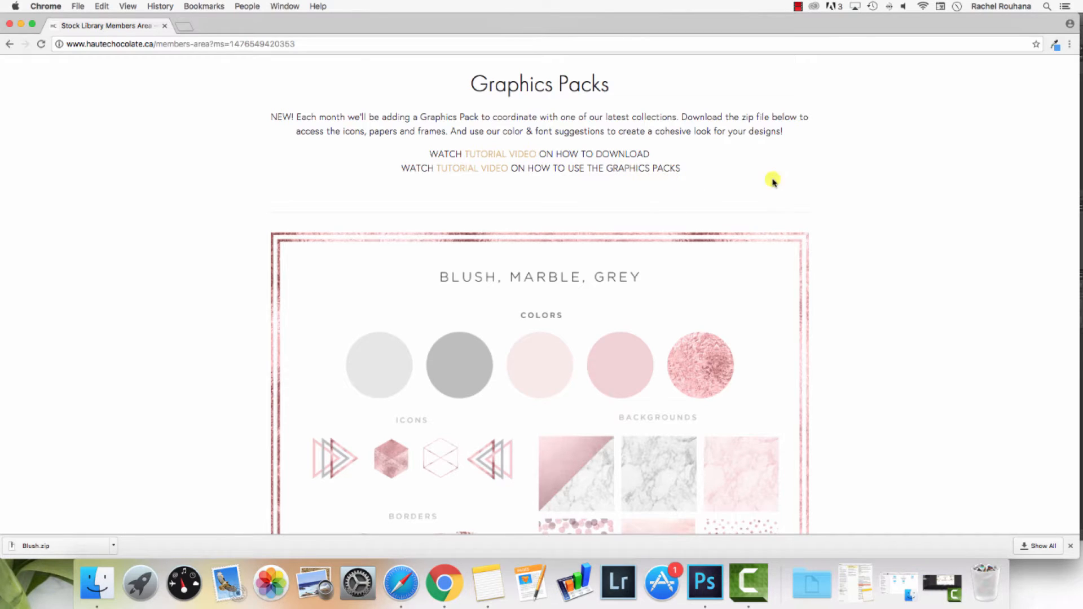
mouse_move(845, 184)
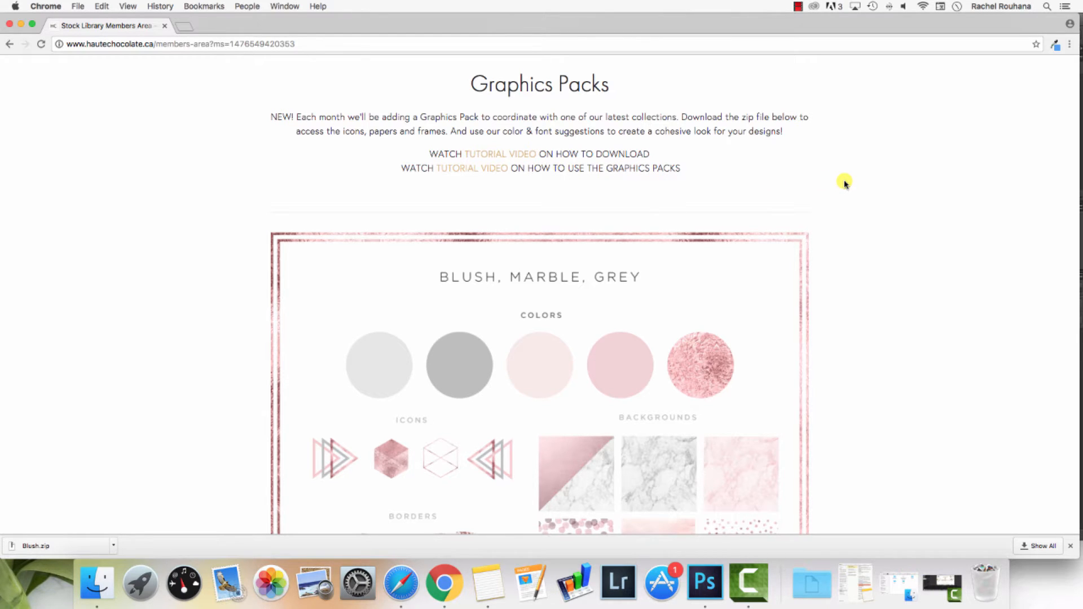
scroll(down, 3)
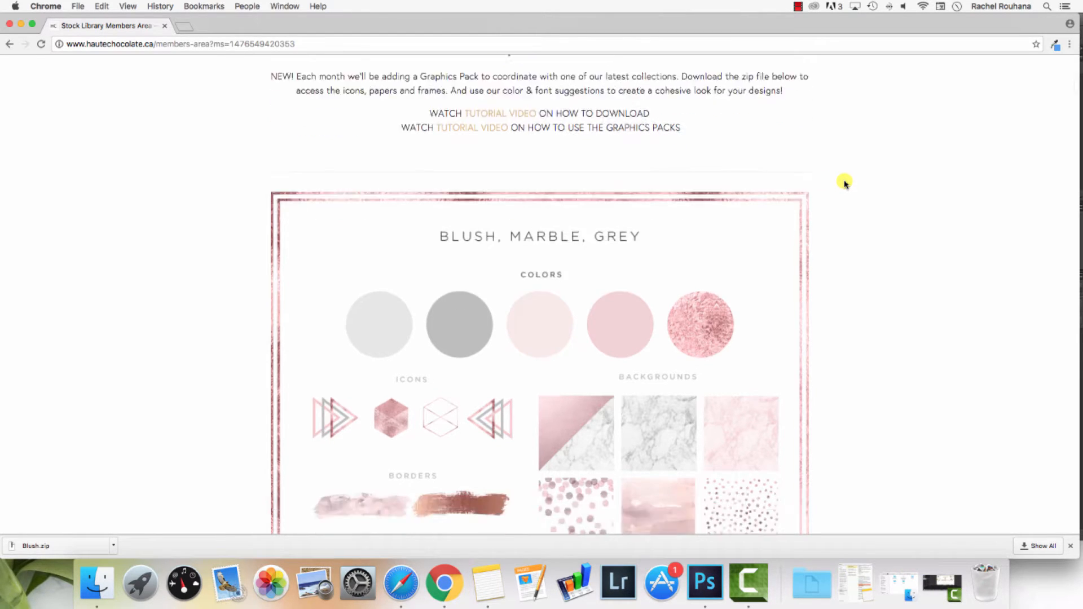
scroll(down, 3)
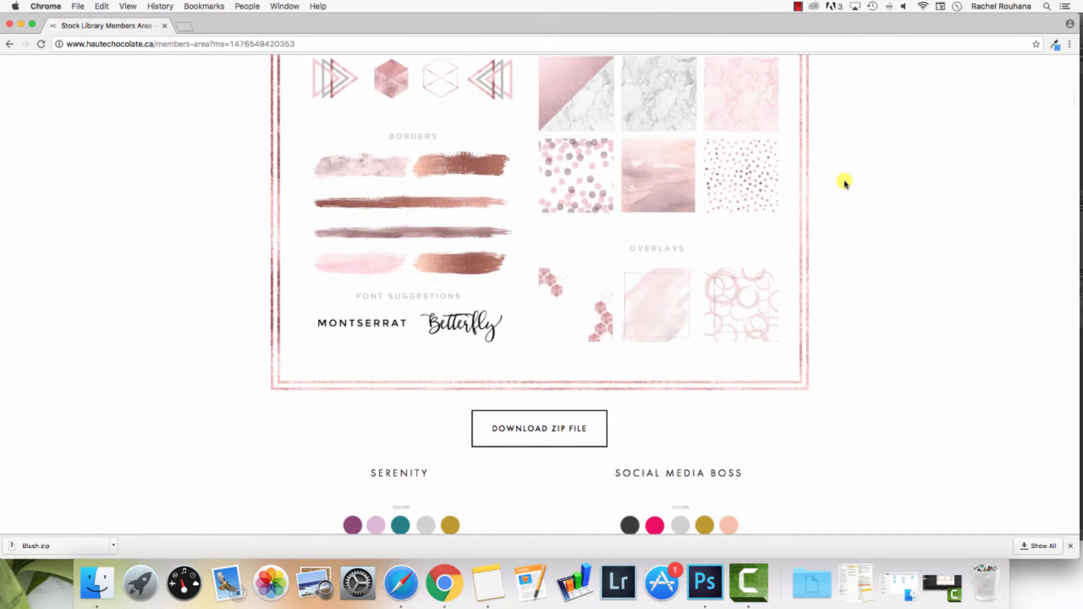
scroll(down, 3)
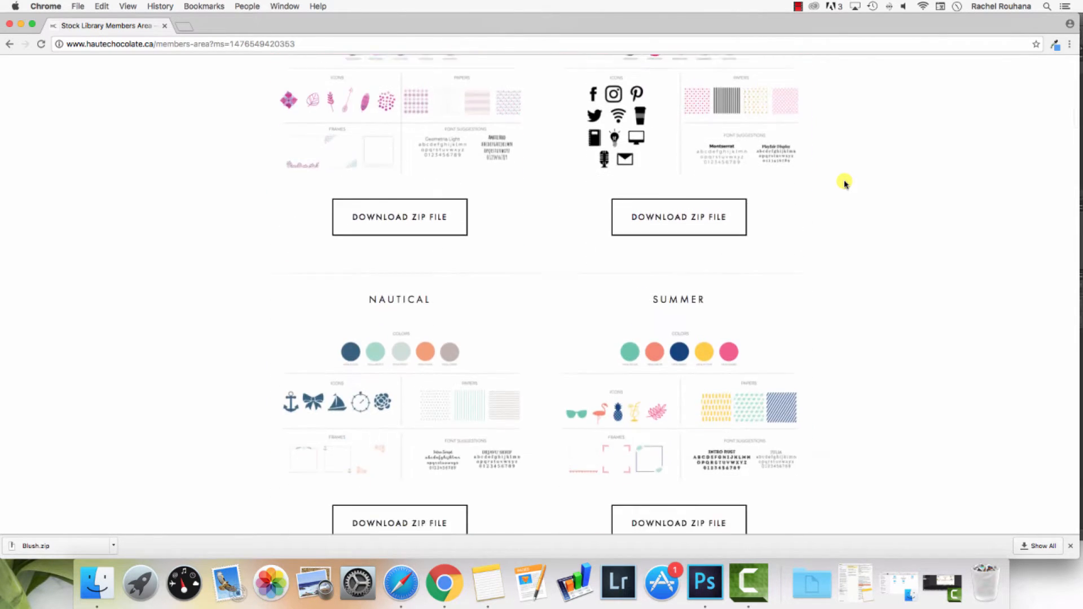
scroll(up, 3)
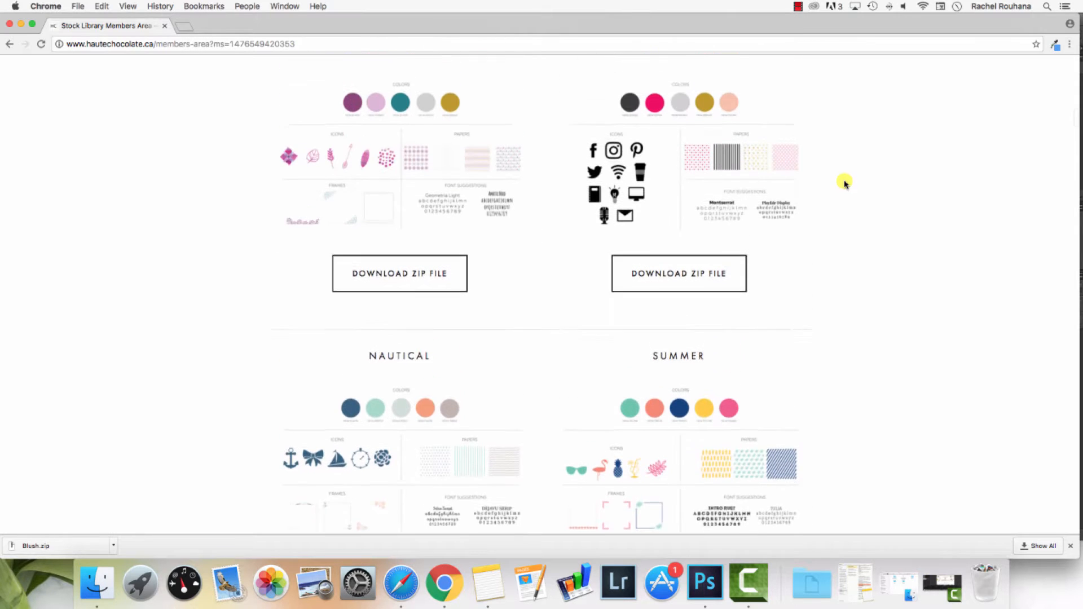
scroll(up, 3)
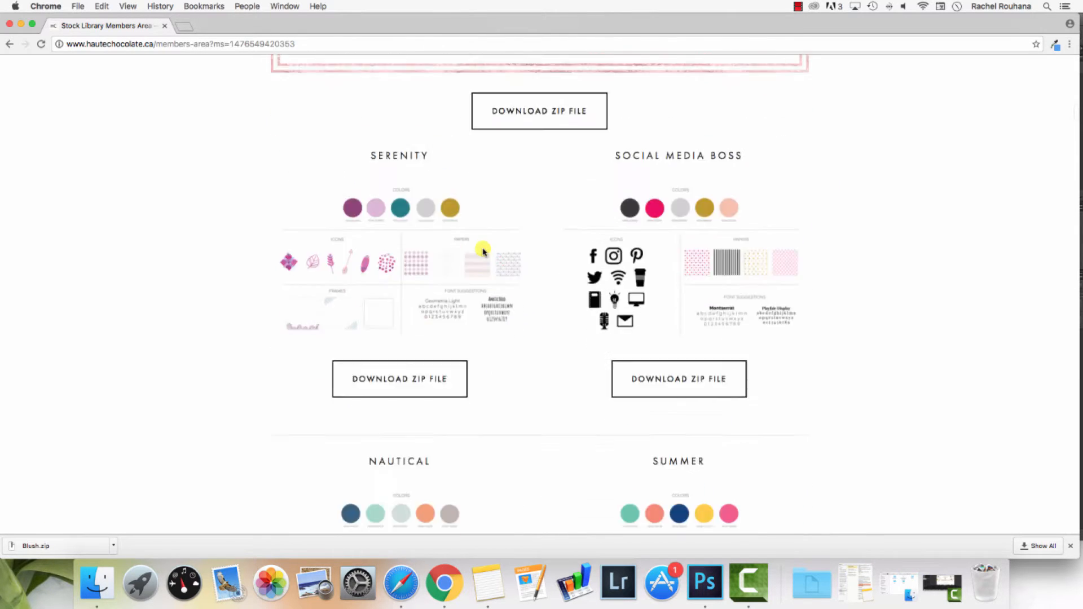
scroll(down, 3)
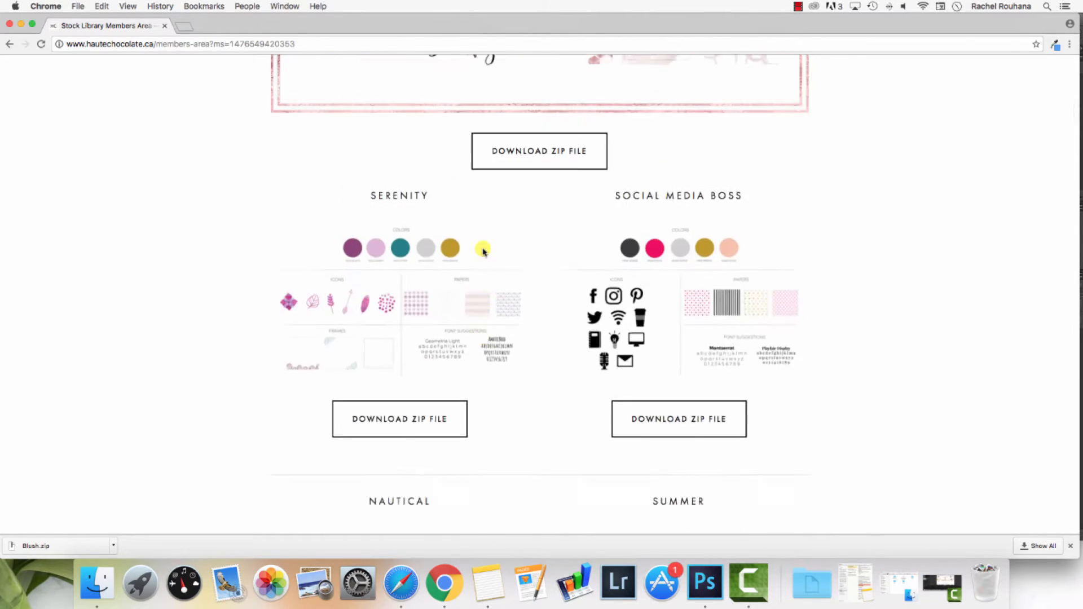
scroll(up, 3)
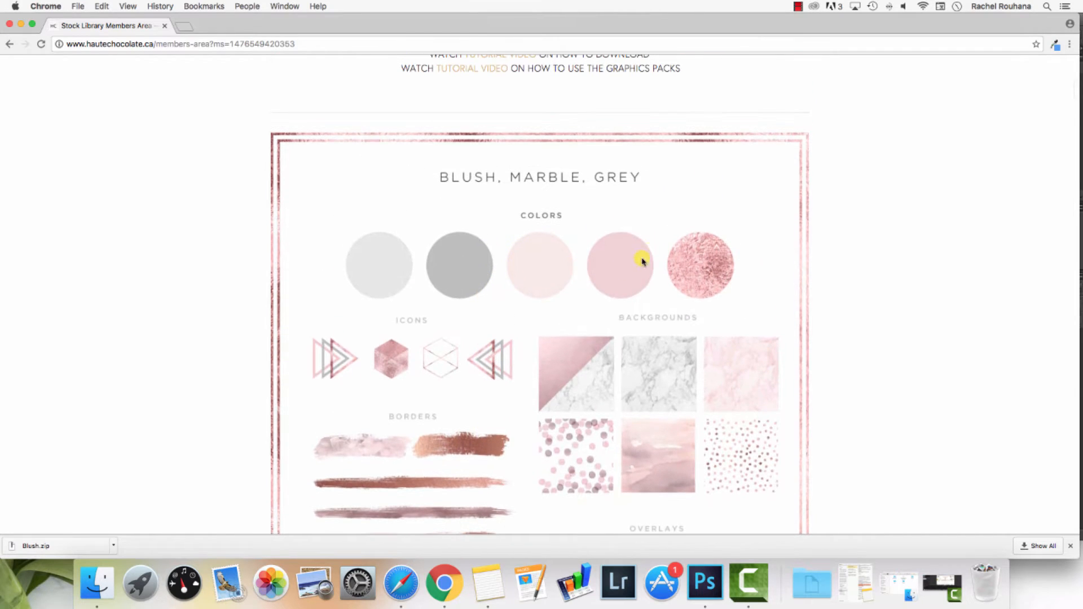
mouse_move(704, 584)
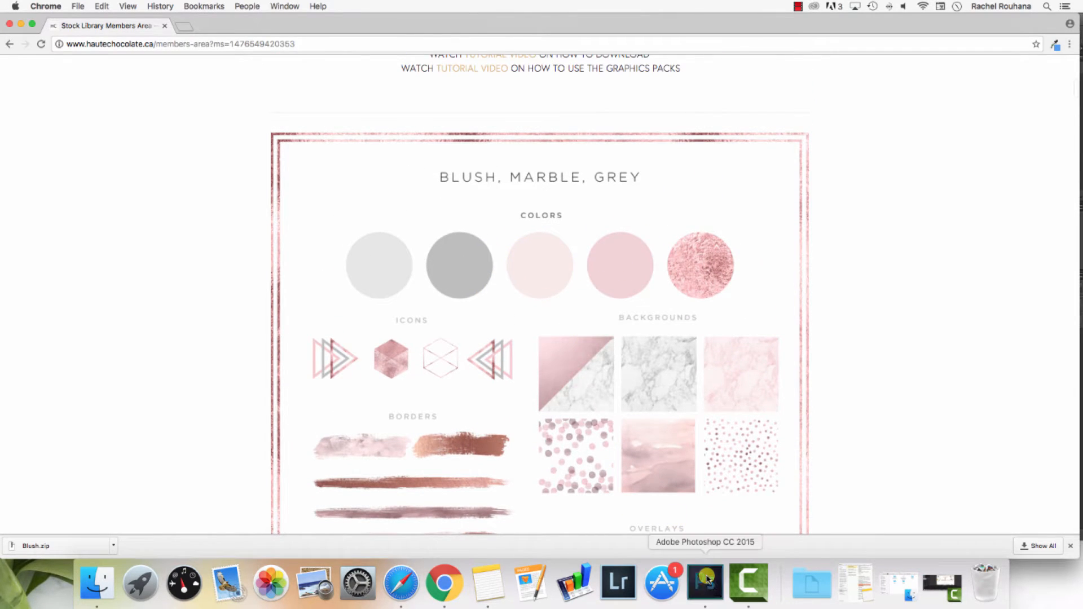
Bring Photoshop forward and start a new document from File > New
click(704, 581)
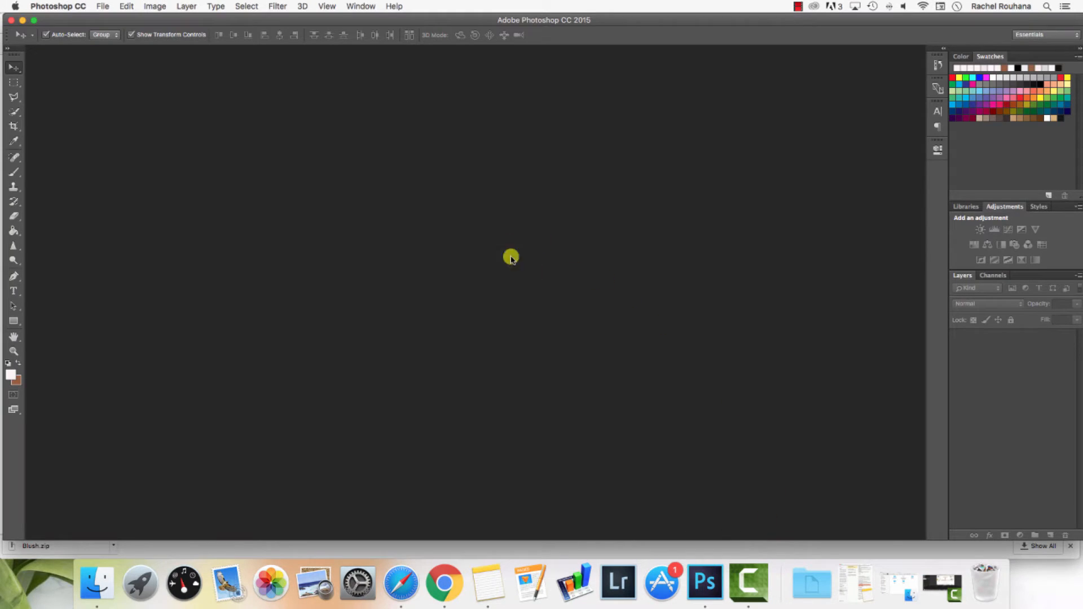
mouse_move(318, 69)
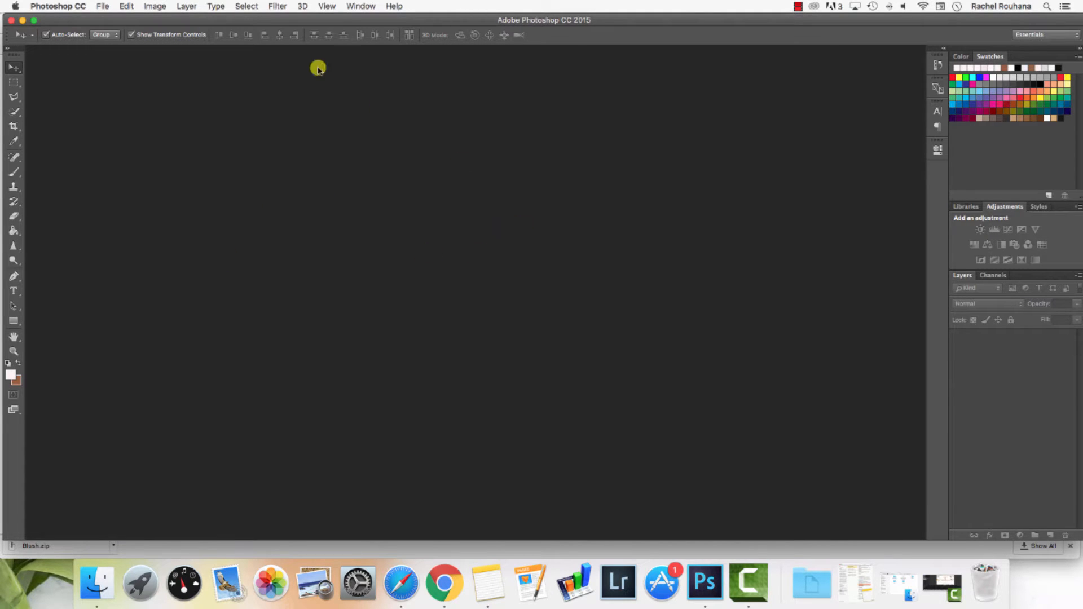
click(103, 7)
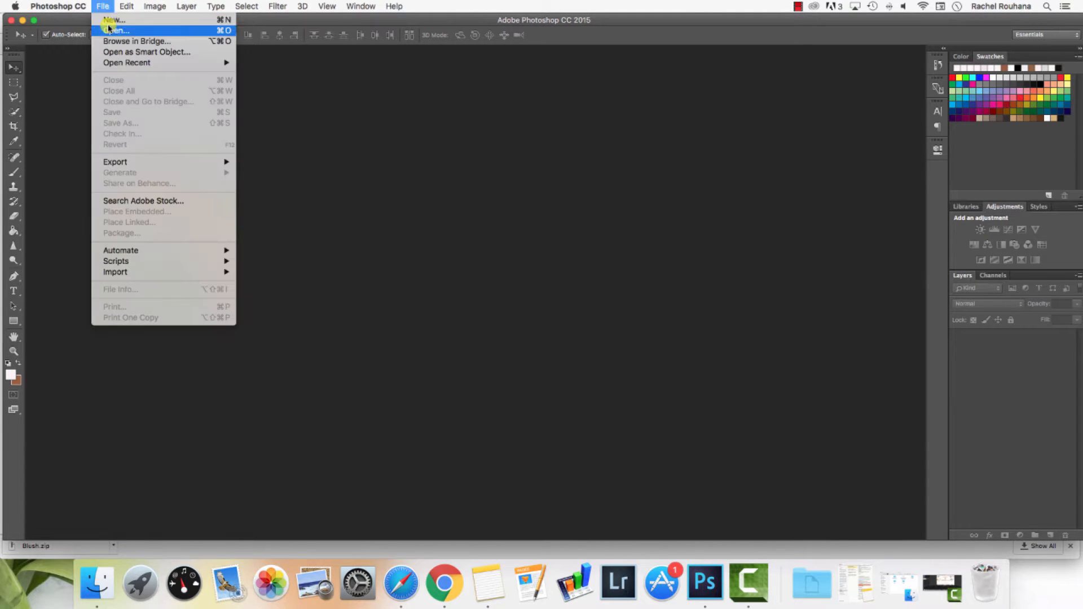
click(111, 19)
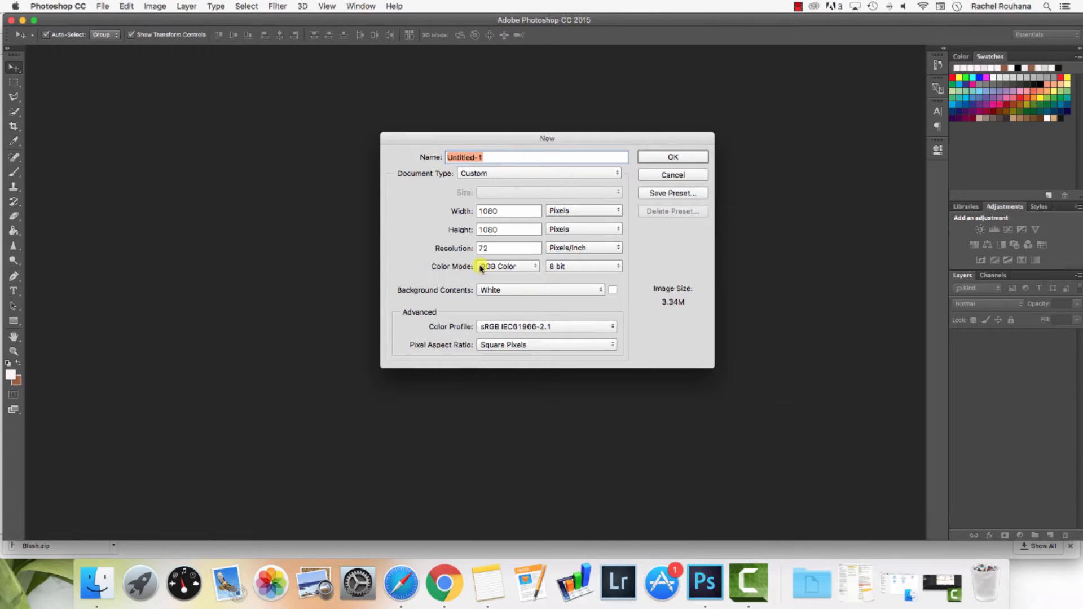
mouse_move(592, 229)
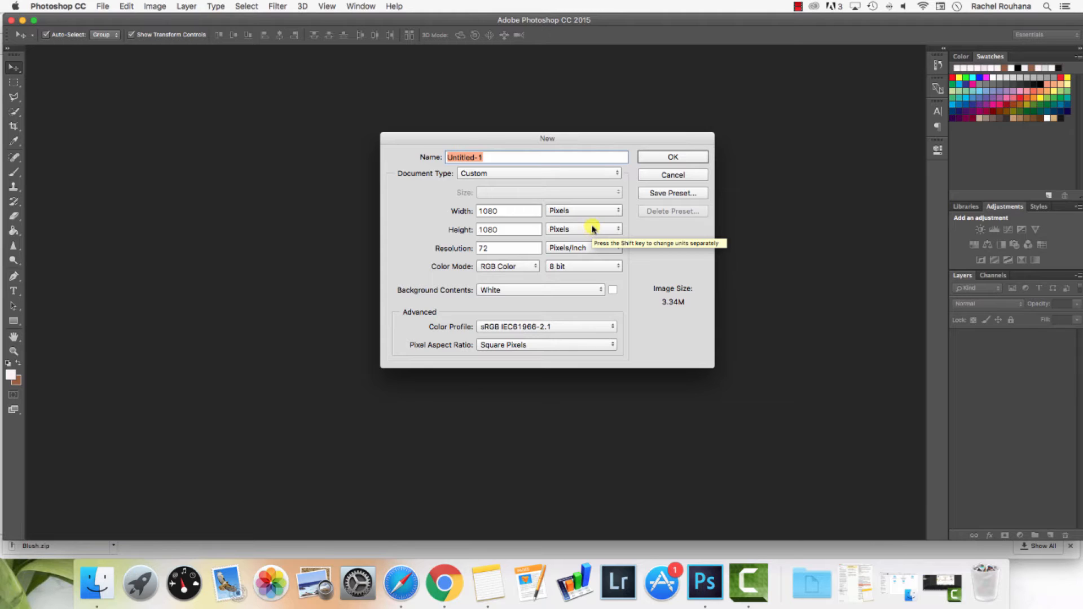
mouse_move(575, 211)
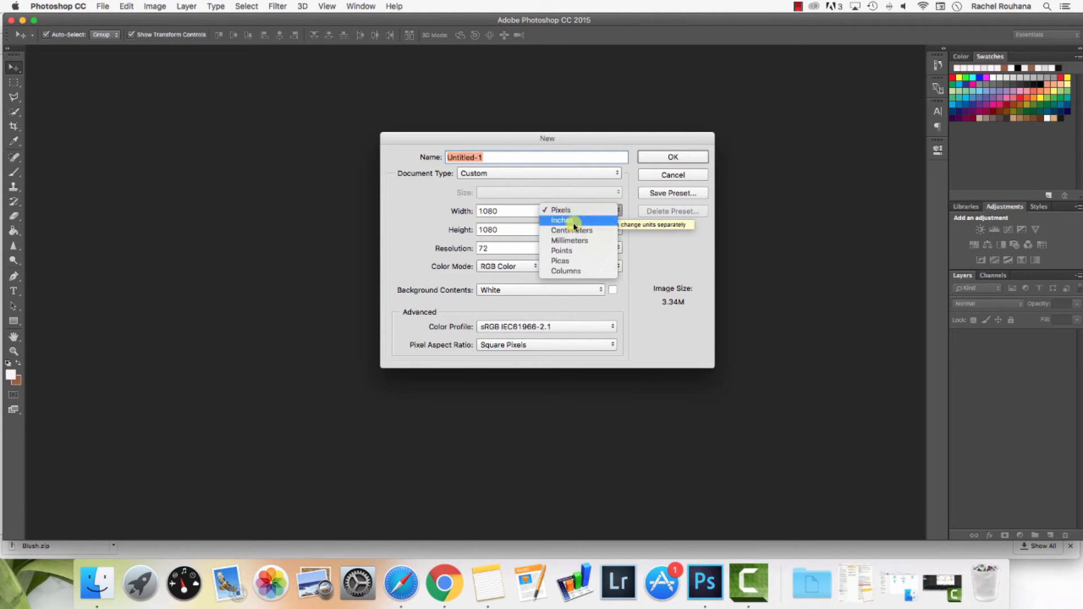
Create the 1080 × 1080 px, 72 ppi document named Insta Quote Example with pixel units
click(562, 220)
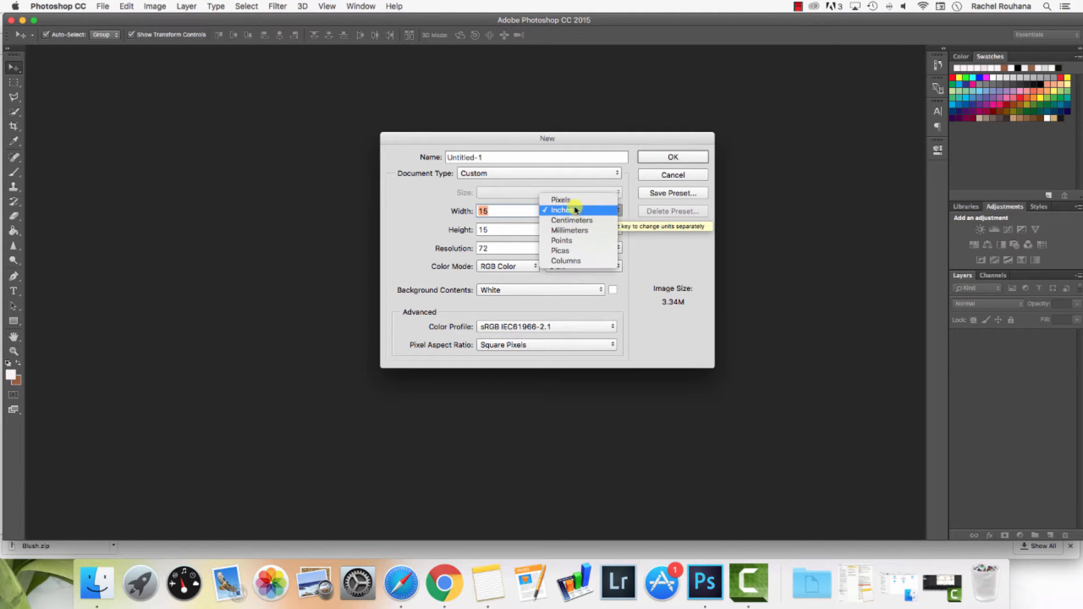
click(561, 200)
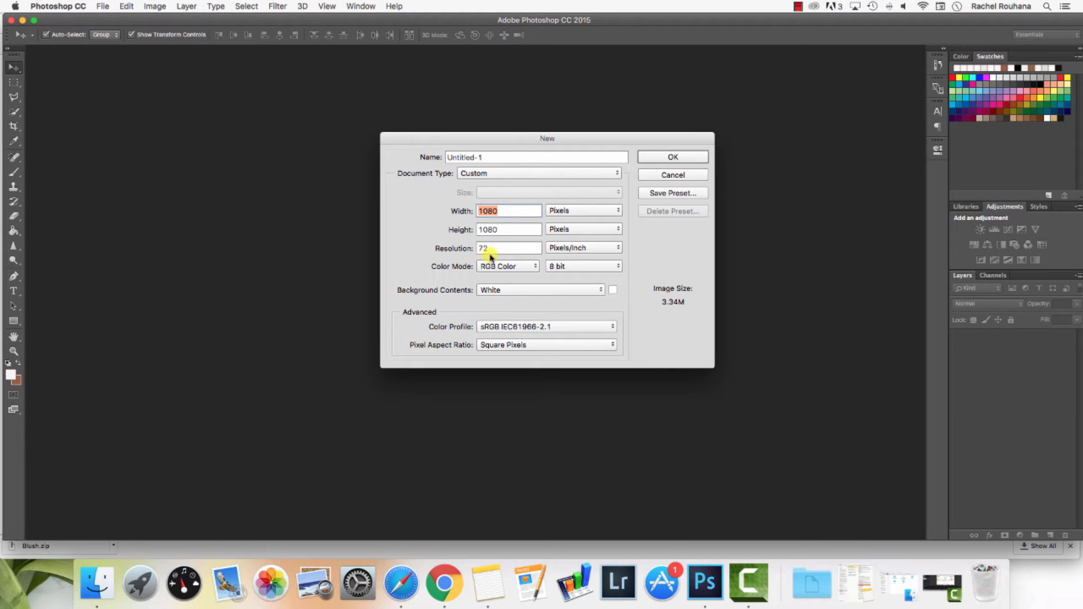
mouse_move(605, 249)
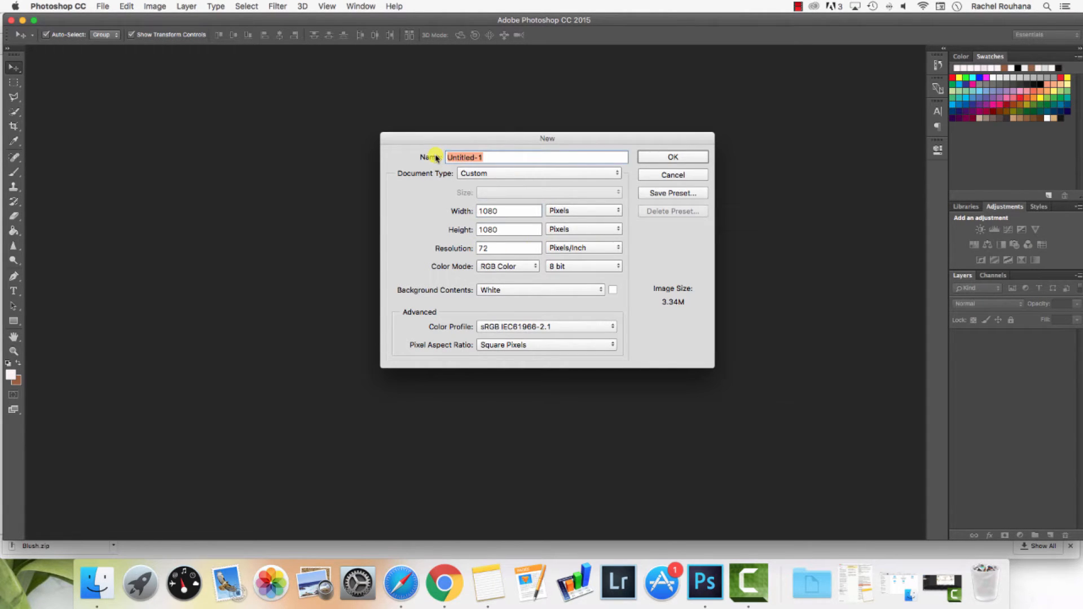
click(672, 157)
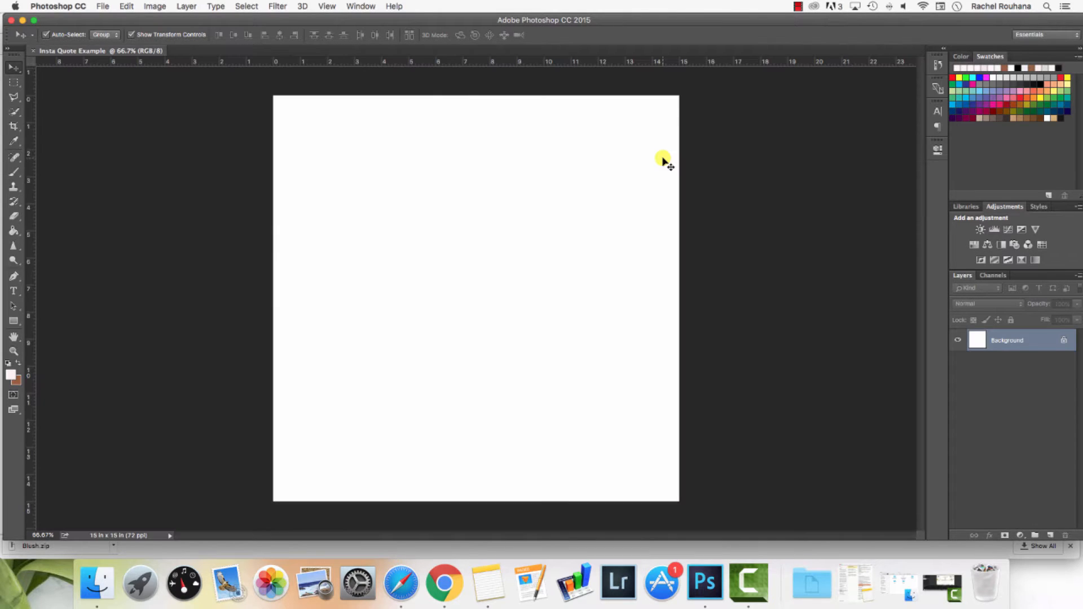
mouse_move(625, 221)
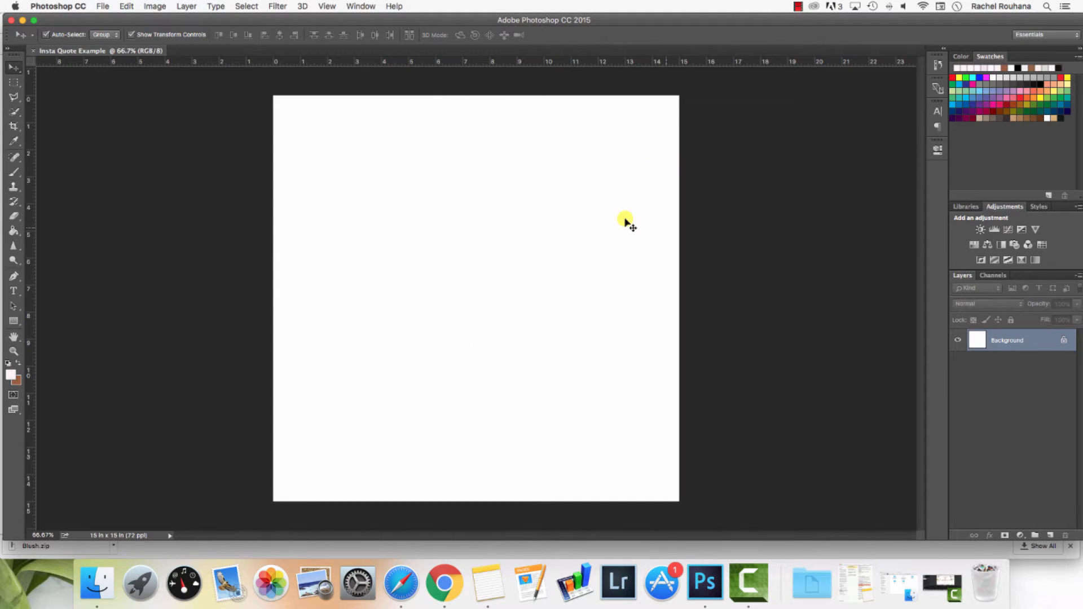
mouse_move(446, 234)
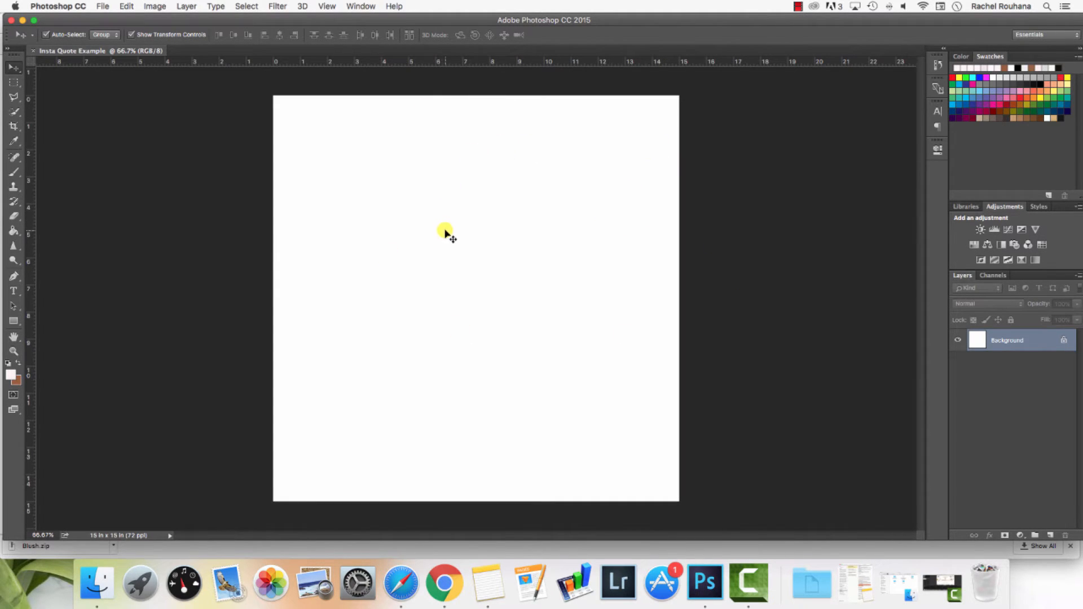
mouse_move(566, 54)
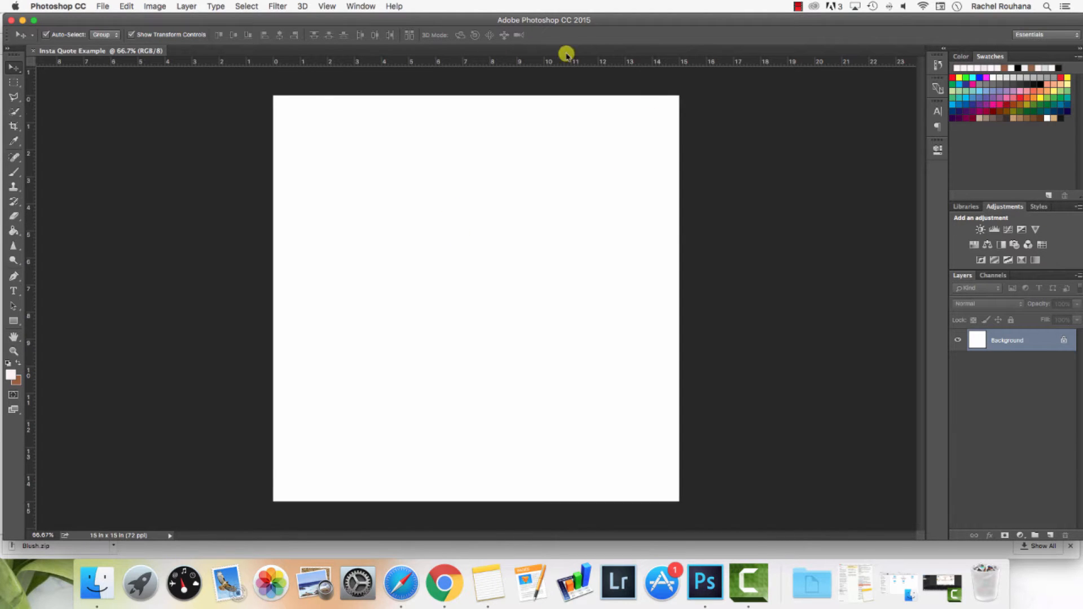
mouse_move(497, 290)
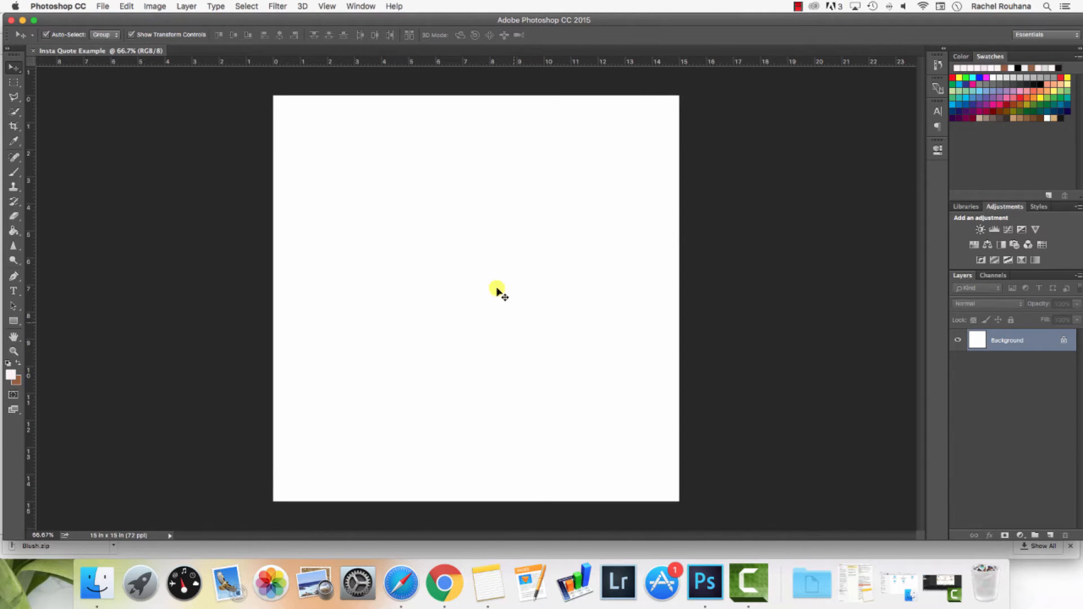
click(103, 7)
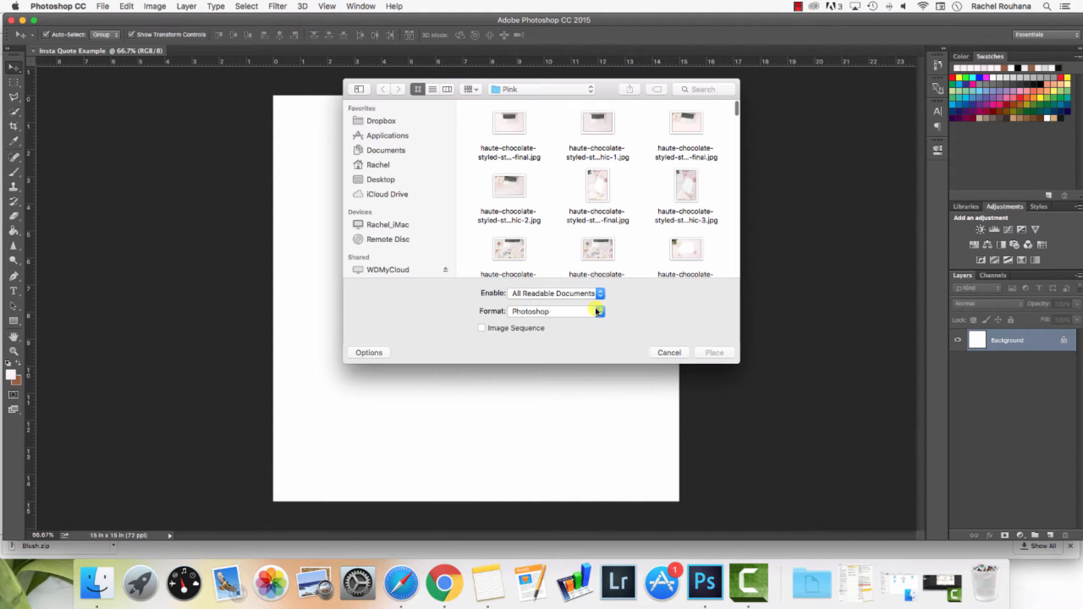
click(668, 352)
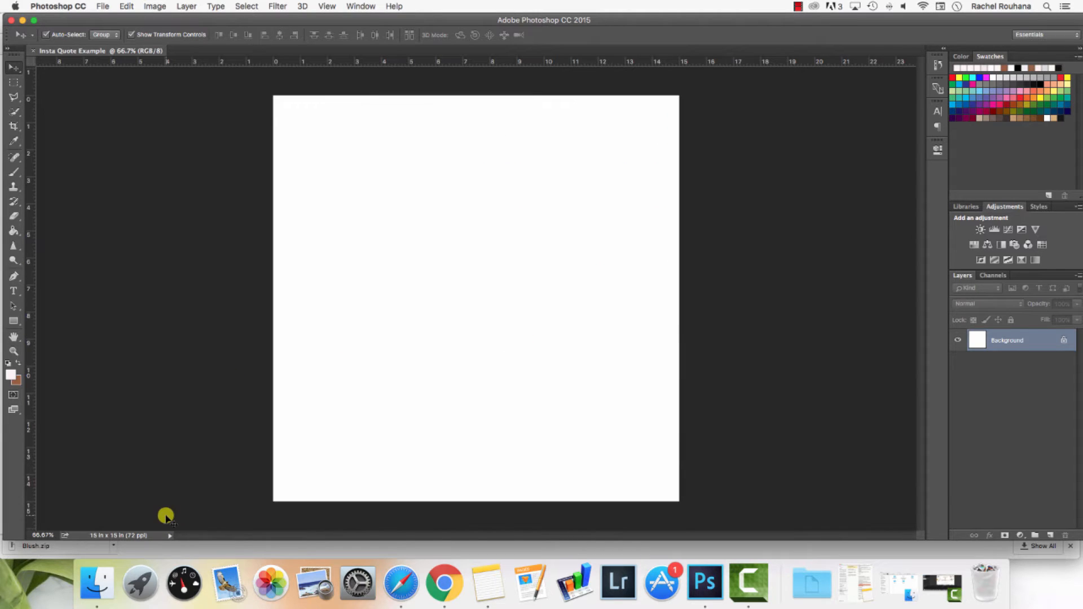
Switch to Finder and open the Blush kit's Backgrounds folder
click(97, 582)
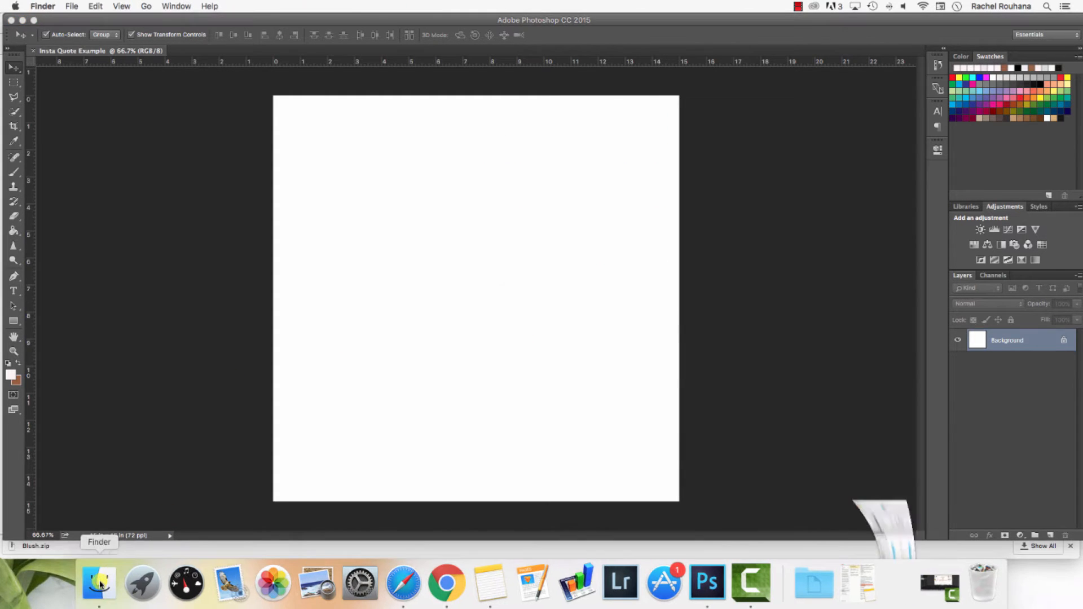
click(99, 583)
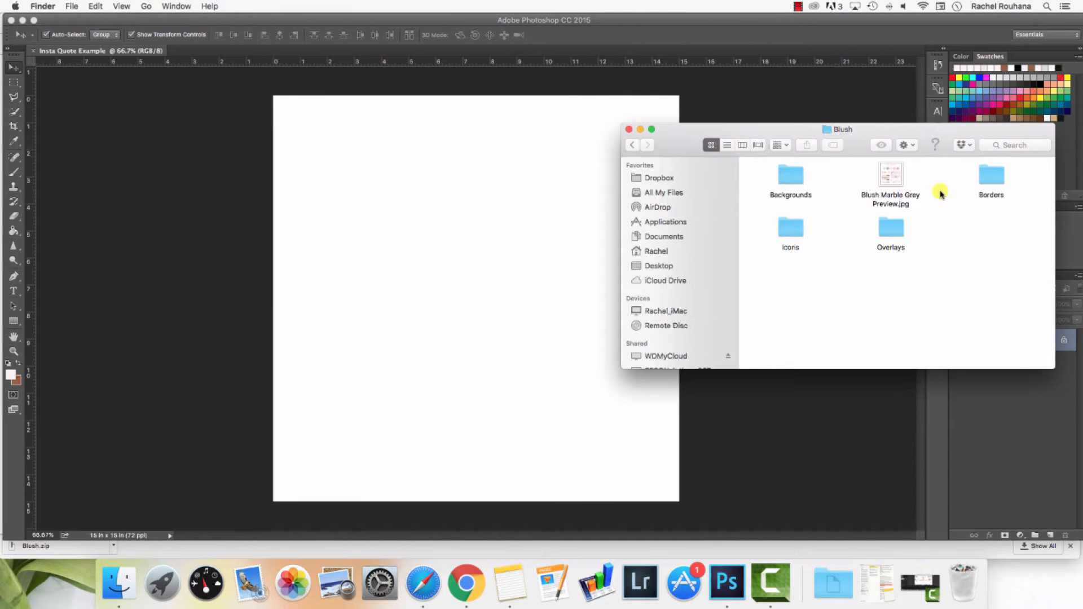
mouse_move(841, 191)
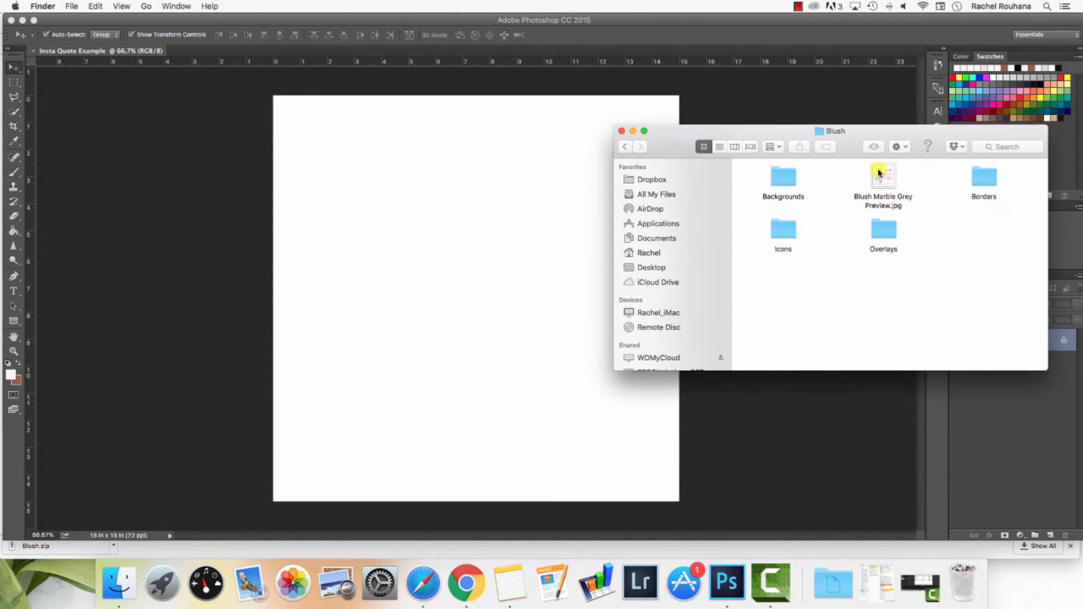
double_click(783, 178)
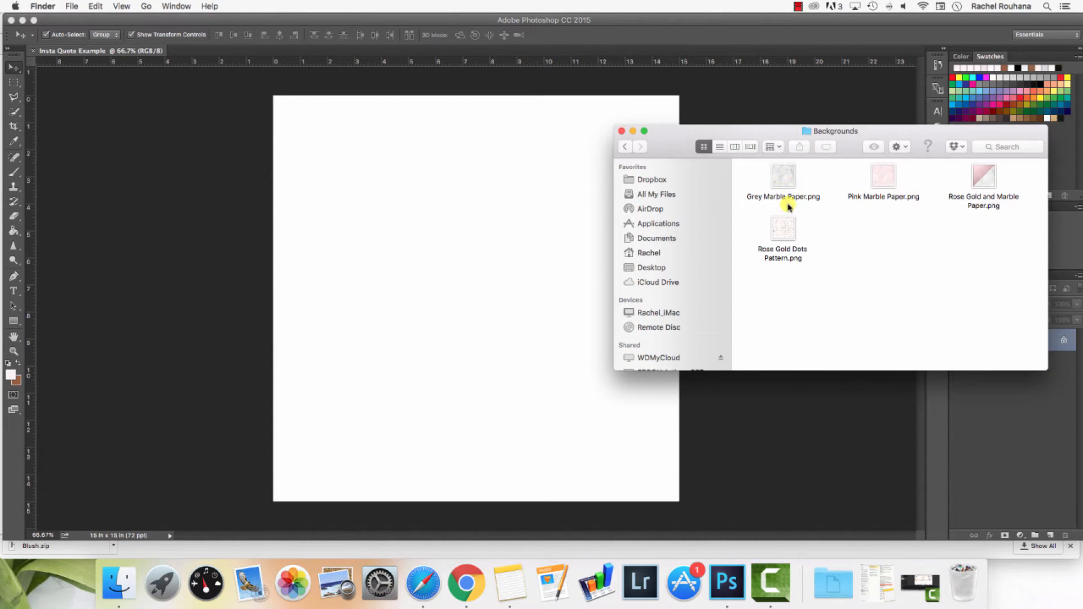
mouse_move(783, 178)
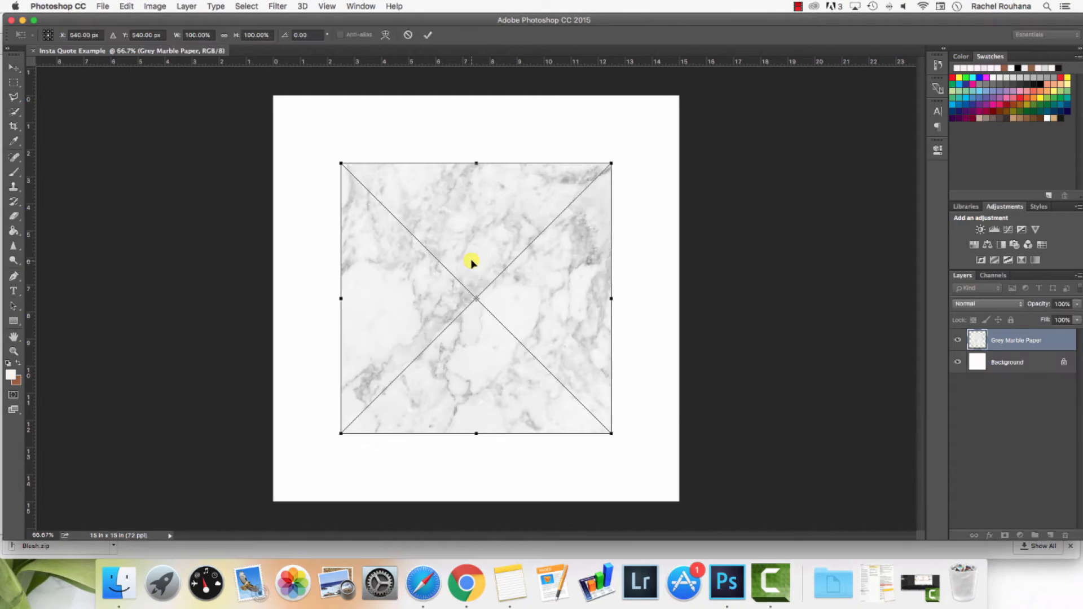
mouse_move(521, 220)
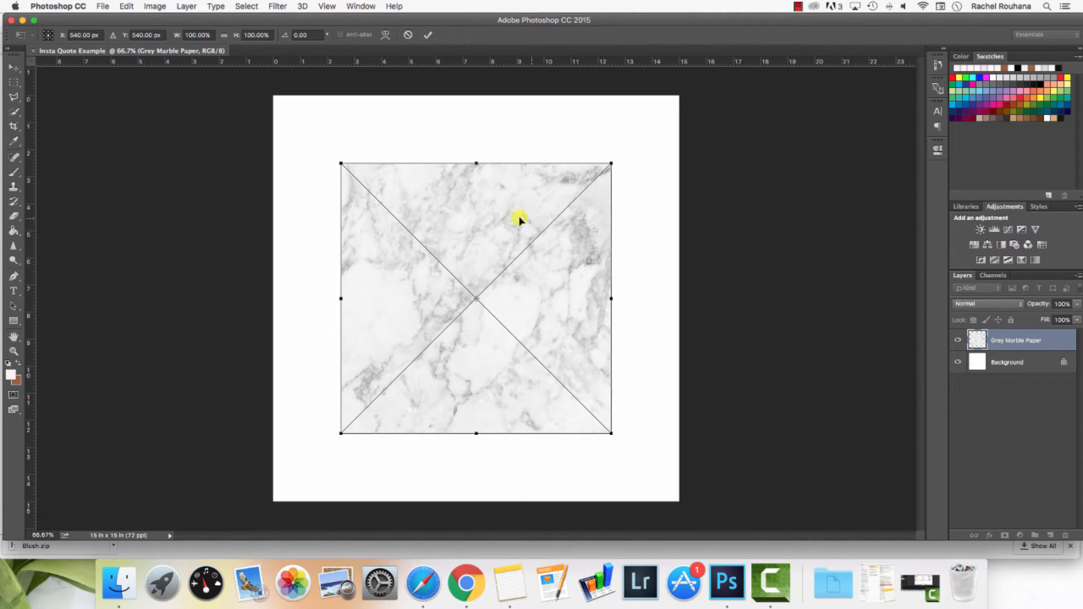
mouse_move(521, 235)
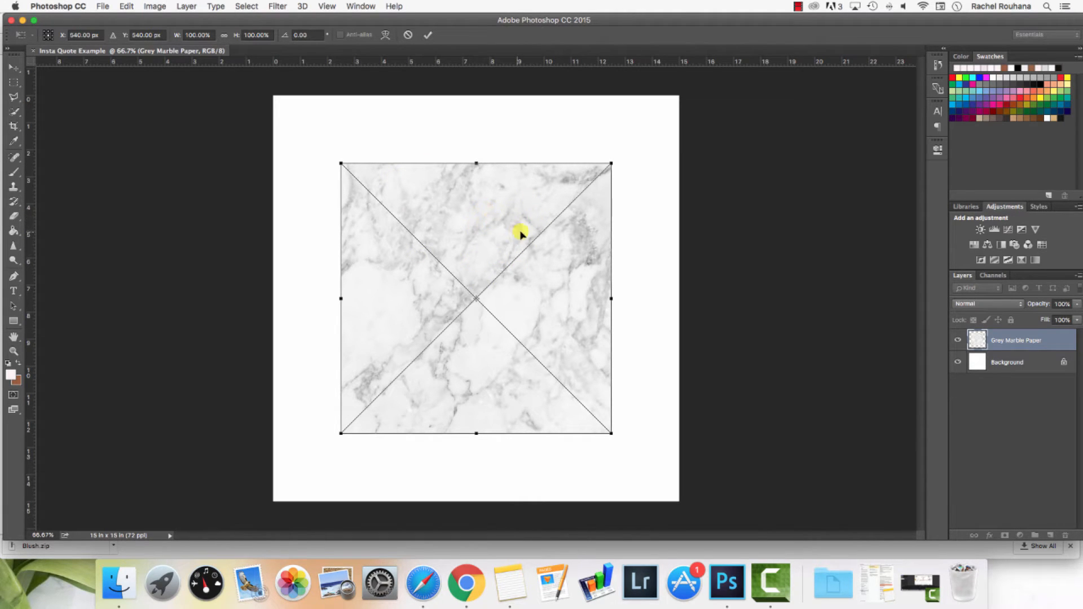
mouse_move(650, 115)
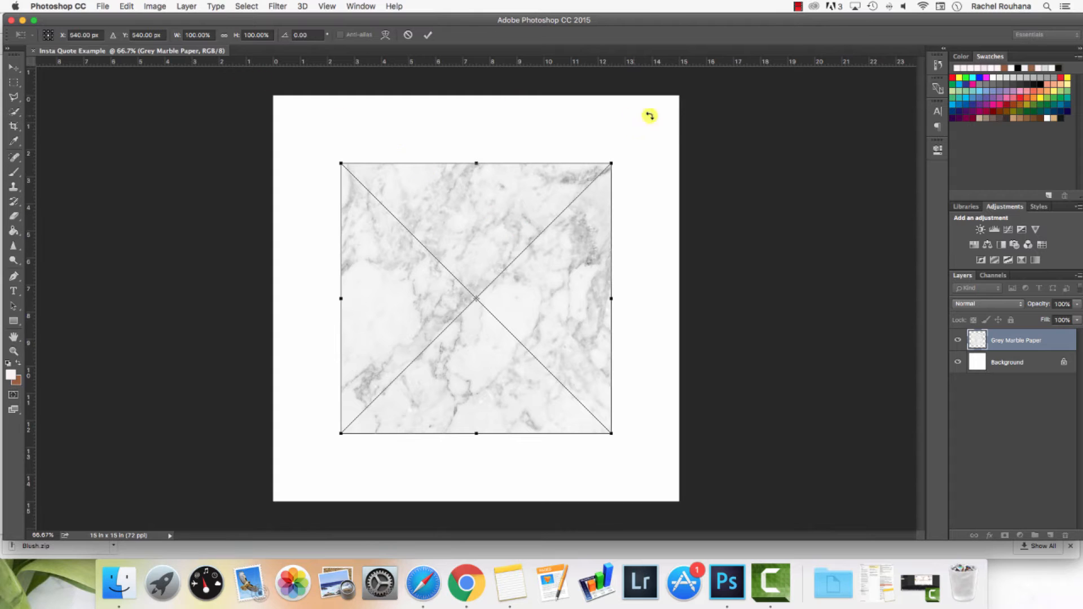
mouse_move(436, 202)
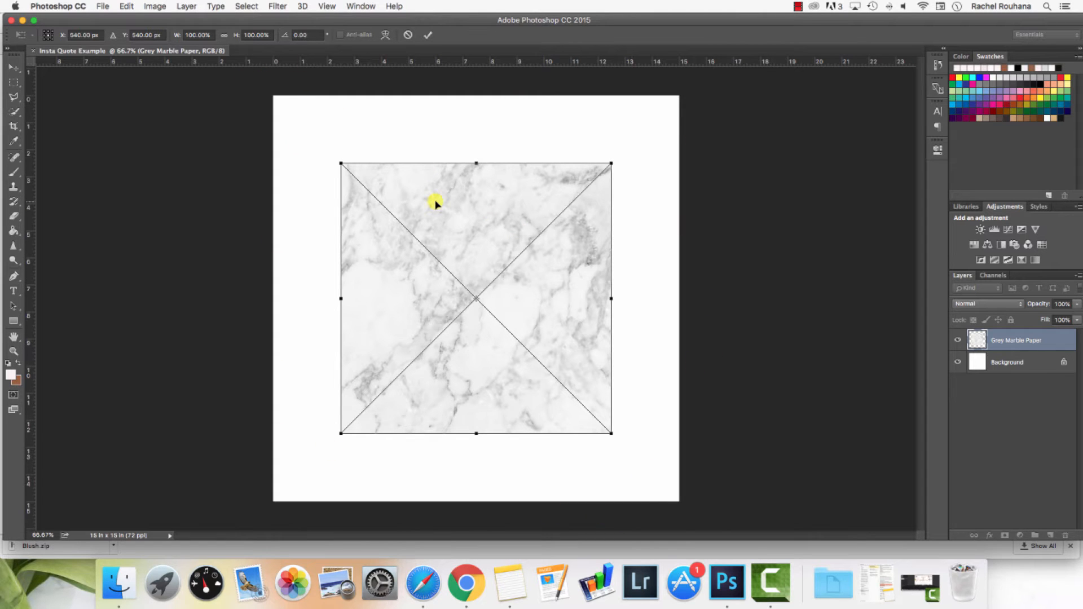
Position and stretch the grey marble paper image to cover the whole canvas
drag(436, 205, 456, 202)
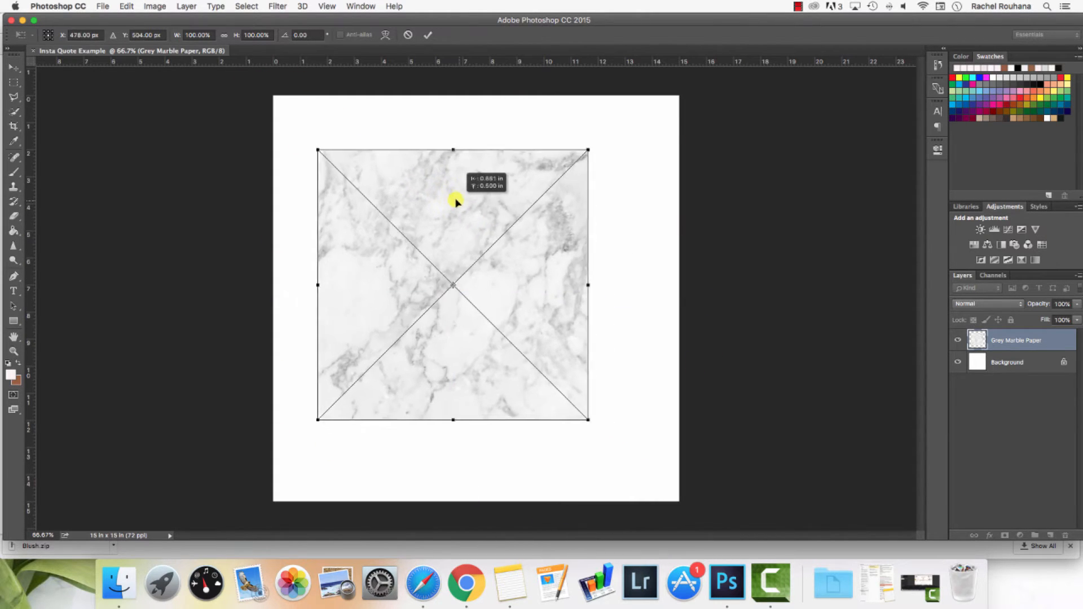
drag(452, 200, 348, 103)
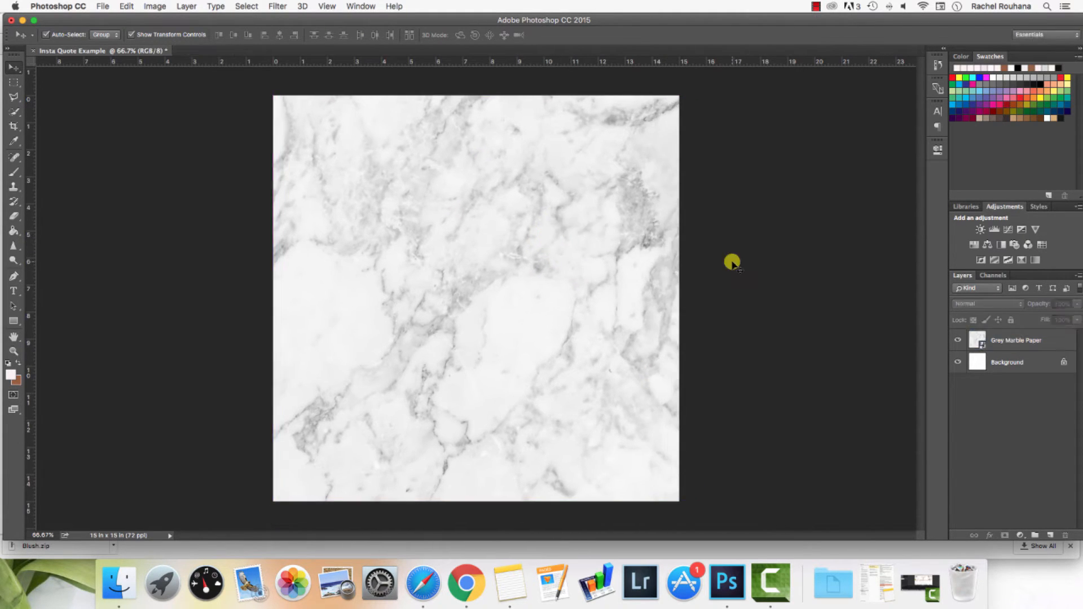
mouse_move(567, 224)
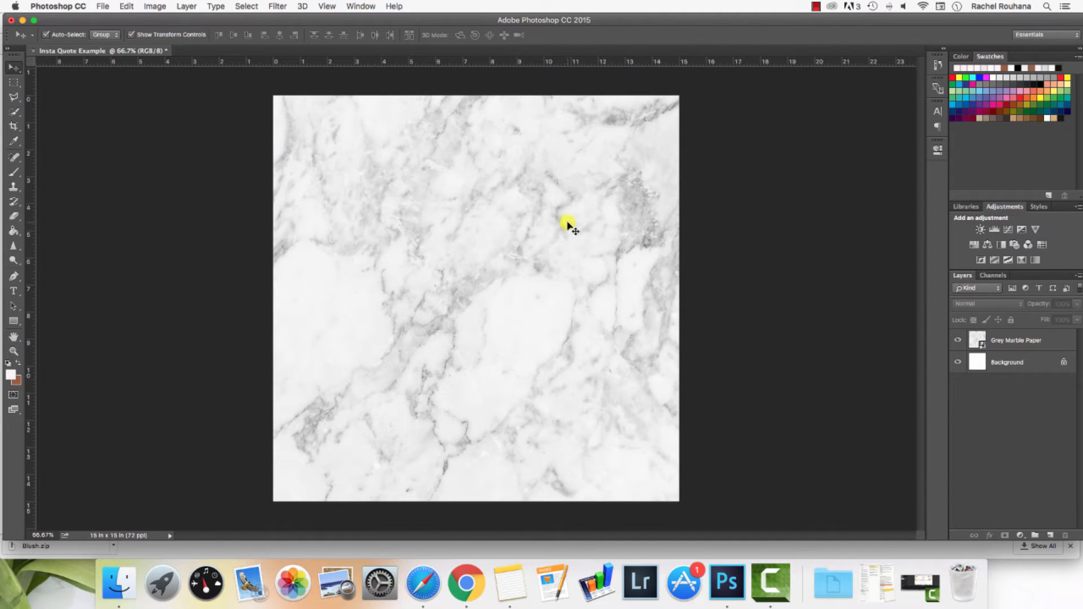
mouse_move(501, 296)
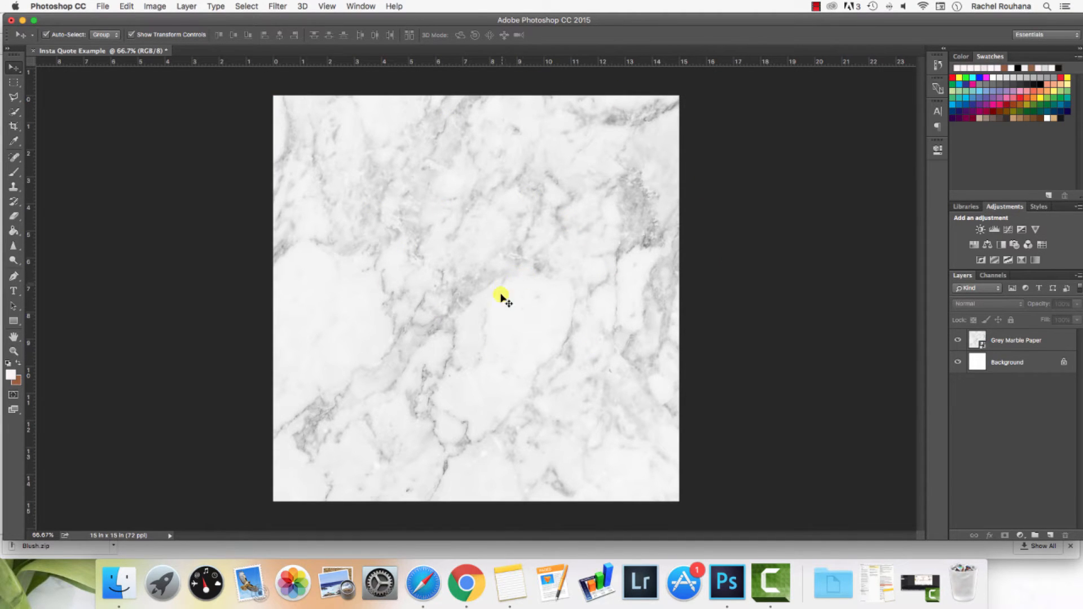
mouse_move(110, 552)
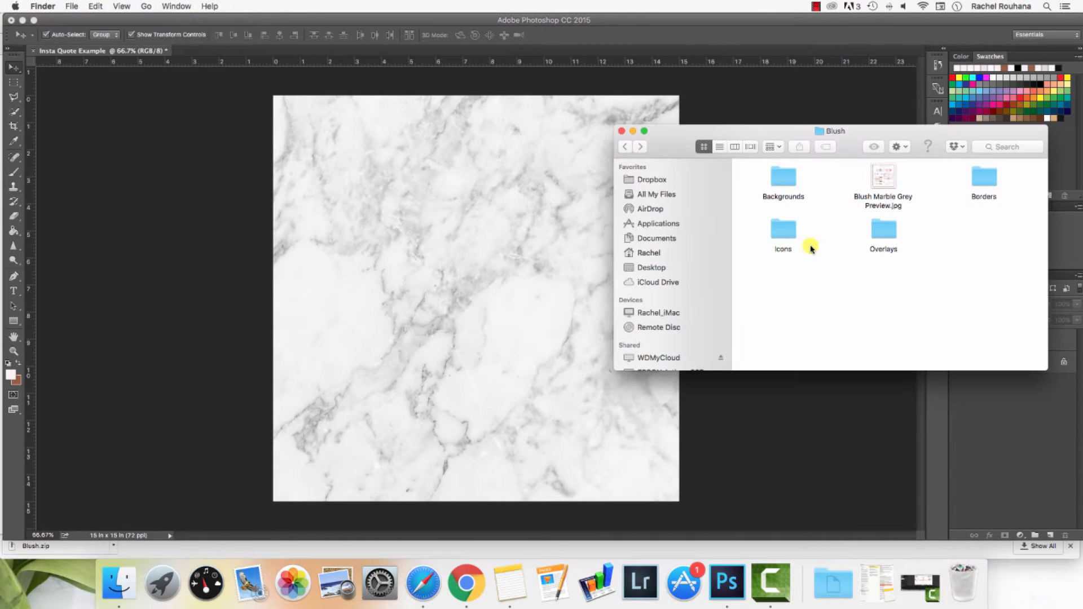
Open the Borders folder and pick Copper Border Double.png
double_click(983, 177)
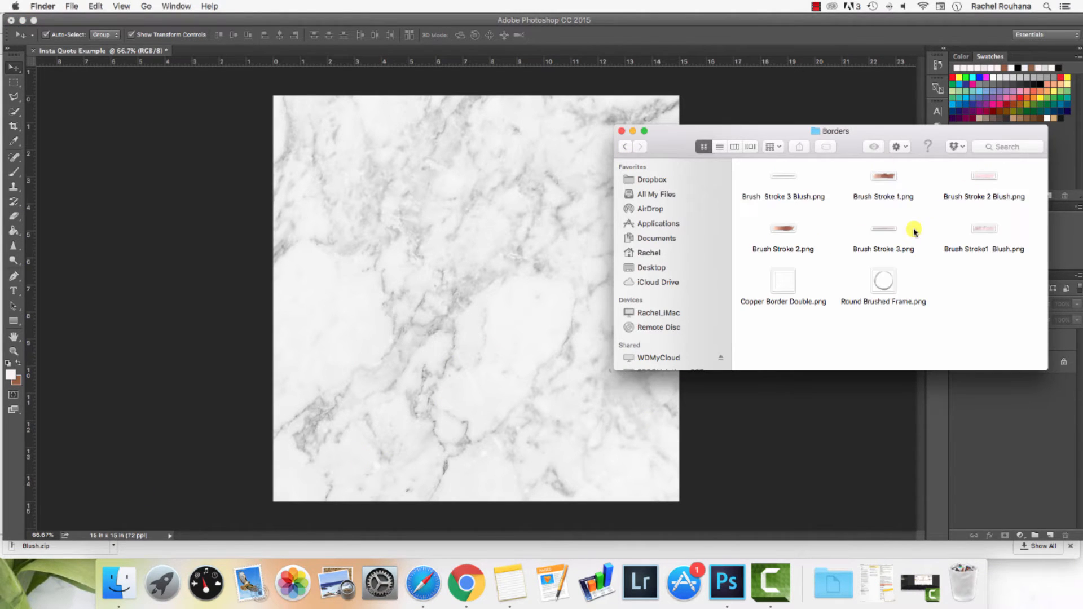
mouse_move(829, 272)
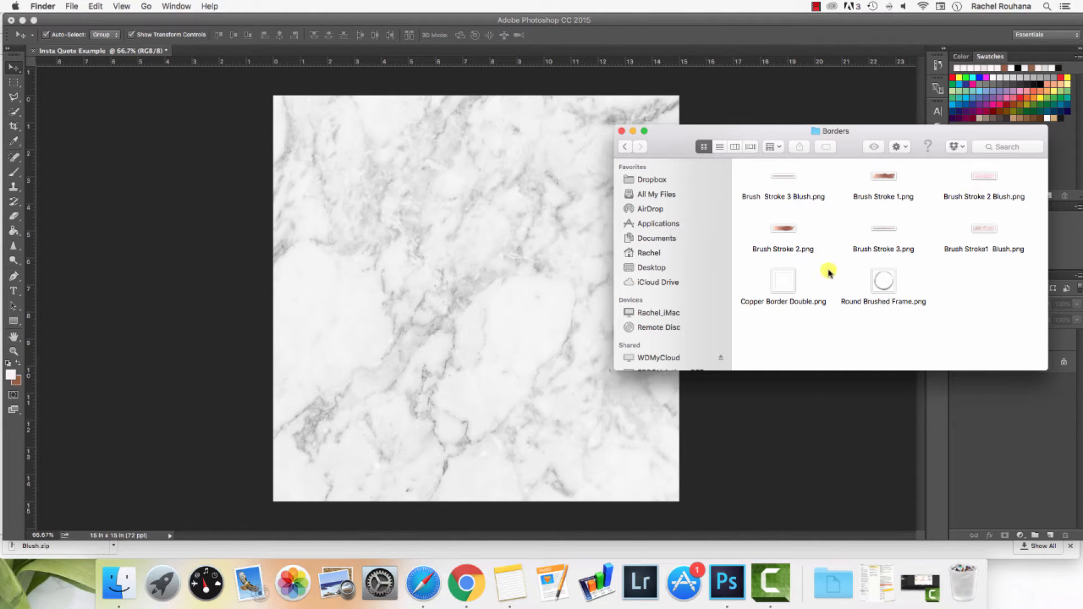
click(783, 281)
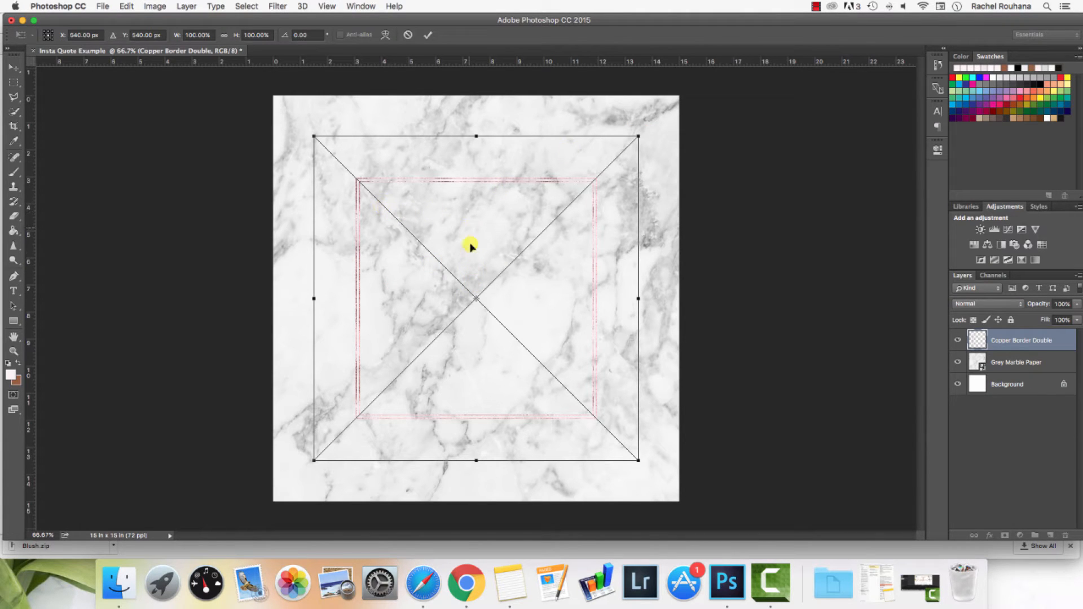
mouse_move(637, 128)
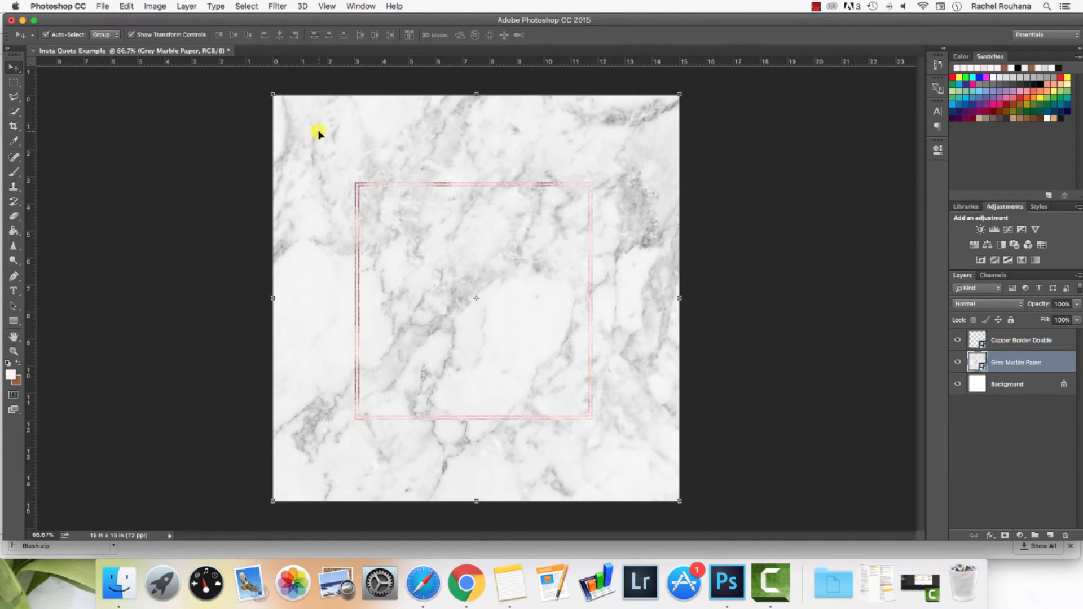
mouse_move(624, 175)
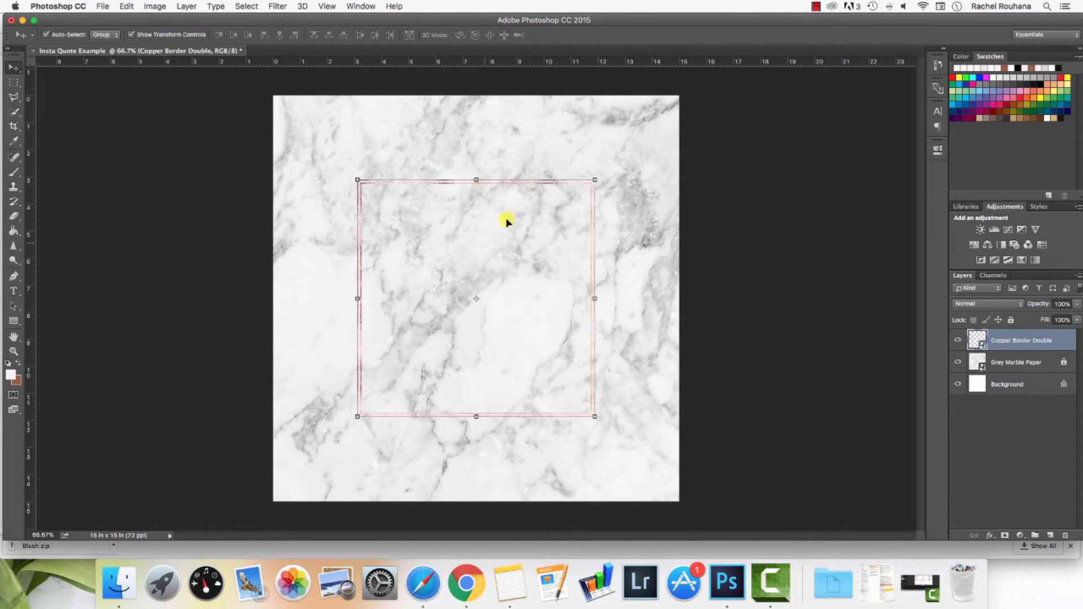
mouse_move(186, 7)
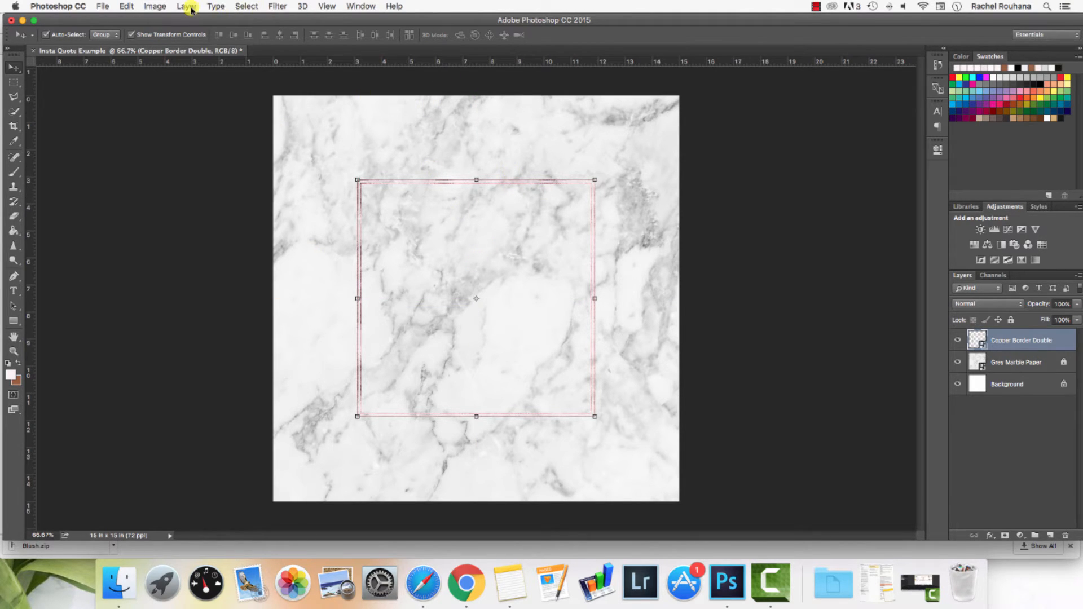
click(326, 7)
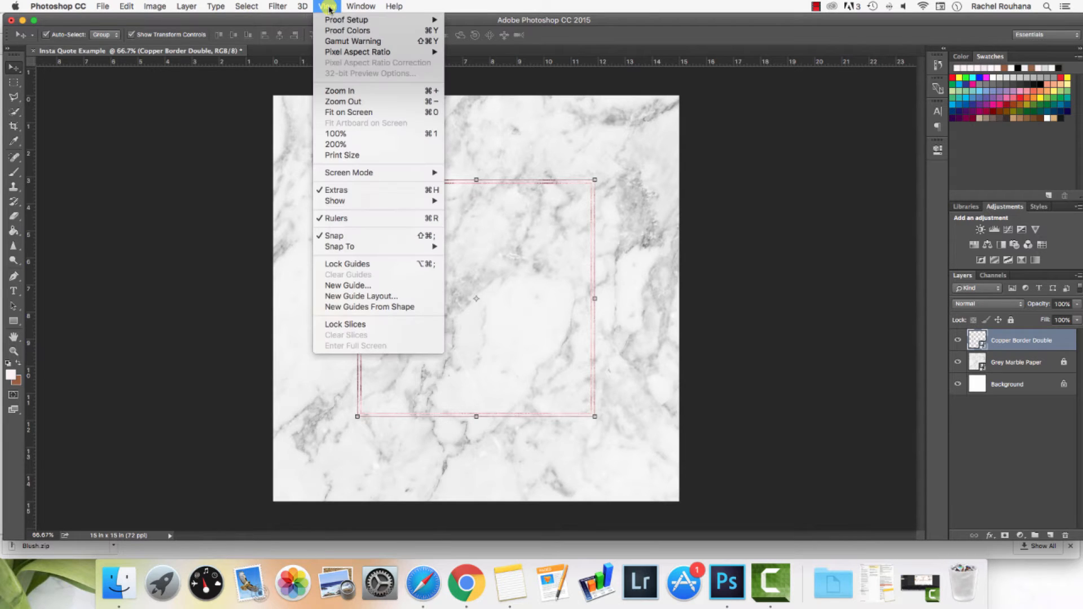
mouse_move(346, 227)
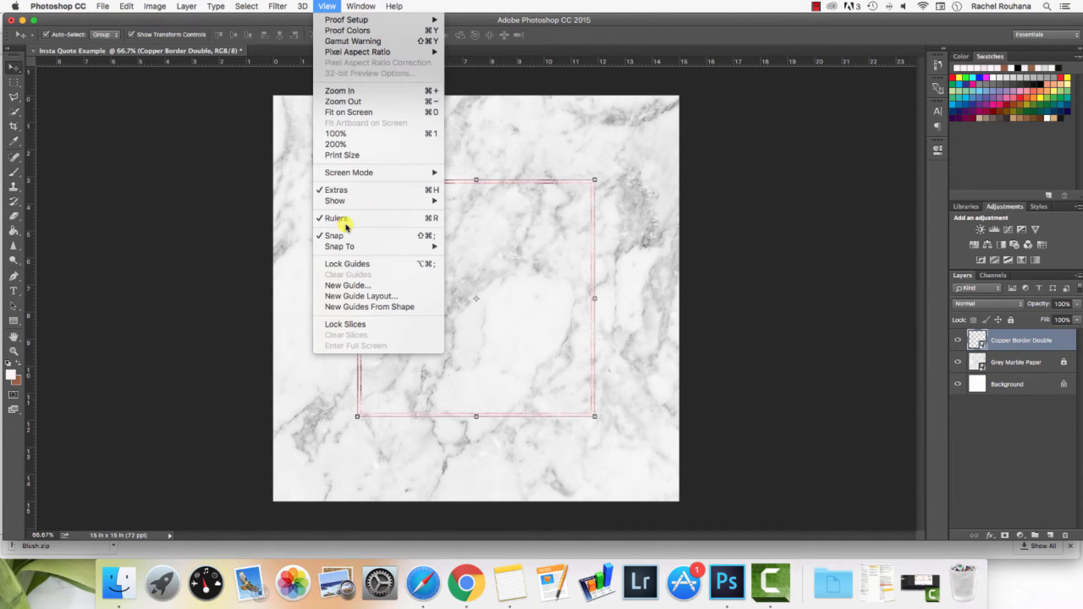
mouse_move(373, 236)
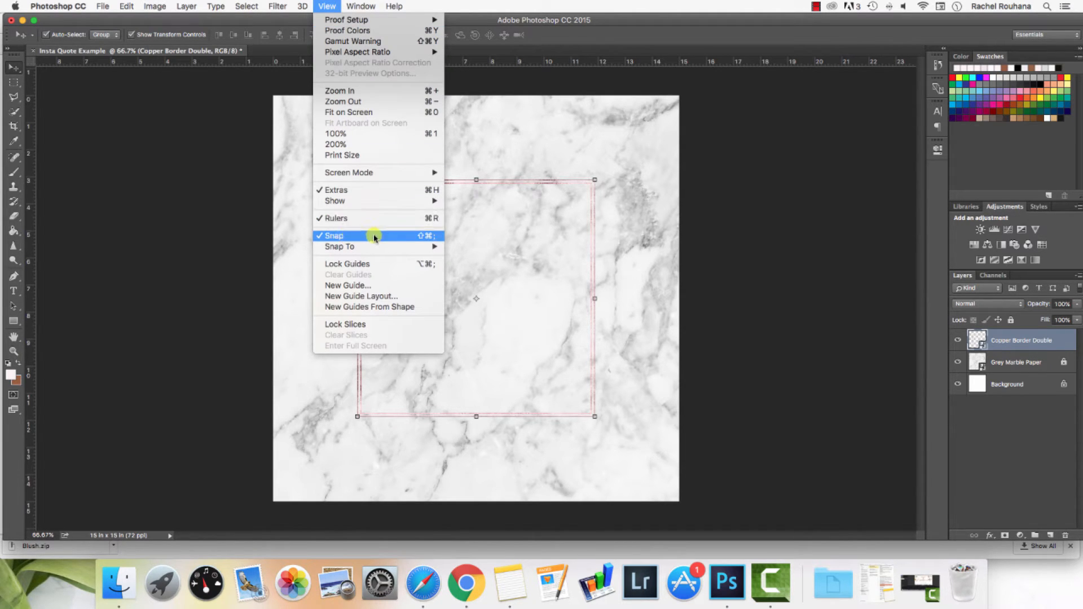
mouse_move(362, 201)
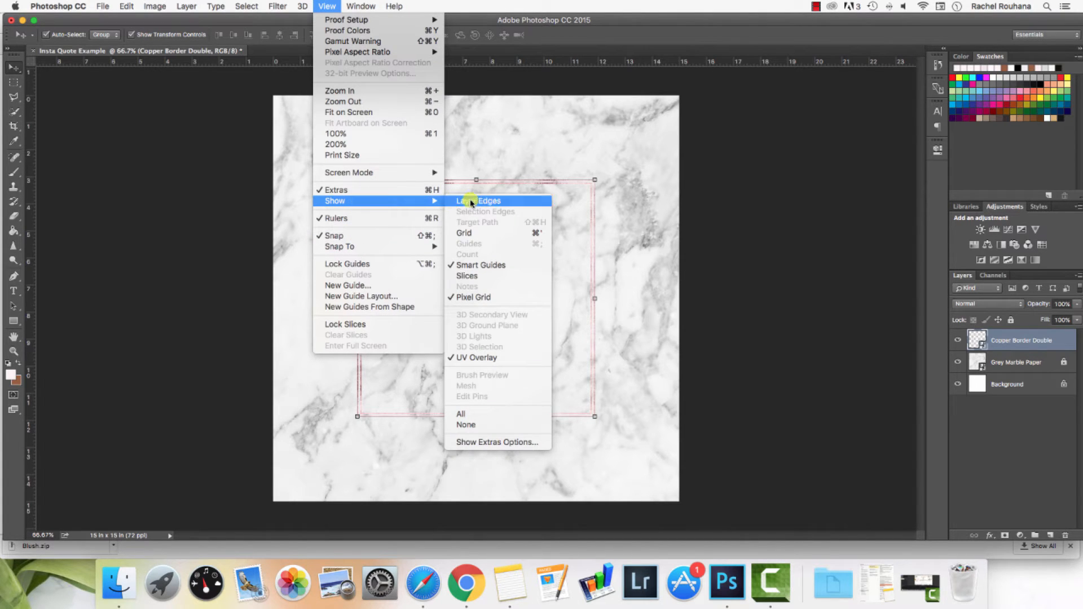
mouse_move(499, 266)
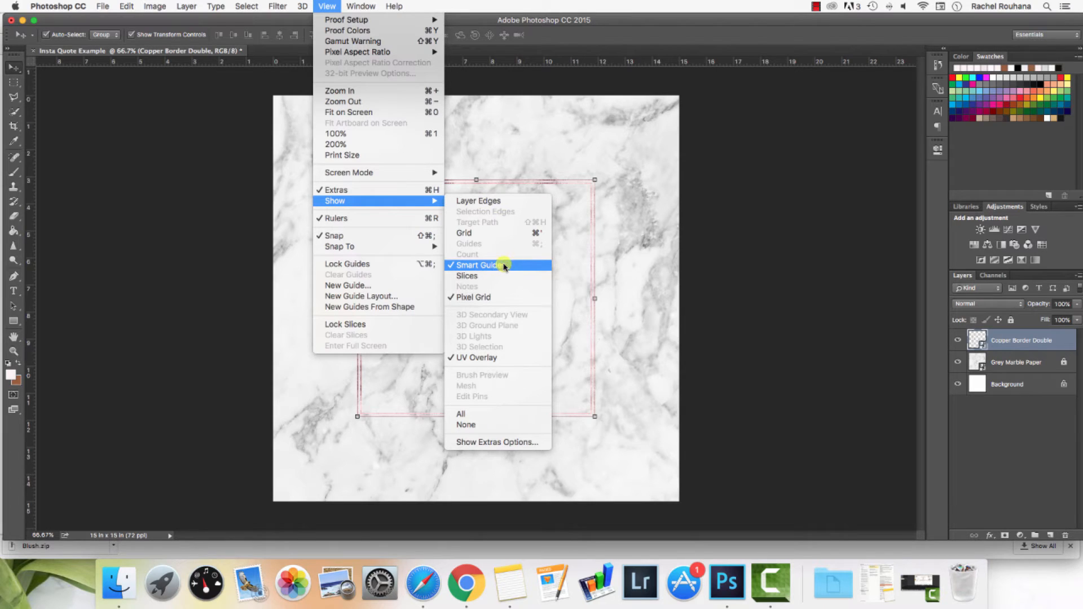
mouse_move(511, 267)
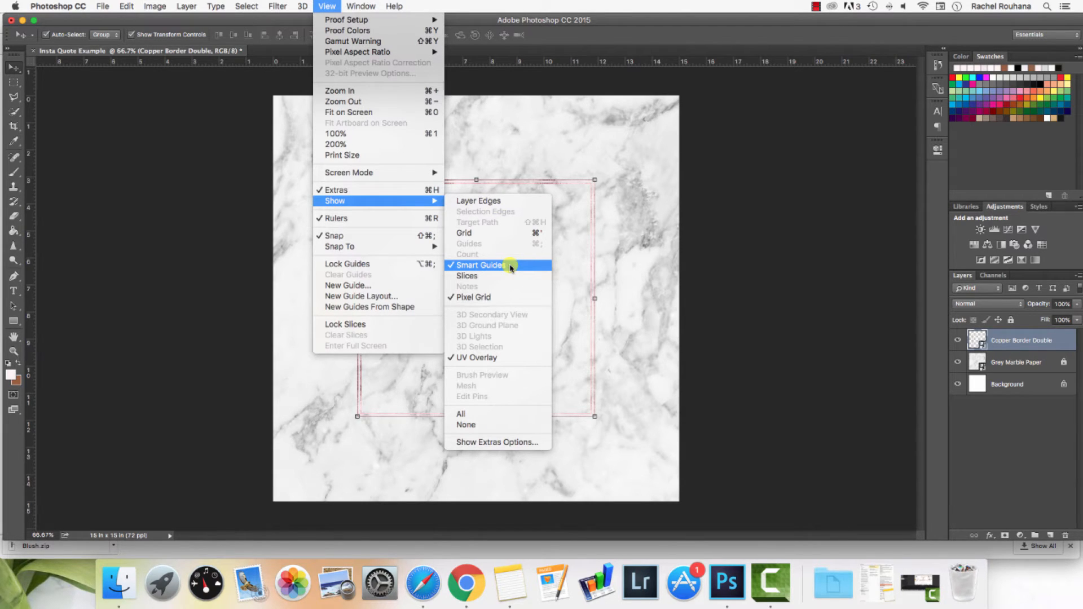
mouse_move(674, 272)
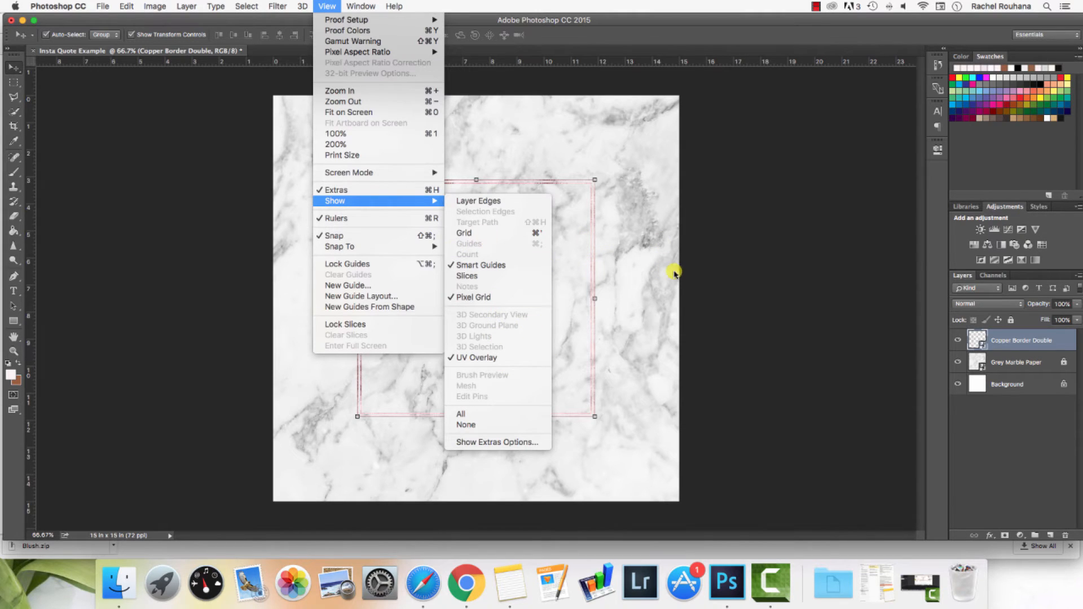
mouse_move(749, 247)
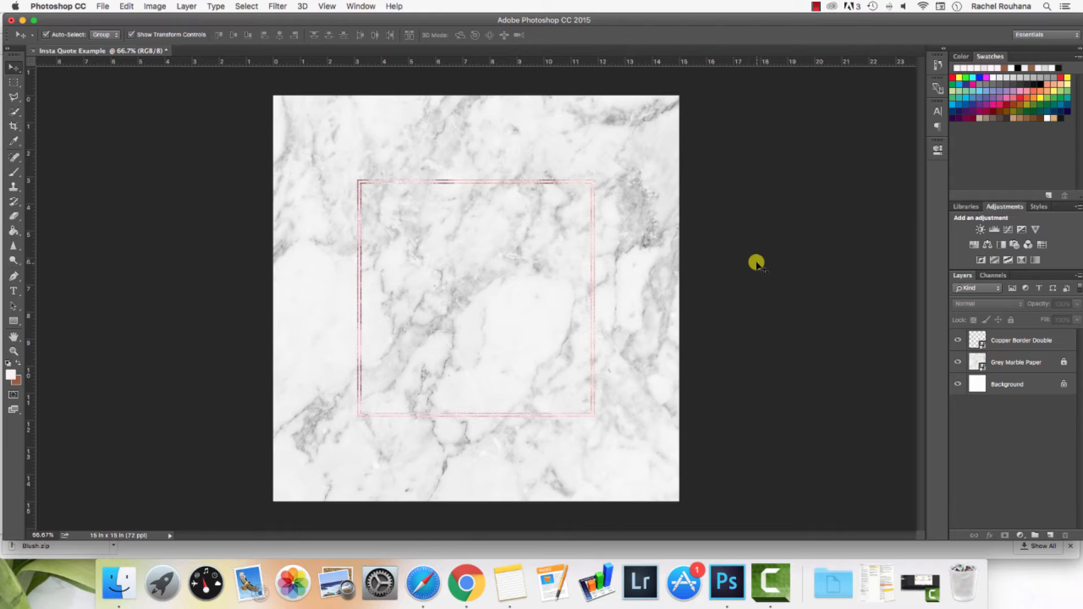
mouse_move(496, 280)
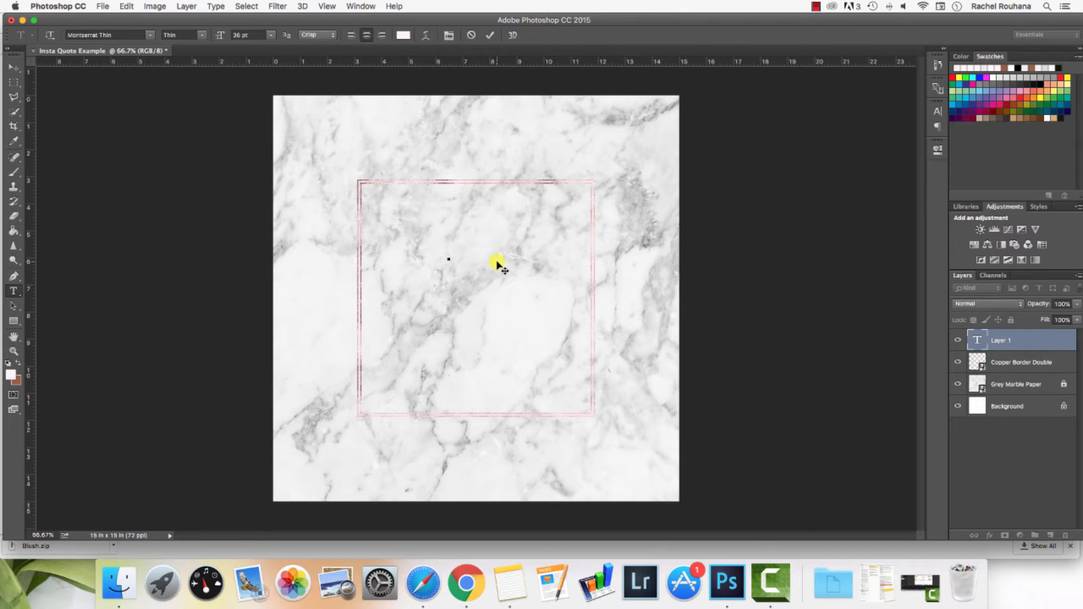
Start the quote text line inside the copper frame
click(448, 259)
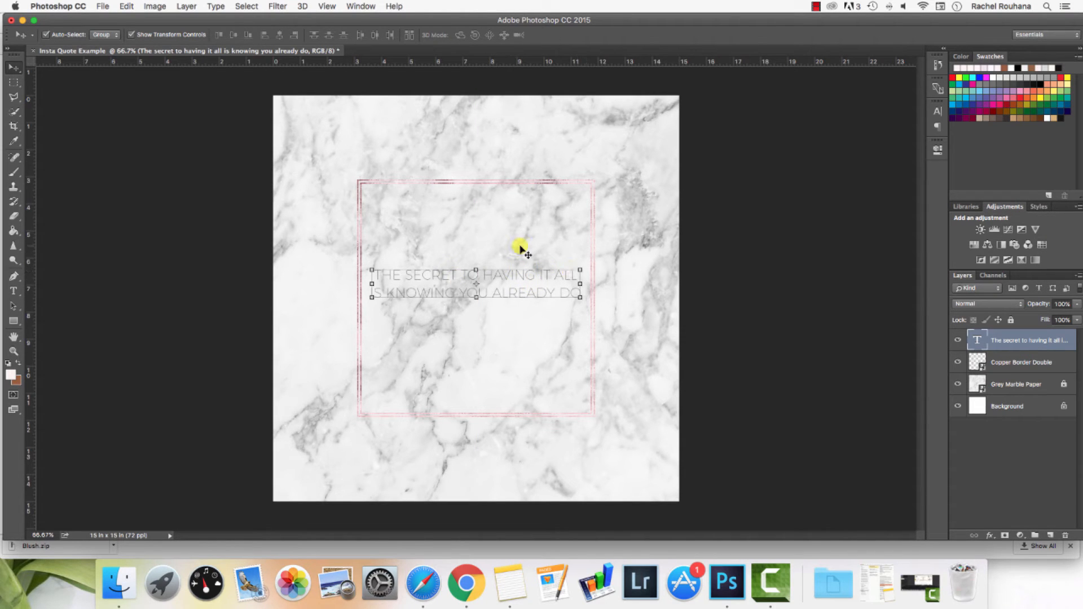
mouse_move(582, 272)
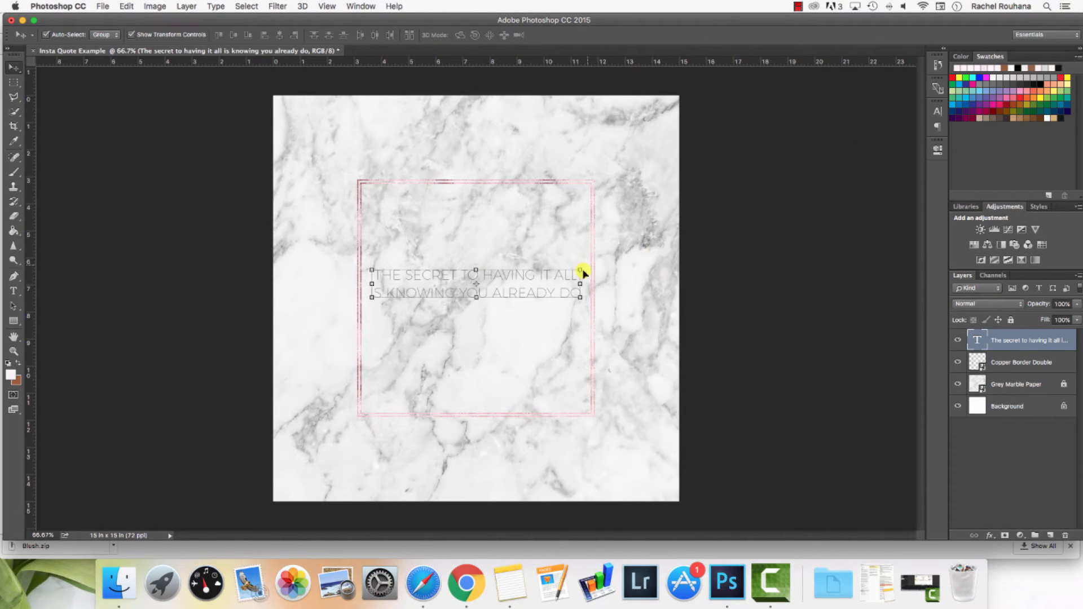
mouse_move(938, 111)
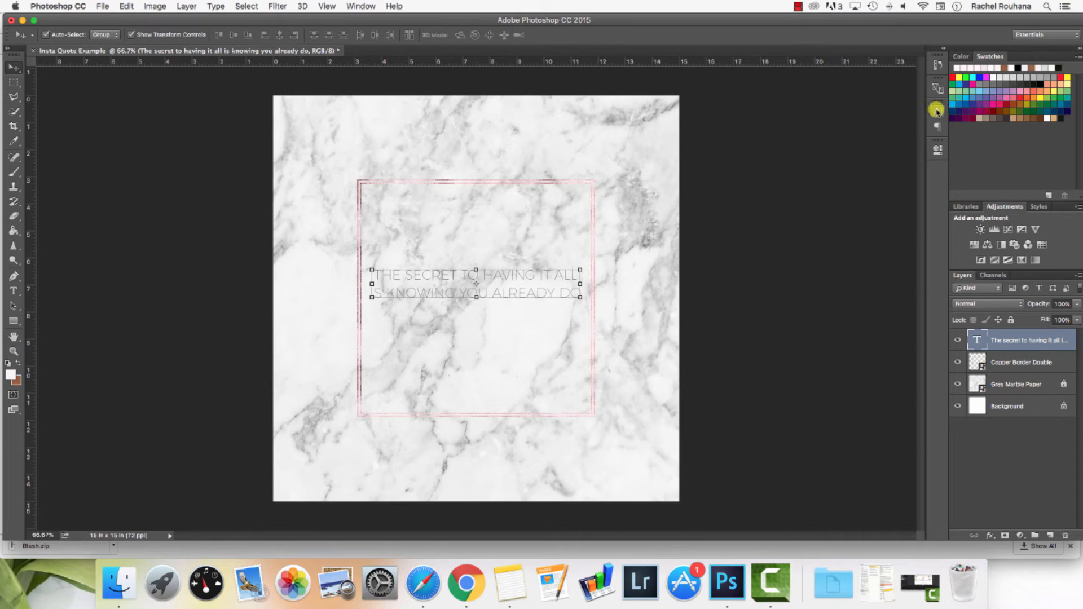
In the Character panel try 30 pt, then settle the Gill Sans Light quote at 36 pt
click(937, 110)
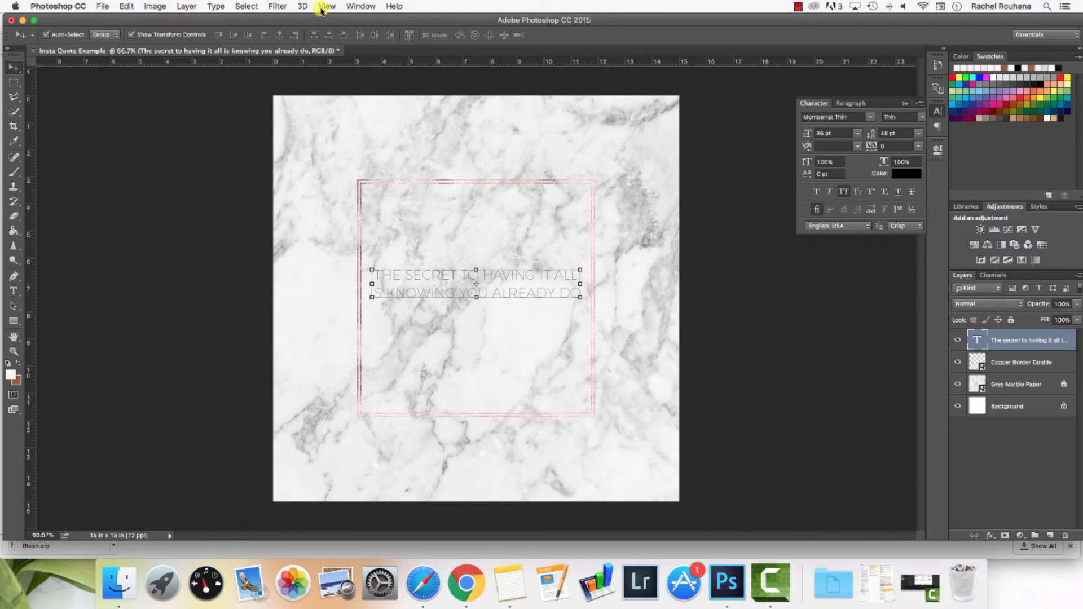
click(360, 7)
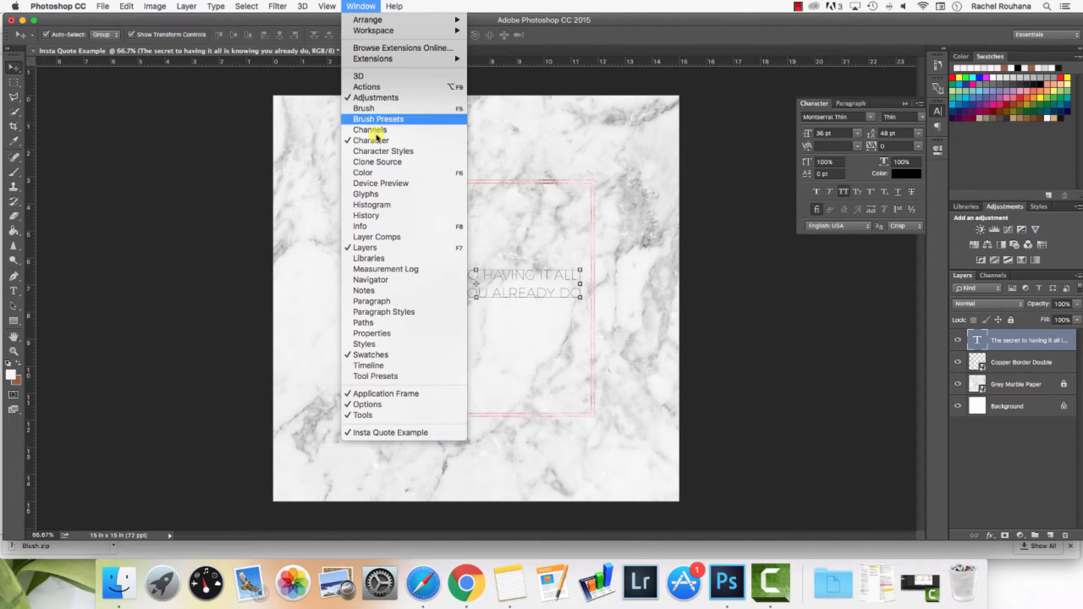
mouse_move(383, 151)
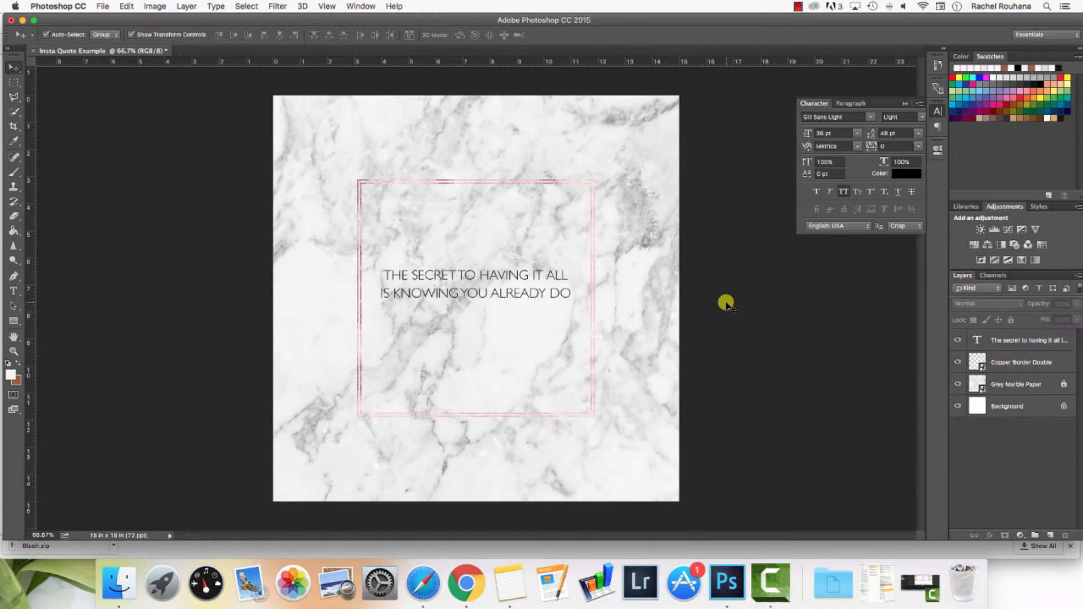
click(857, 134)
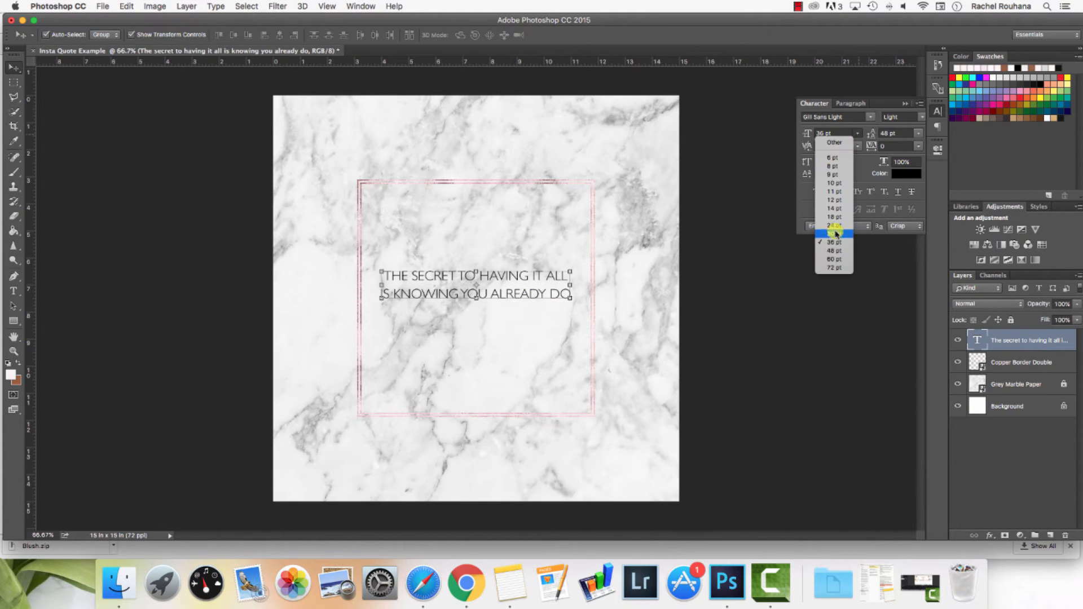
click(833, 226)
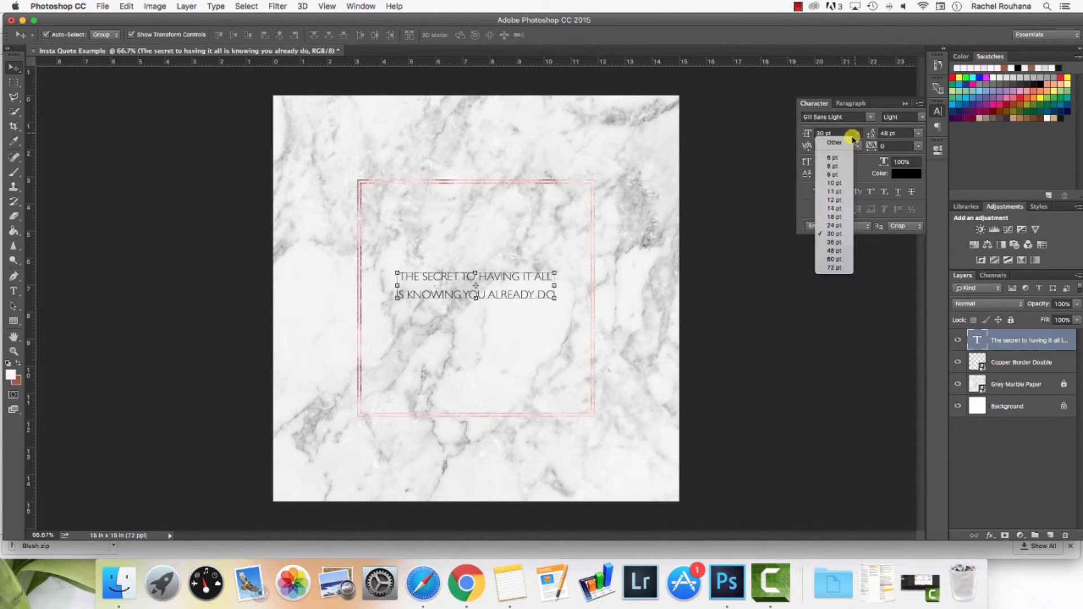
click(833, 242)
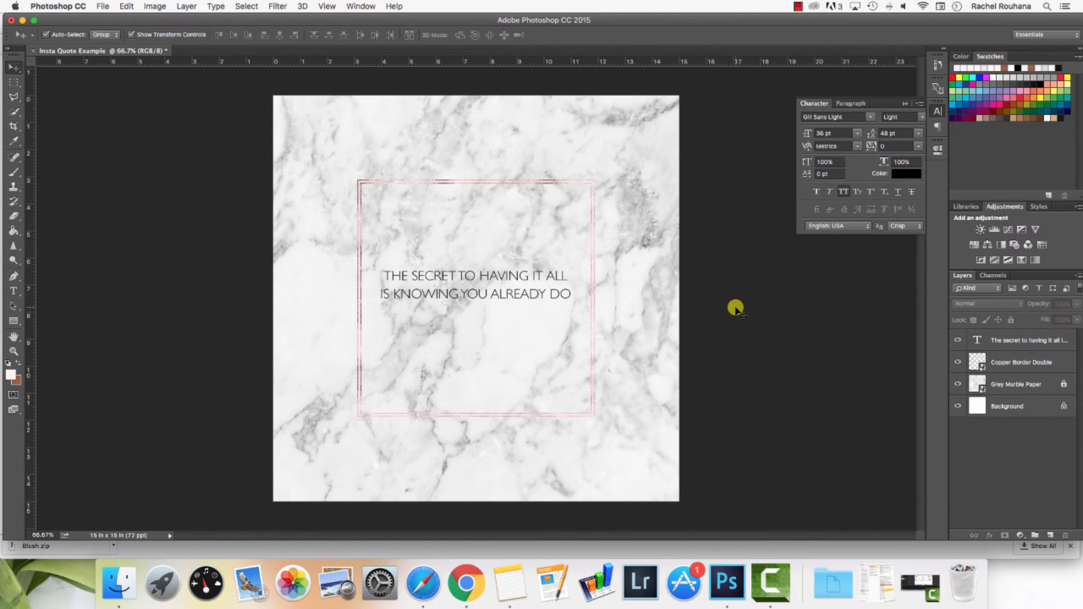
mouse_move(239, 51)
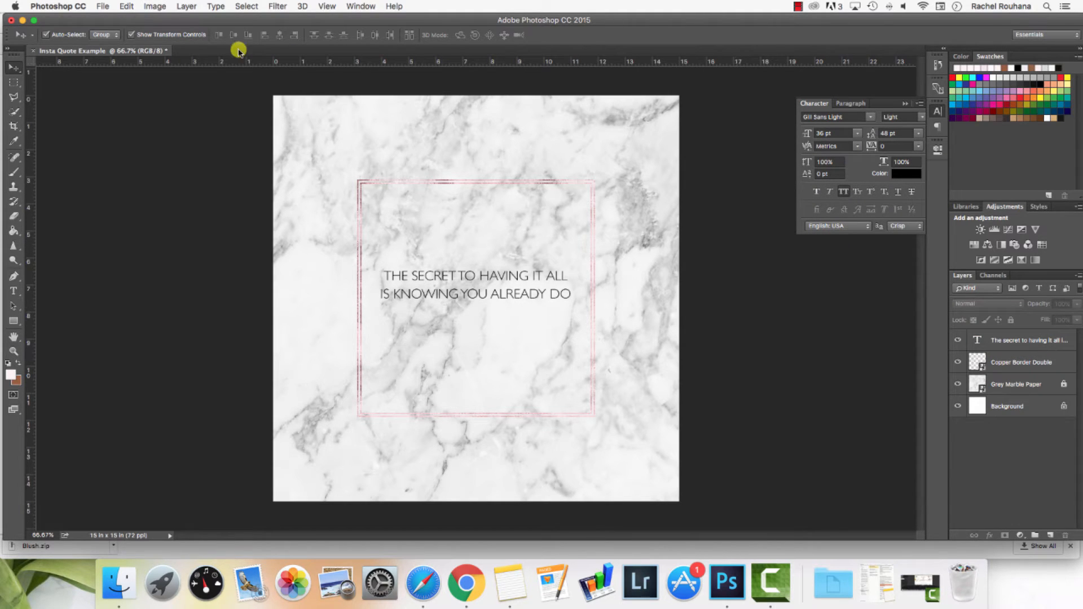
click(186, 7)
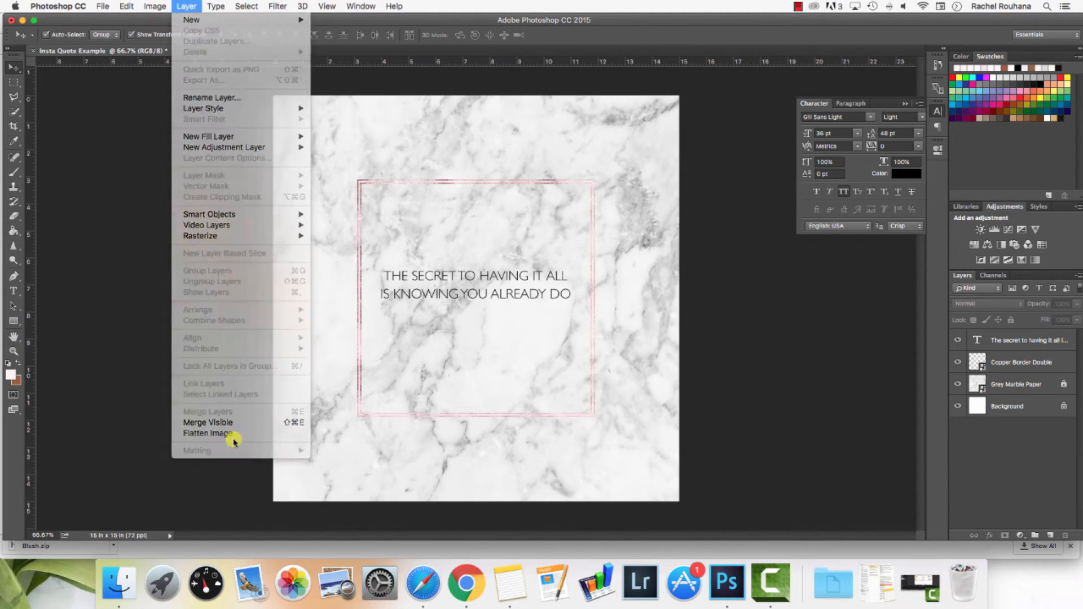
click(209, 433)
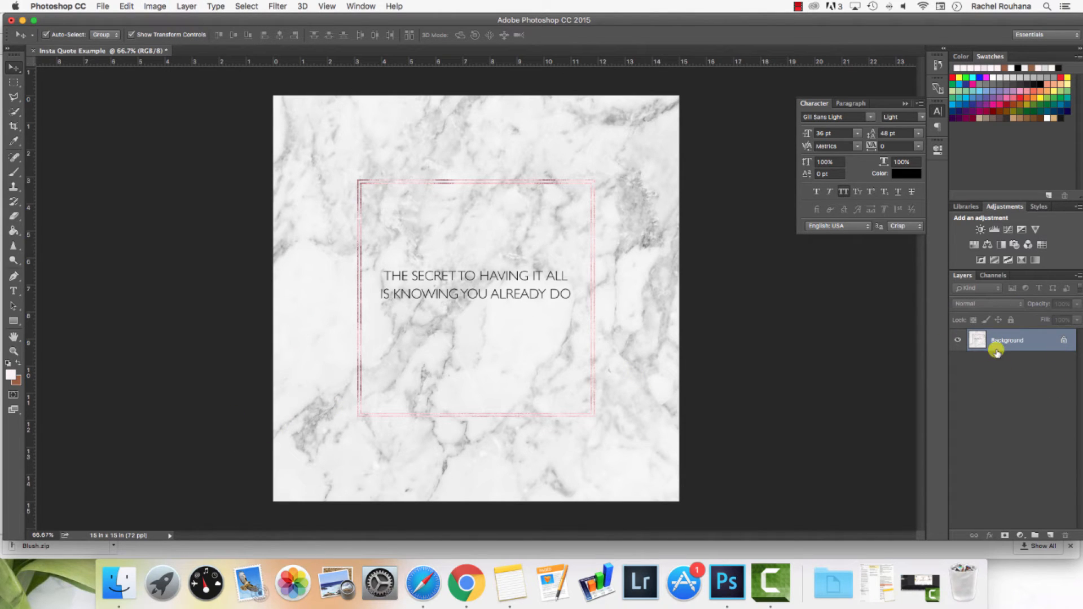
click(103, 7)
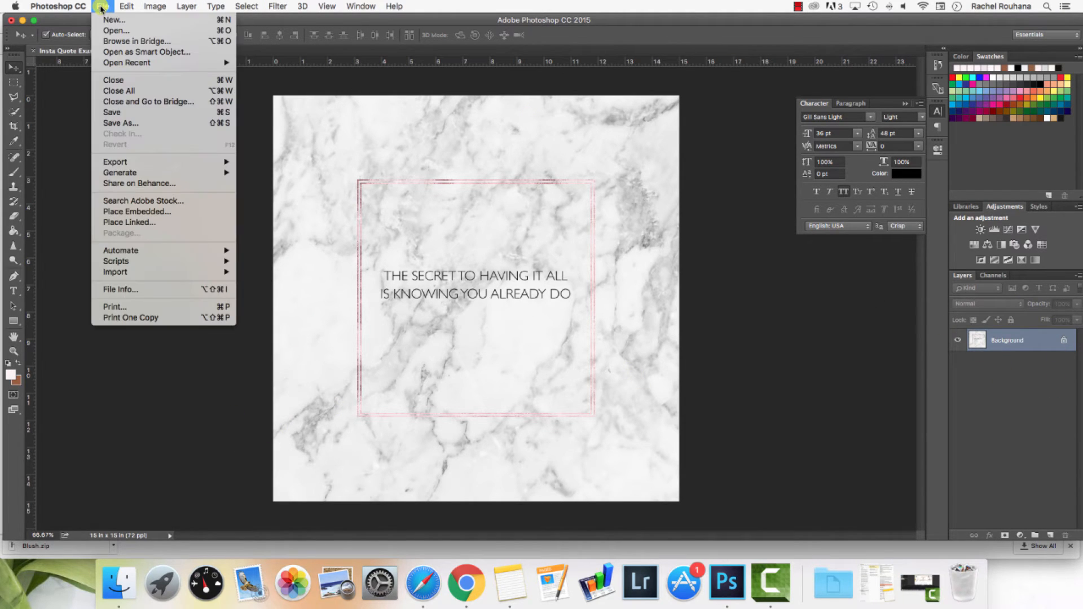
mouse_move(112, 112)
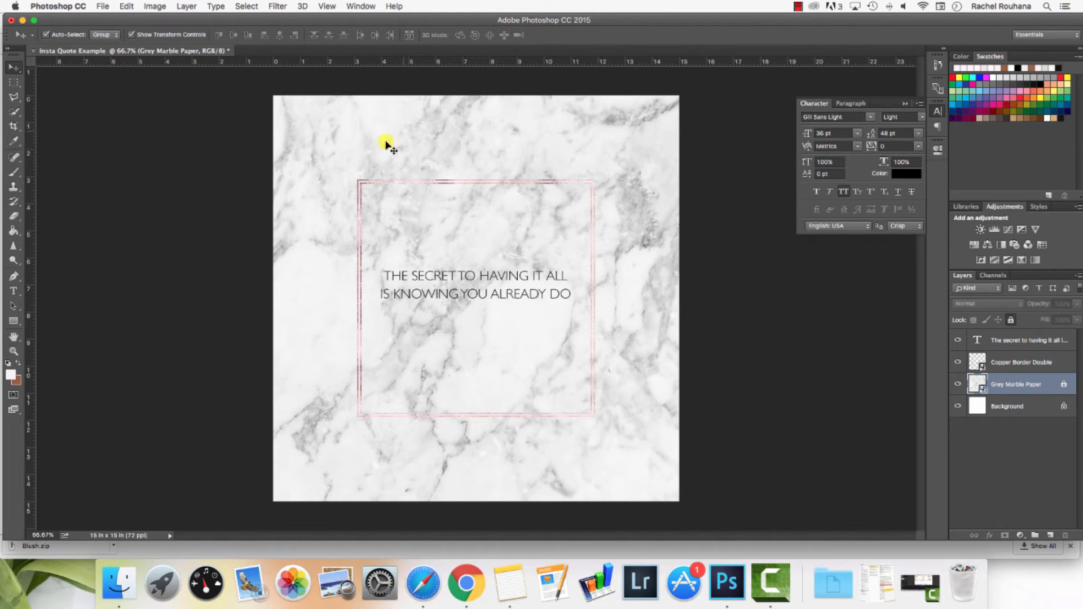
mouse_move(653, 192)
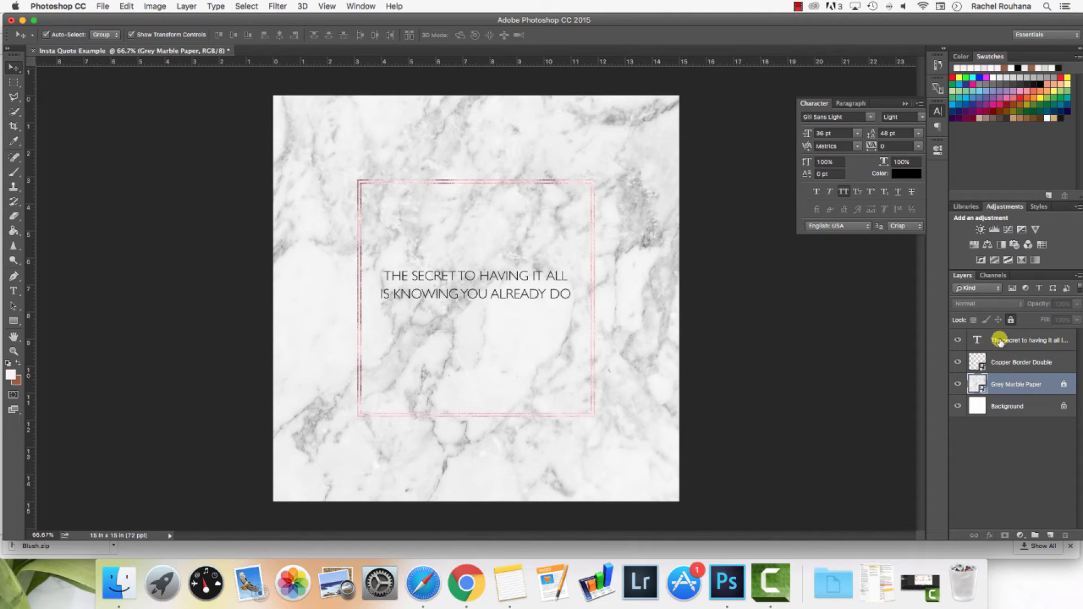
Delete the Grey Marble Paper layer, leaving a white background behind the border and quote
click(1015, 384)
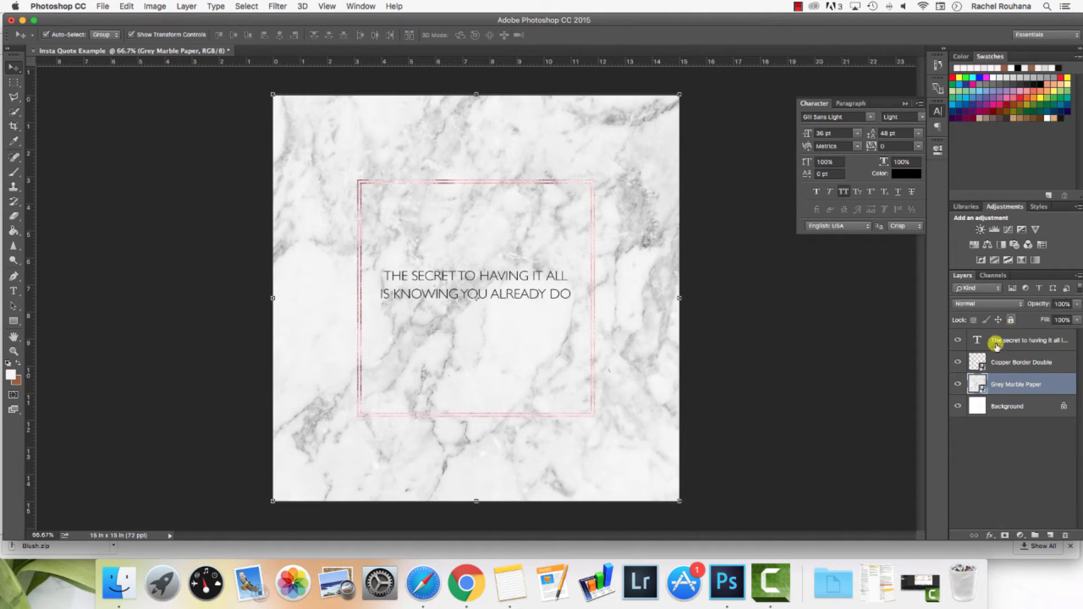
click(958, 384)
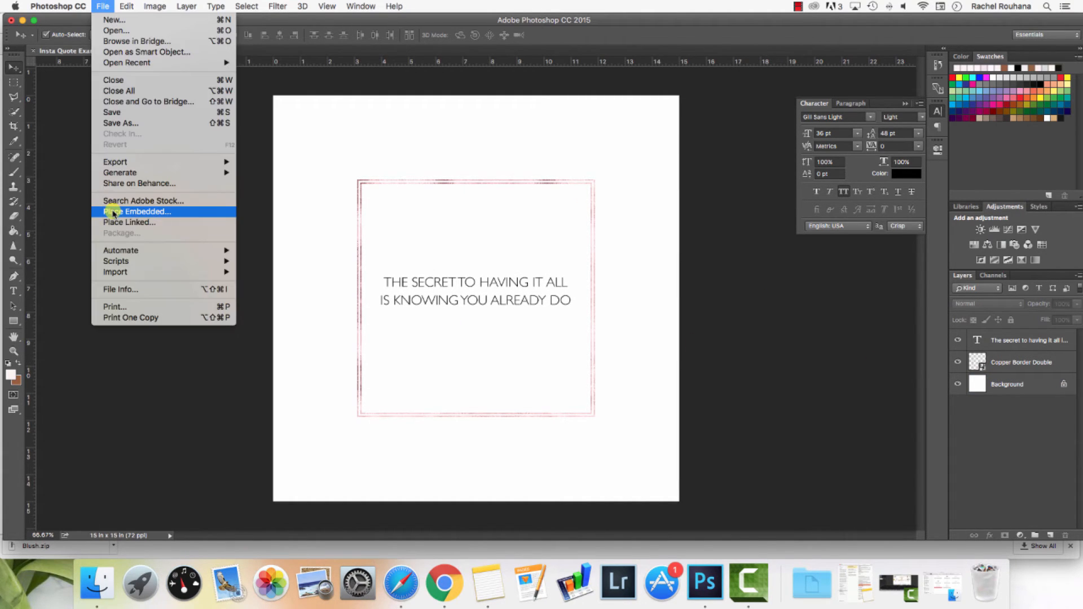
Start Place Embedded and scroll through the Pink folder's stock photo thumbnails
click(136, 211)
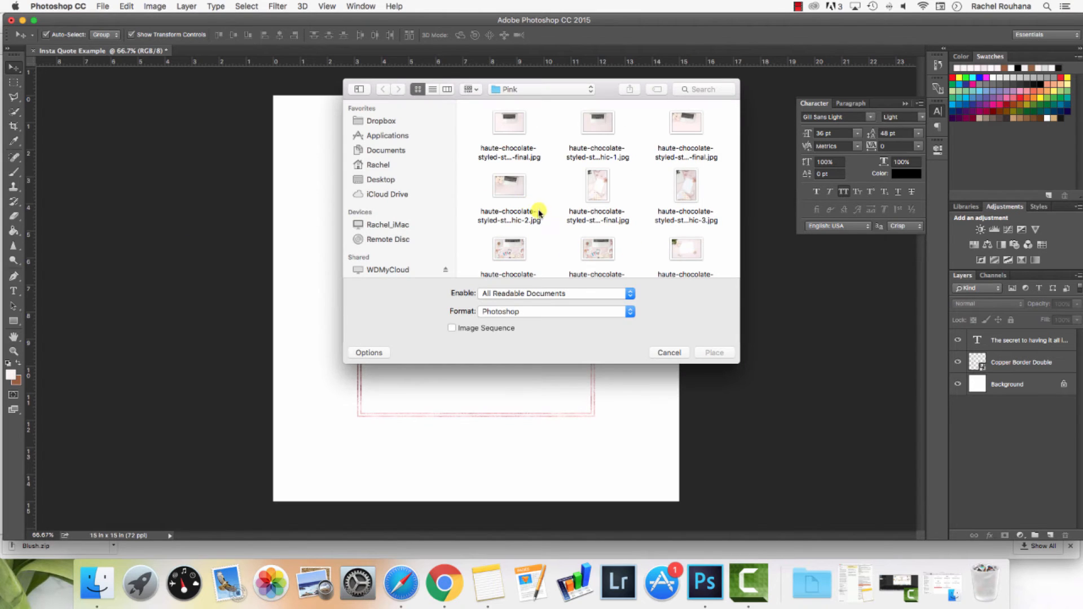
scroll(down, 3)
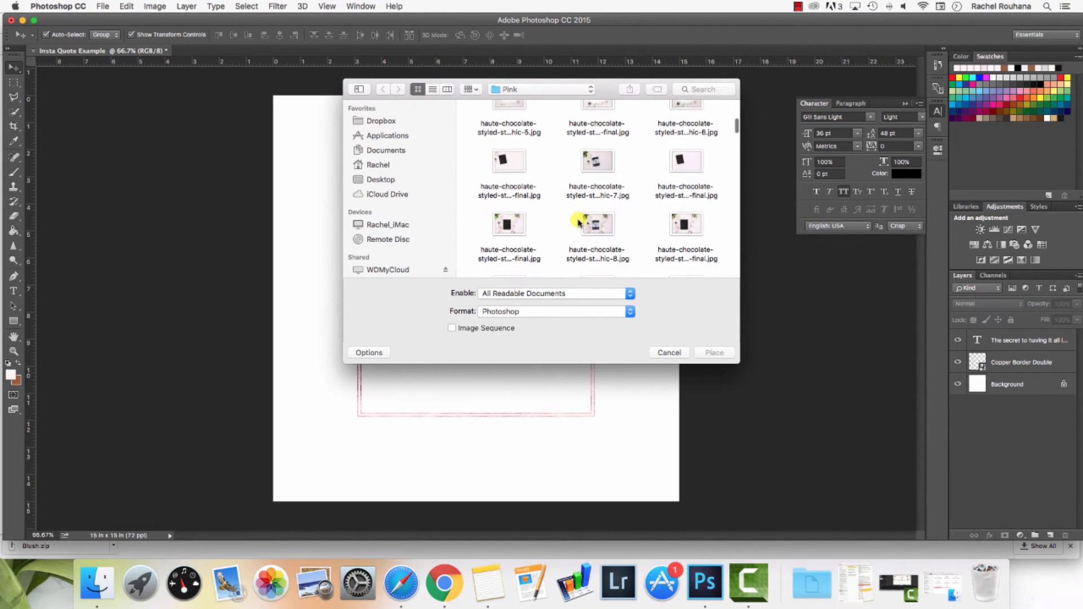
scroll(down, 3)
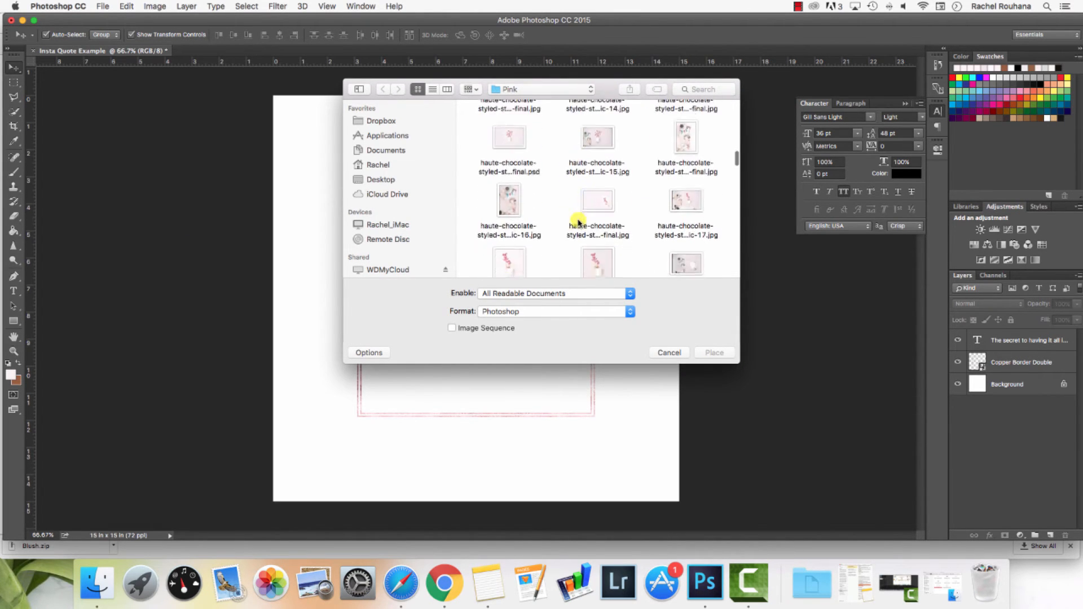
scroll(down, 3)
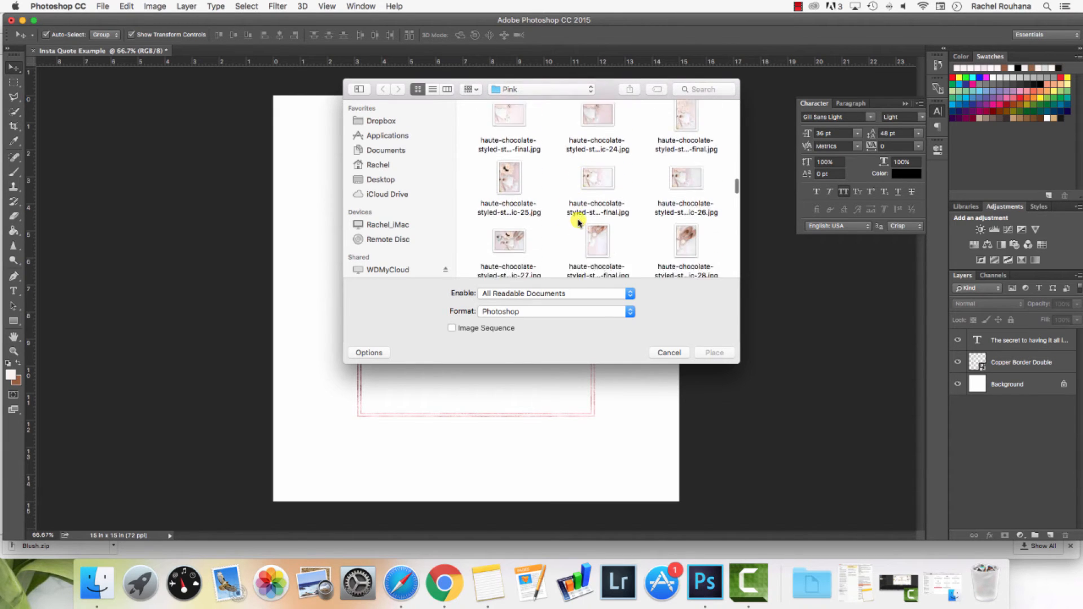
scroll(down, 3)
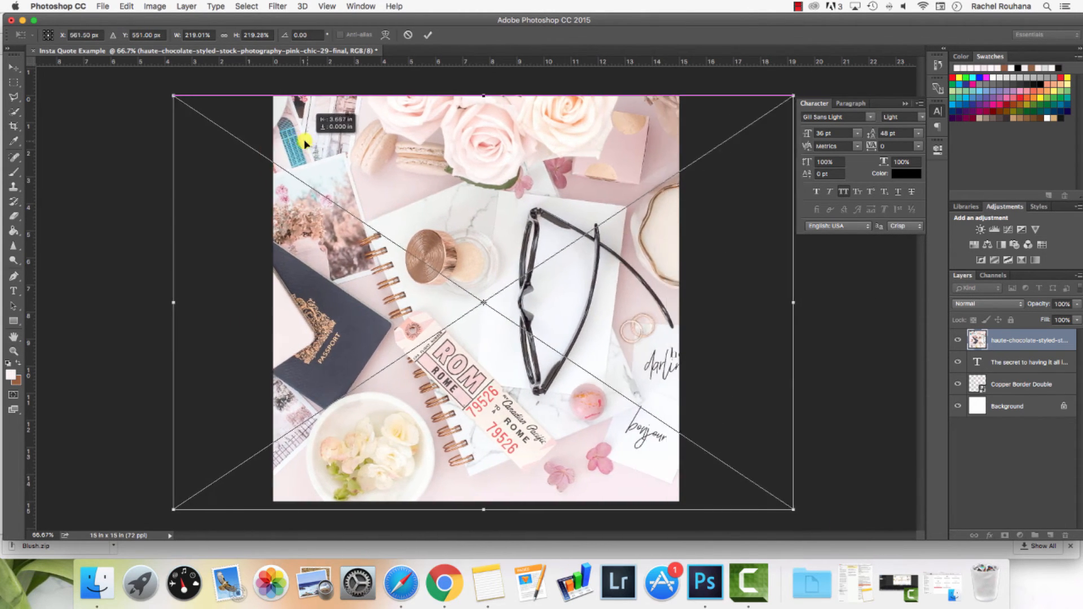
Shift the pink flat-lay photo left and fine-tune its position over the canvas
drag(306, 142, 218, 142)
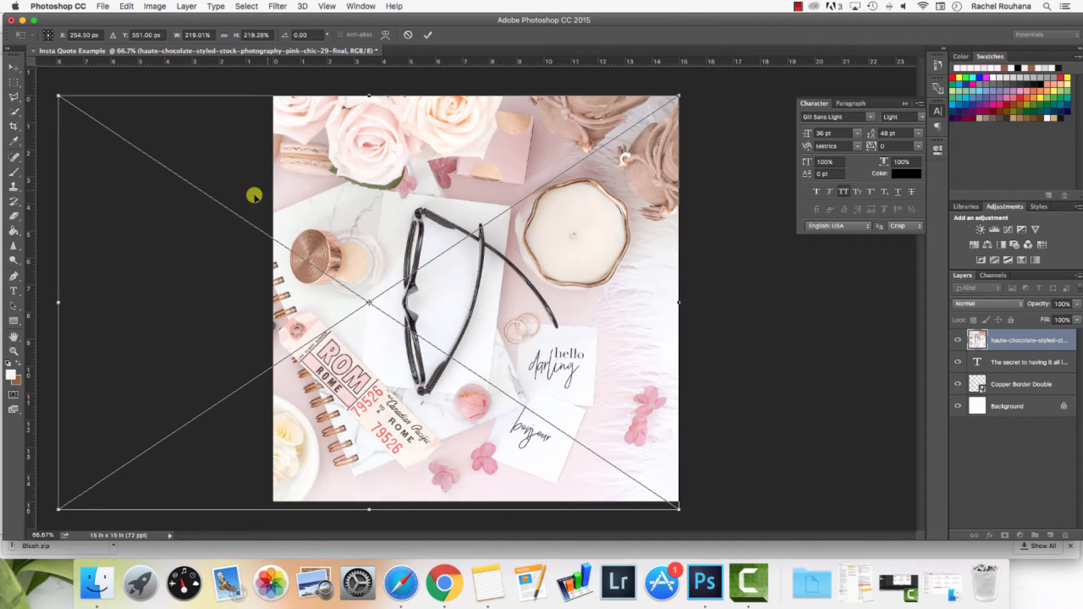
drag(254, 195, 332, 164)
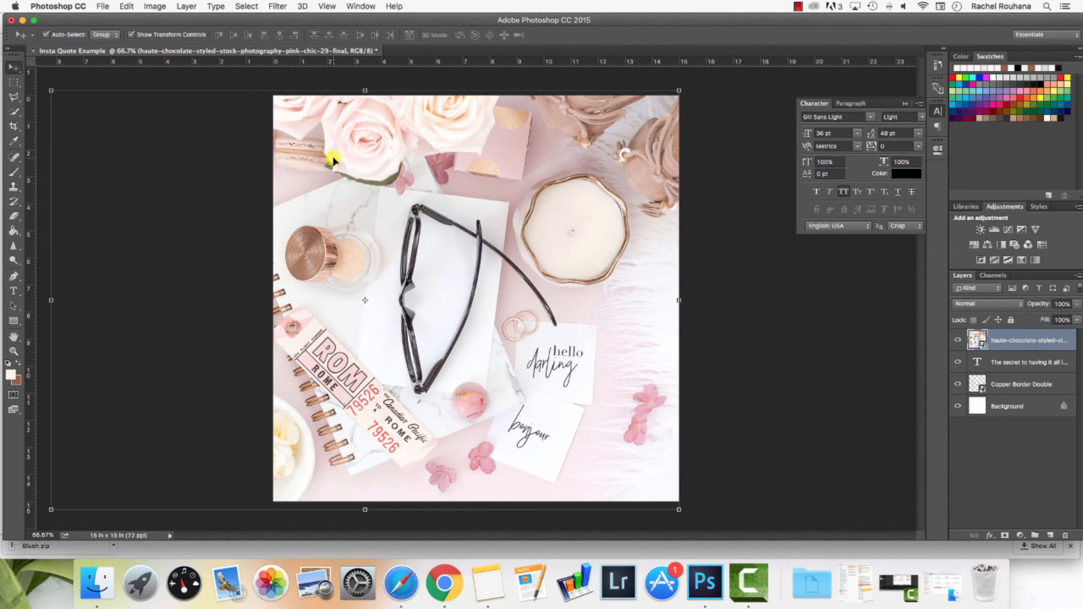
mouse_move(911, 393)
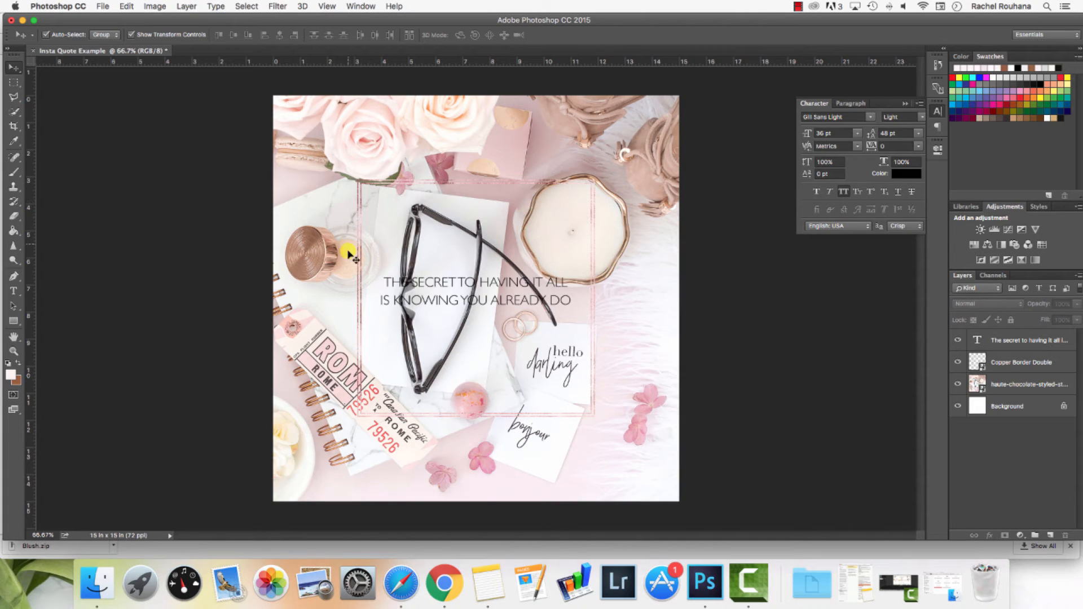
mouse_move(501, 306)
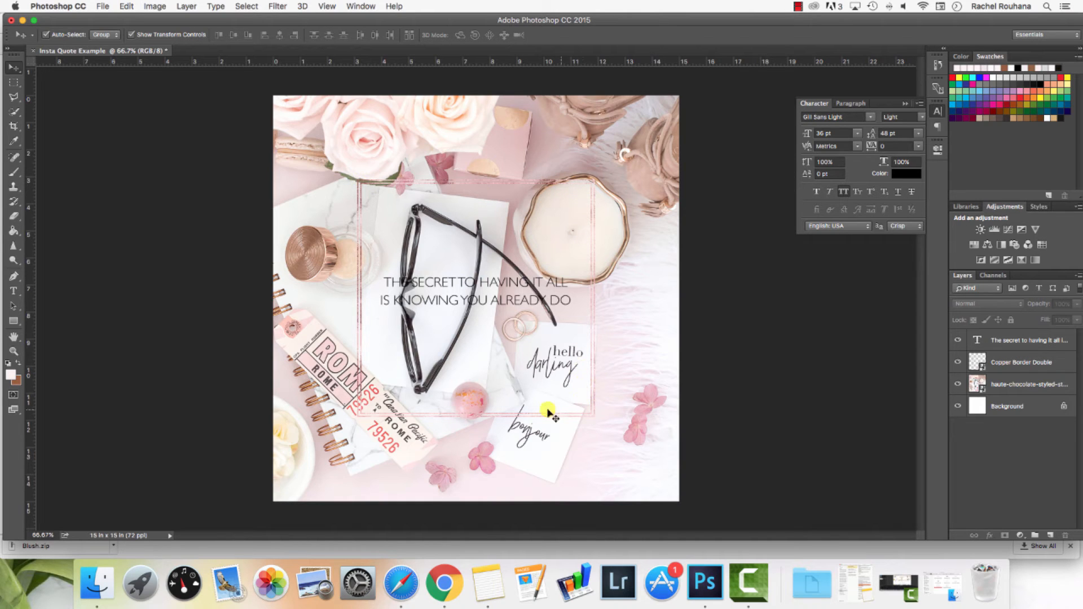
mouse_move(501, 394)
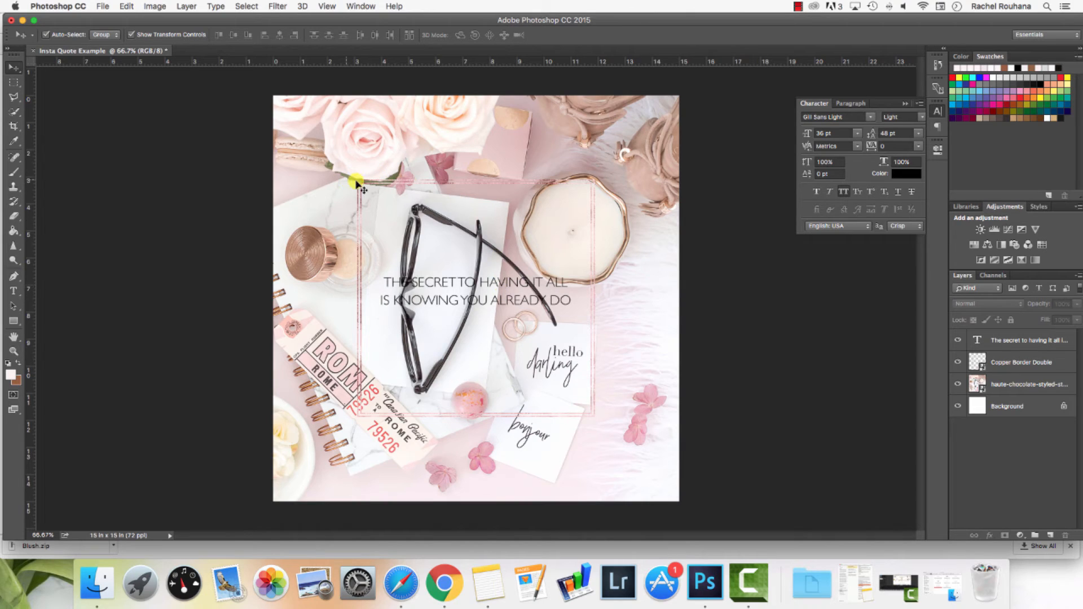
mouse_move(388, 287)
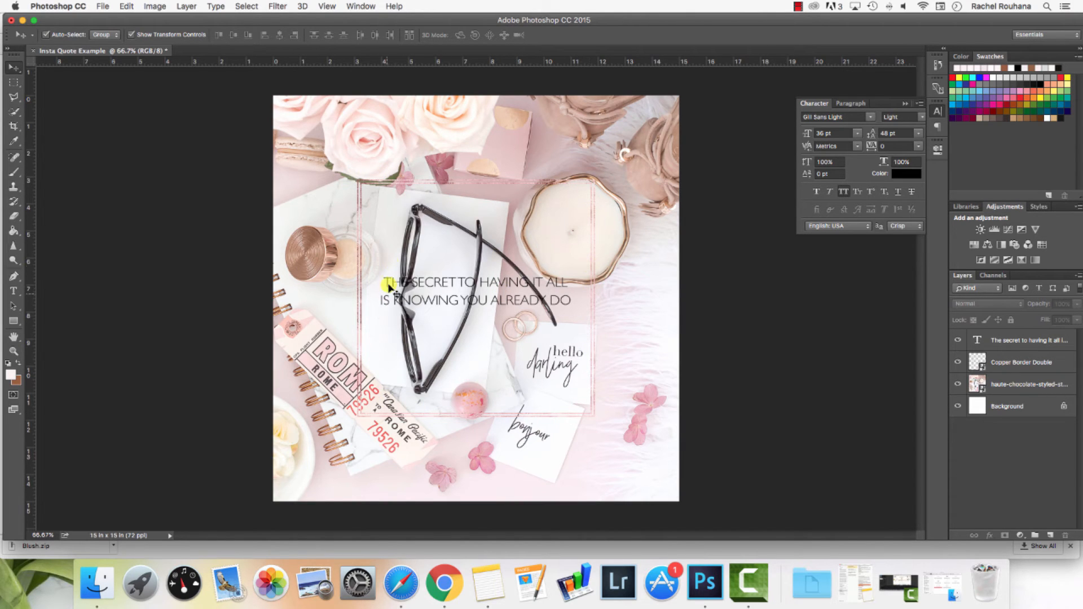
mouse_move(345, 307)
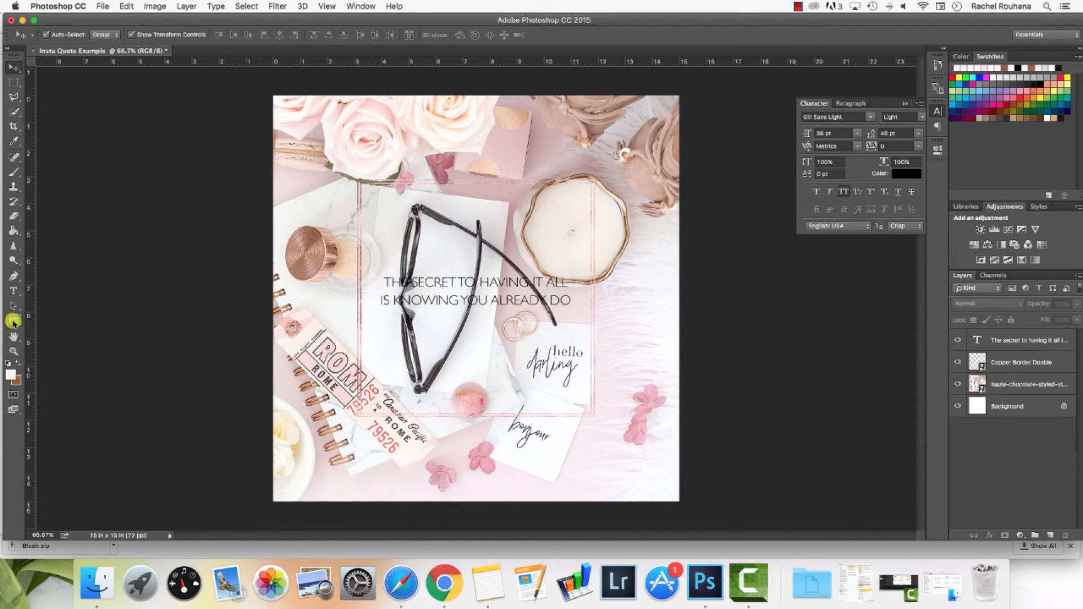
Give the Rectangle tool a pale pink #fdf3f4 fill for the square inside the copper border
click(13, 320)
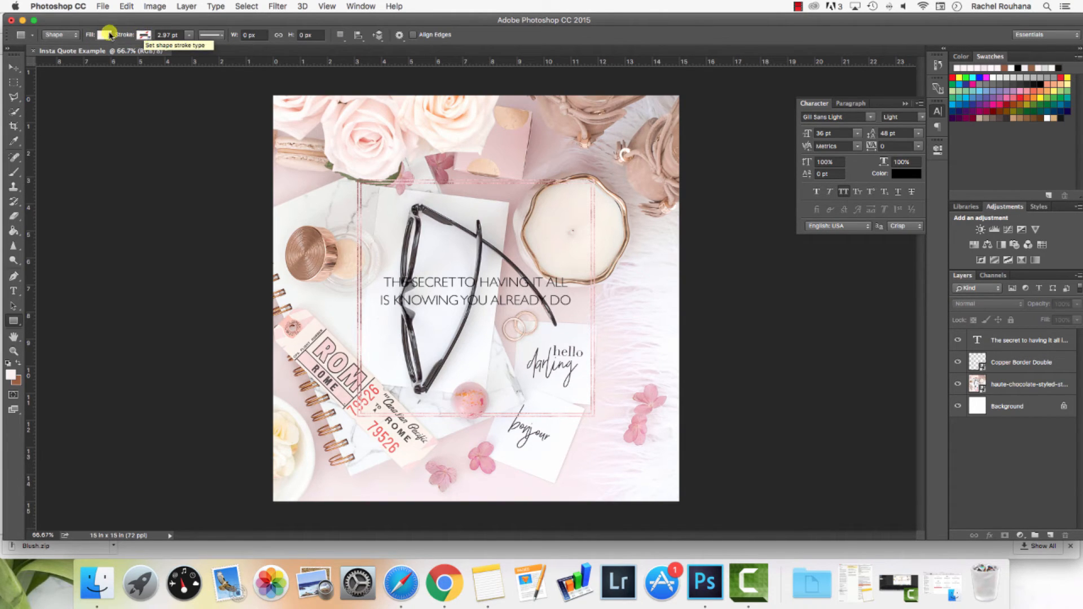
click(105, 35)
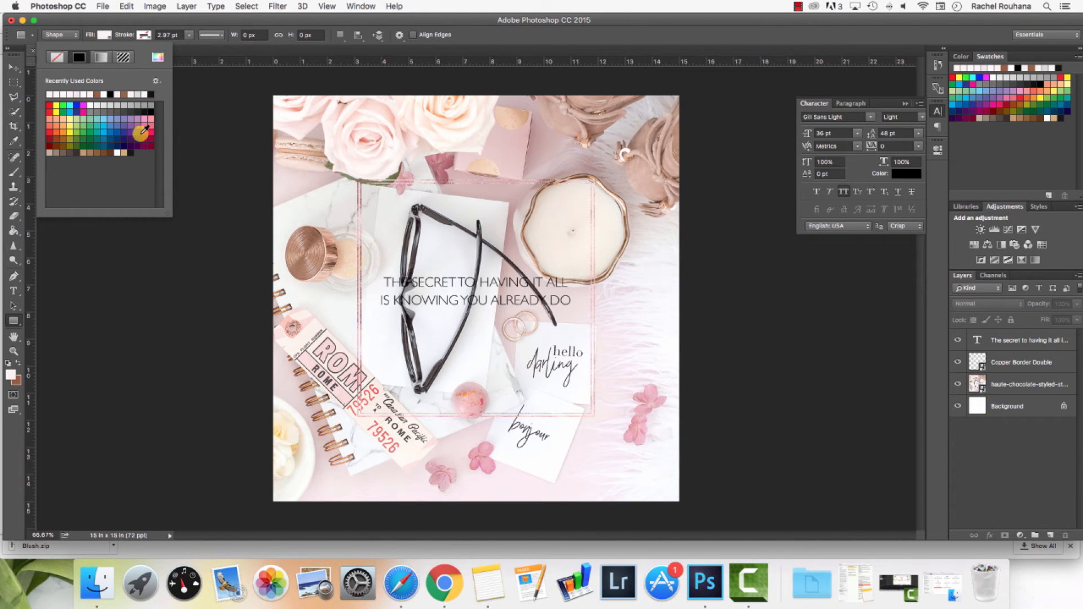
click(158, 56)
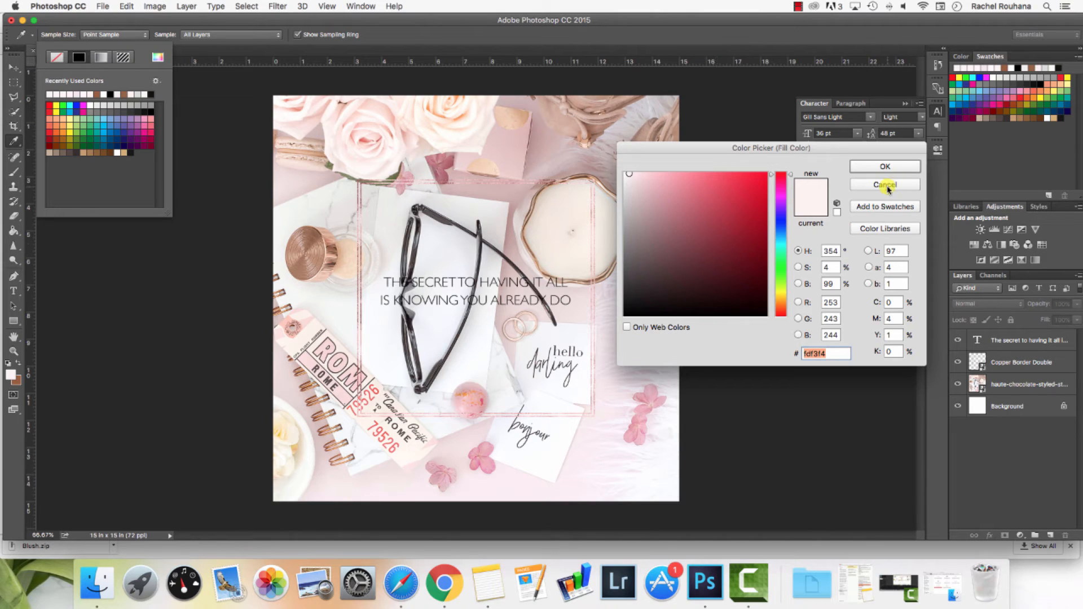
click(885, 184)
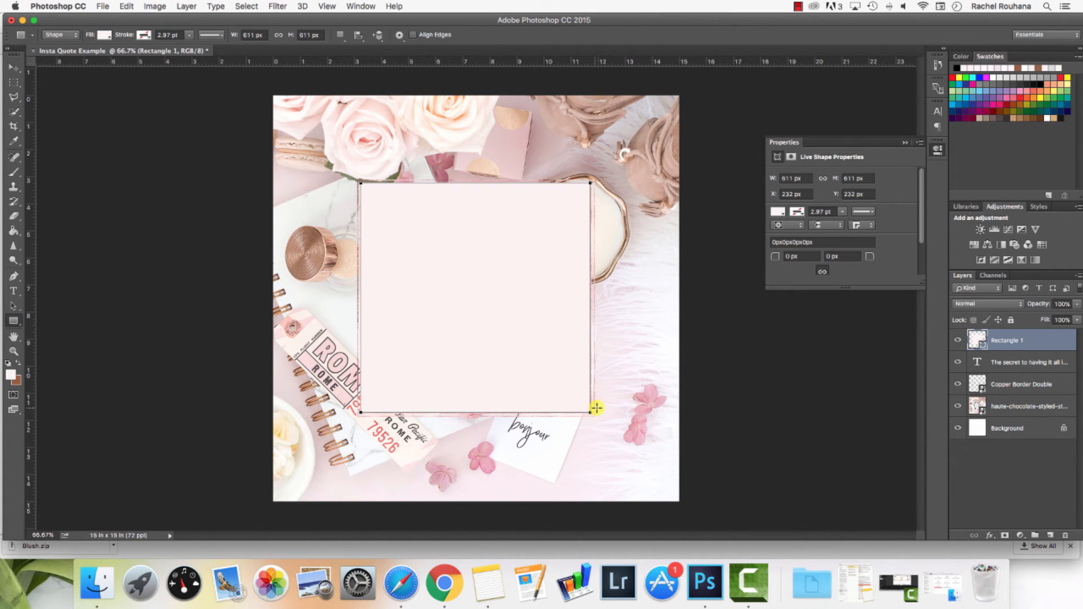
mouse_move(817, 316)
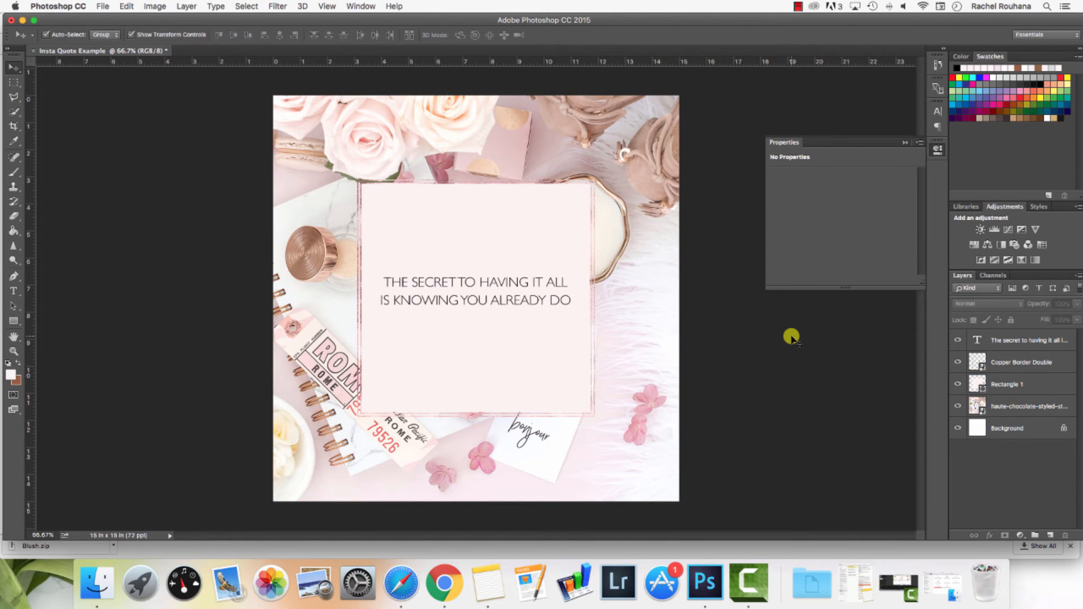
mouse_move(878, 402)
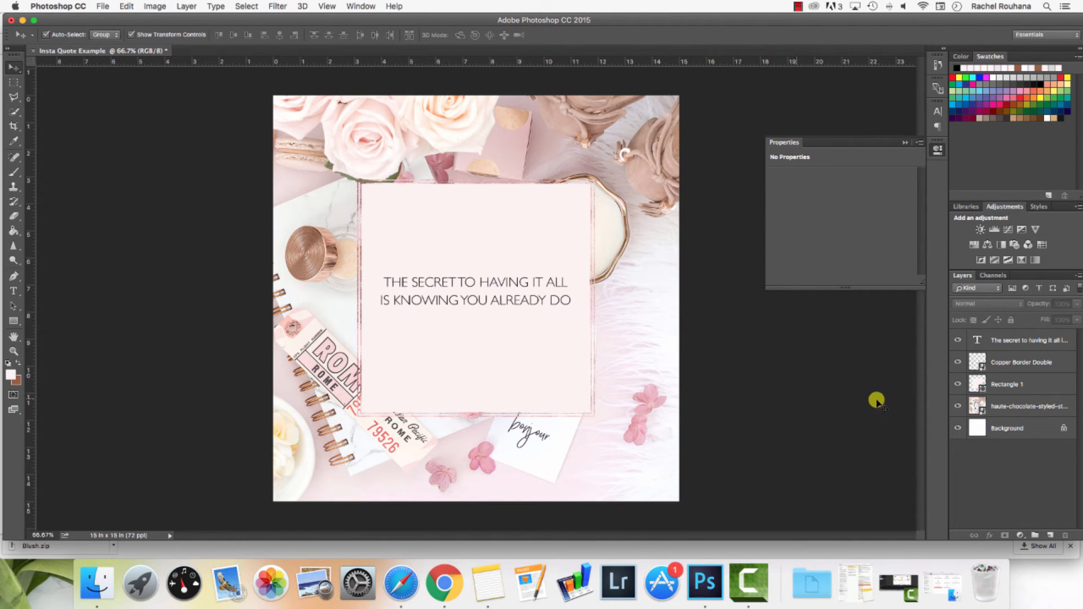
mouse_move(593, 358)
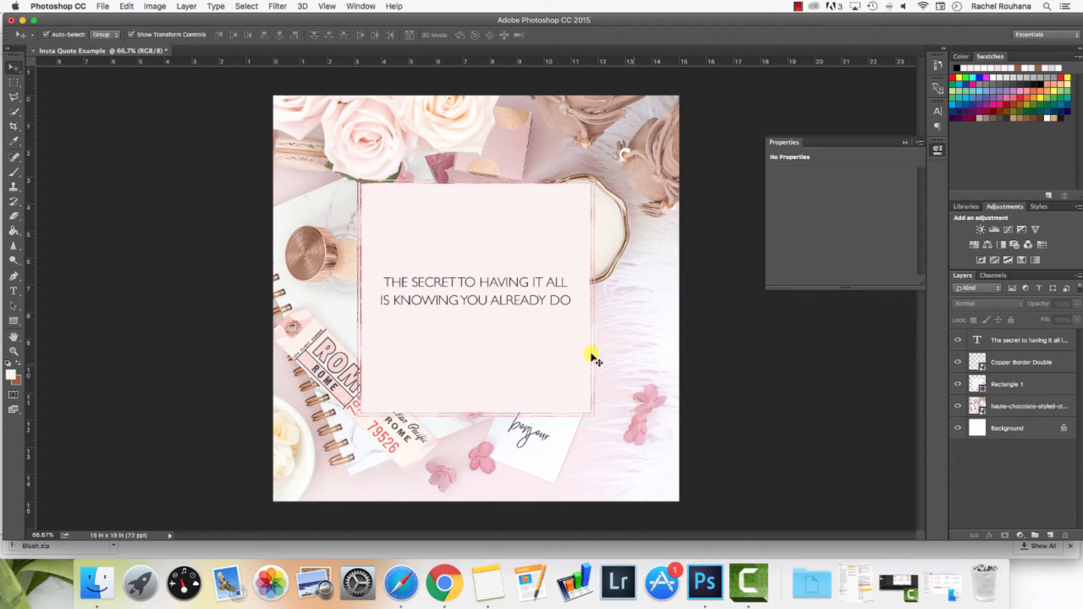
click(1007, 384)
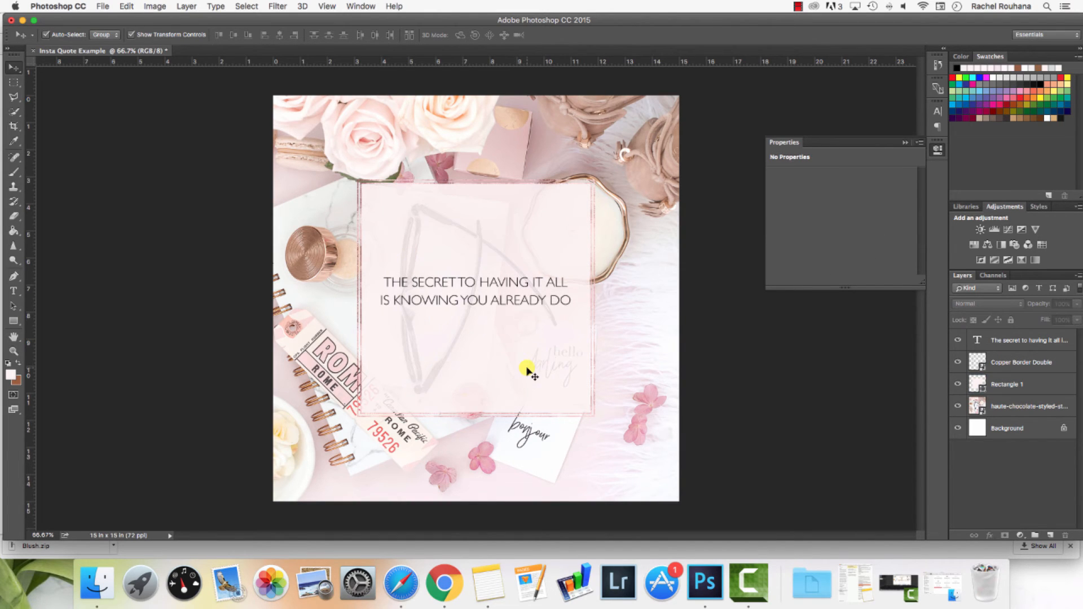
mouse_move(525, 439)
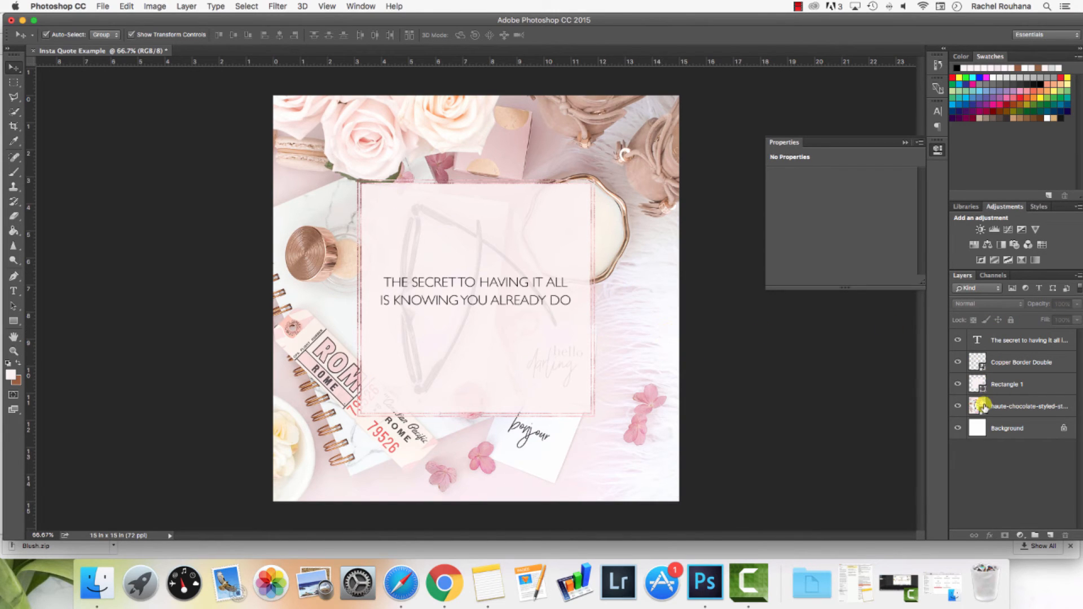
click(1007, 384)
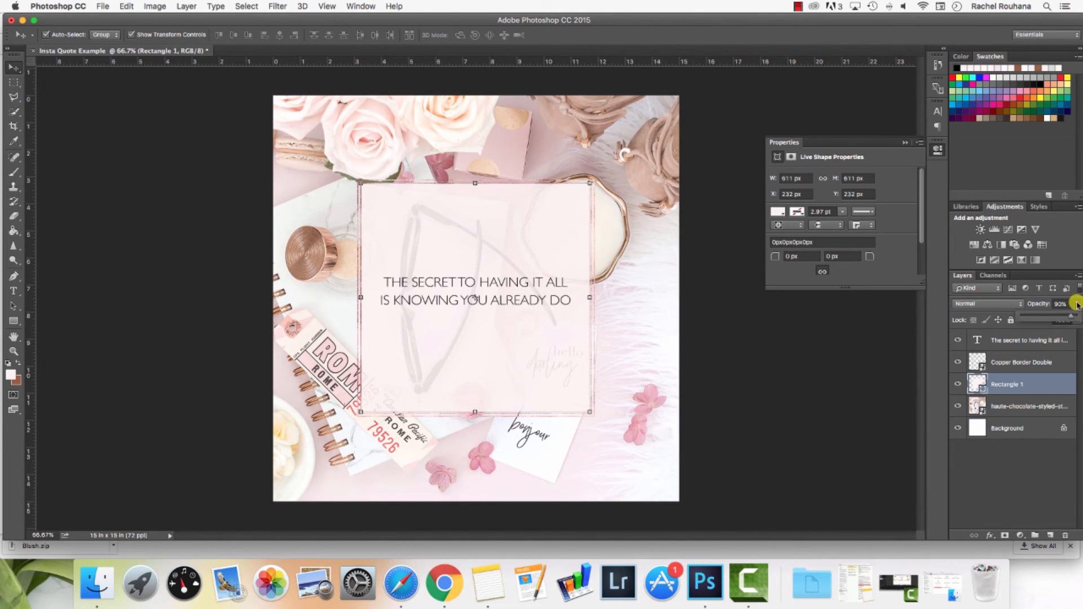
click(1076, 304)
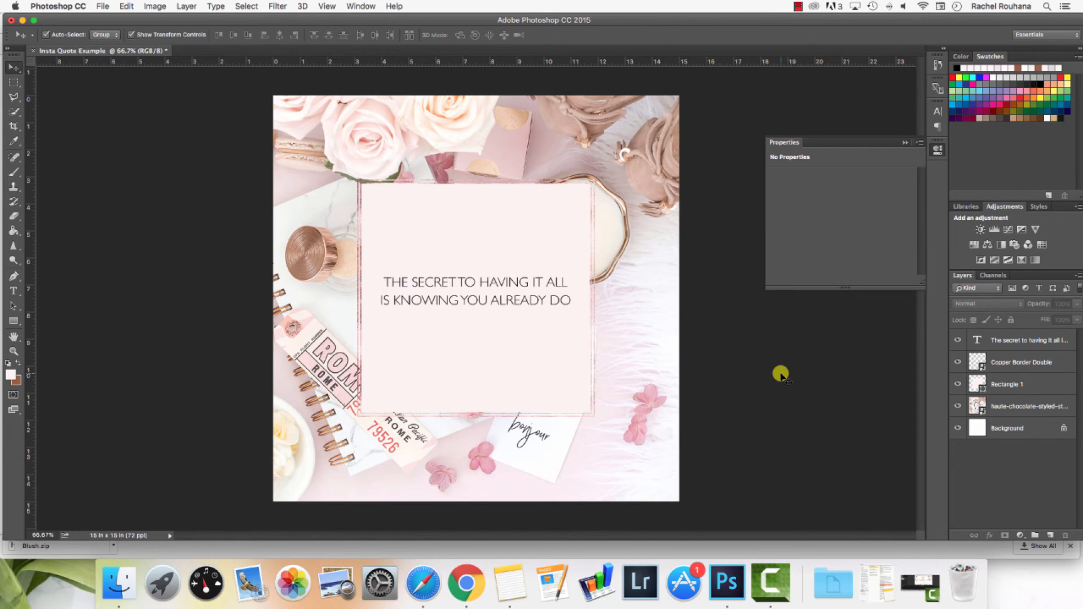
mouse_move(649, 365)
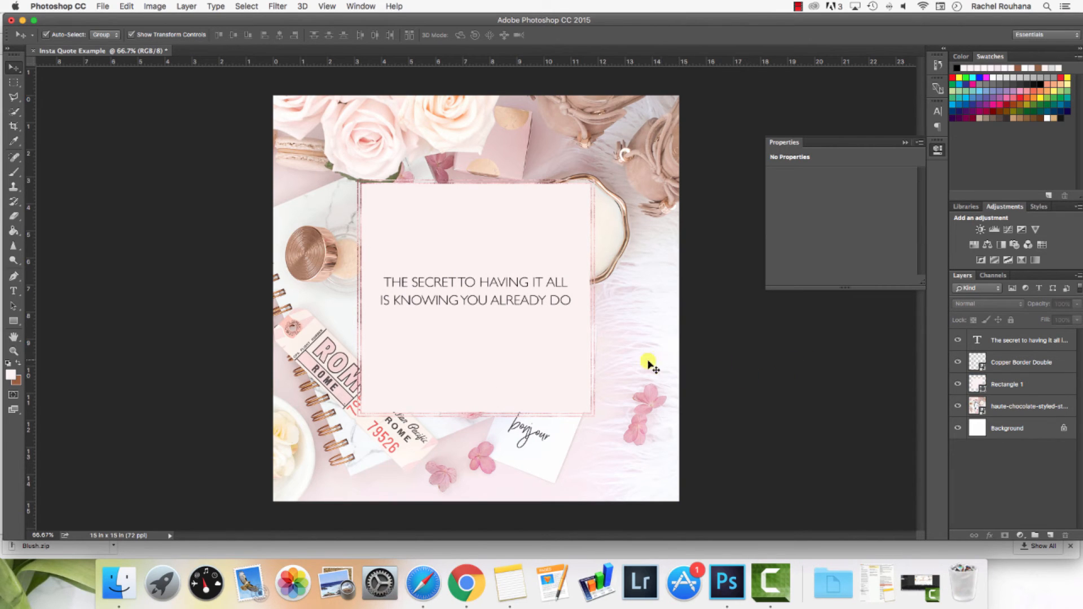
Place the roses-and-macarons flat-lay JPG into the design as an embedded photo and commit it
click(1021, 406)
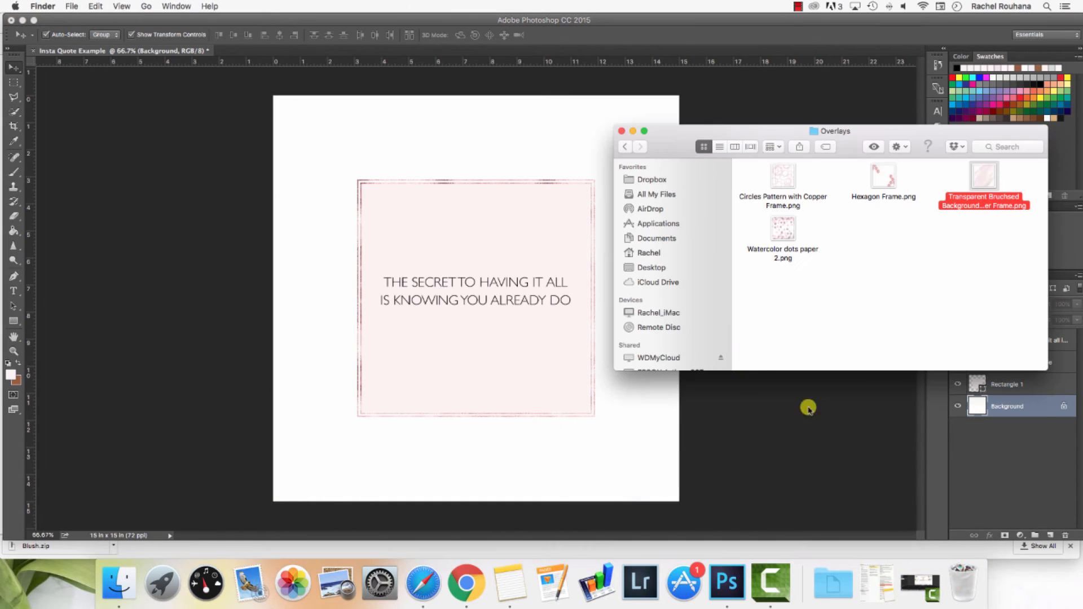
click(103, 5)
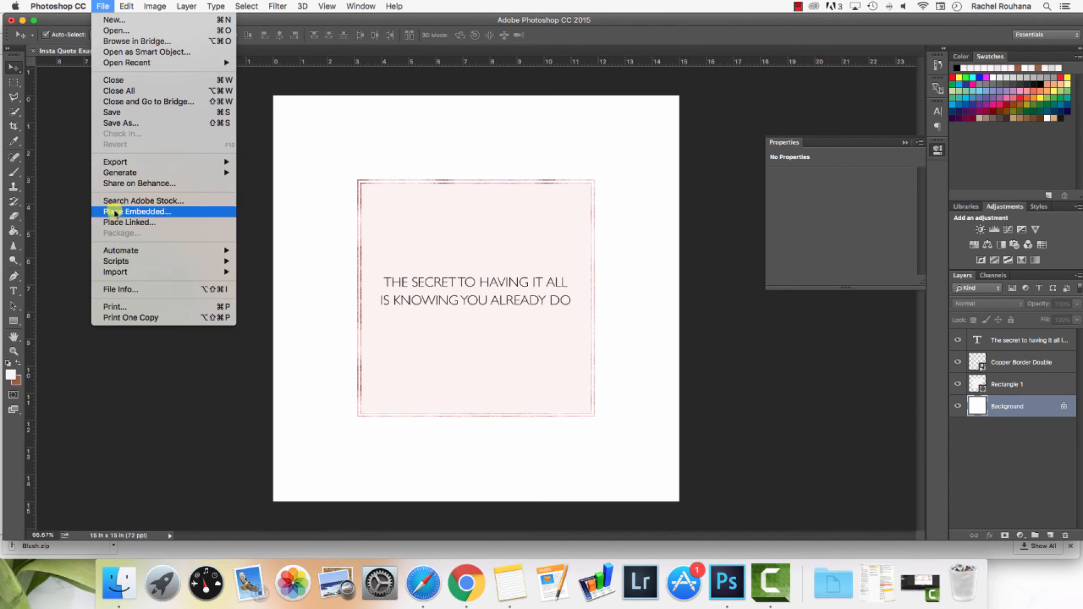
click(137, 211)
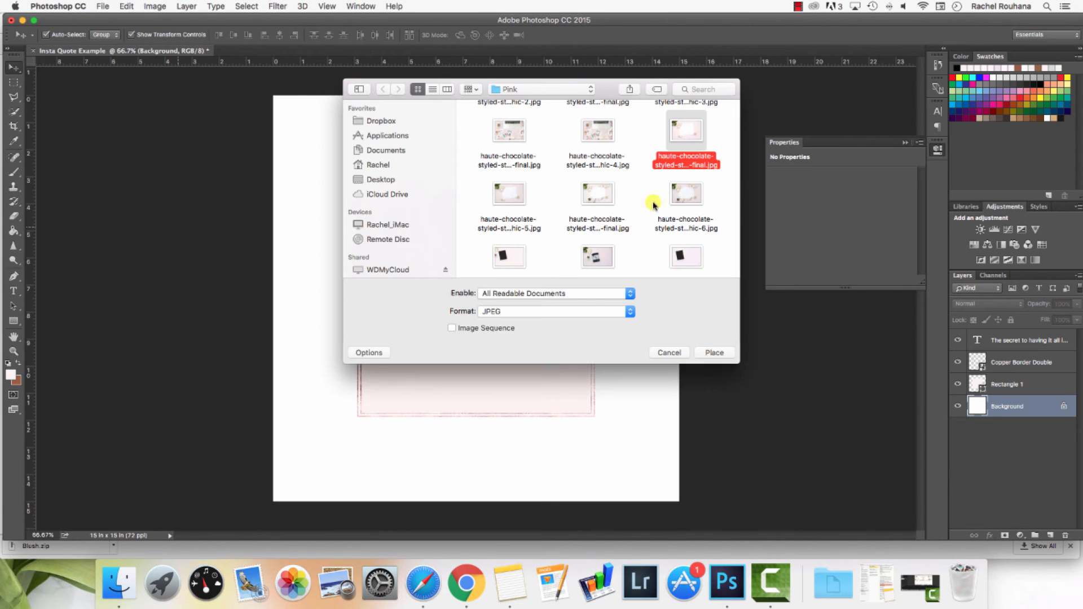
click(713, 352)
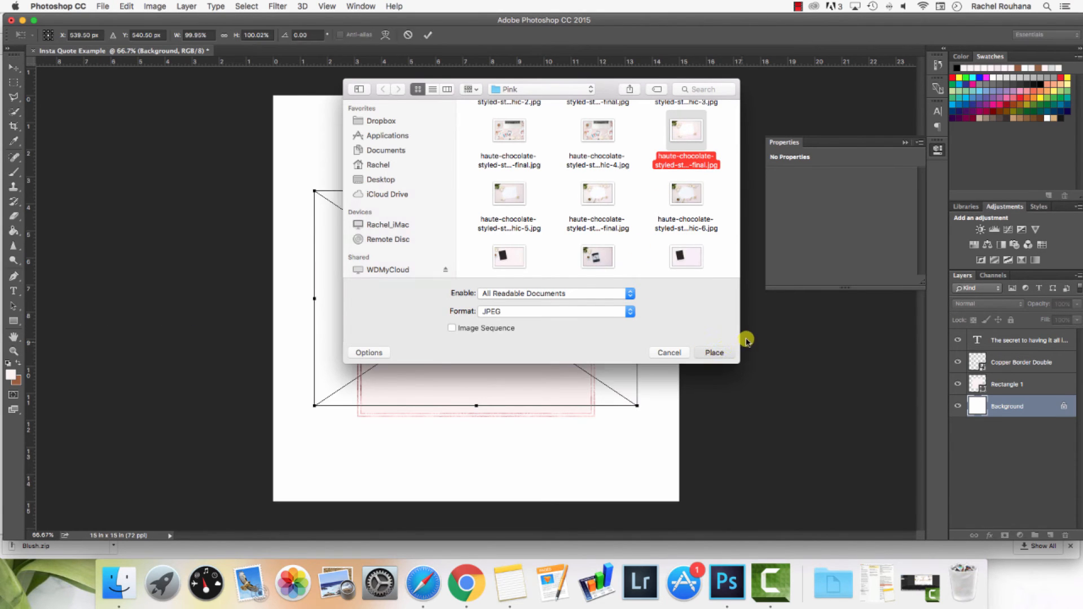
click(713, 352)
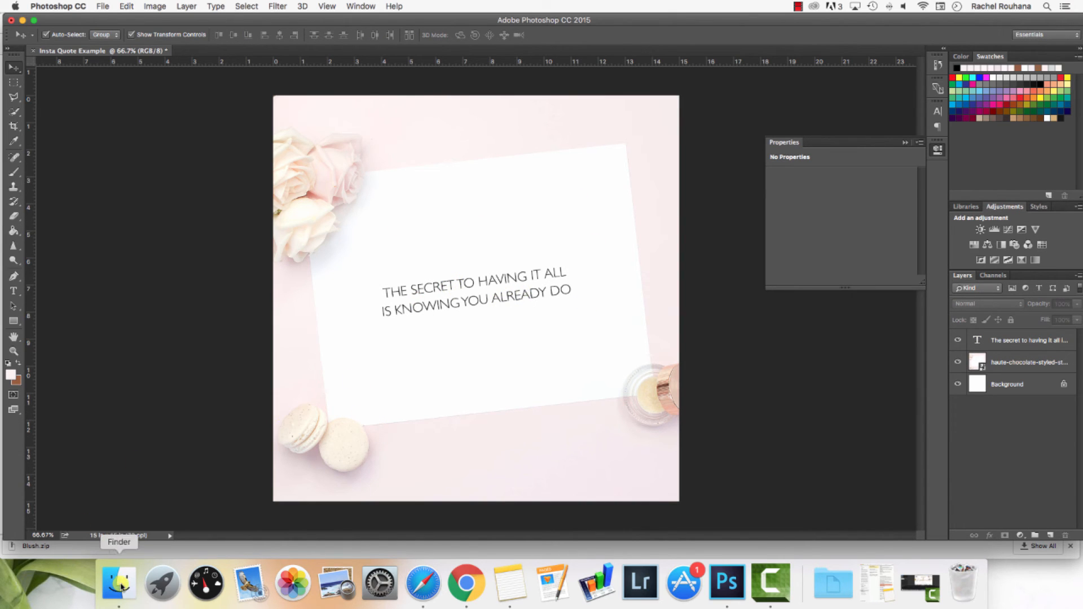
Bring Hexagon Outline.png from the Icons folder onto the card above the quote and commit its size
click(119, 582)
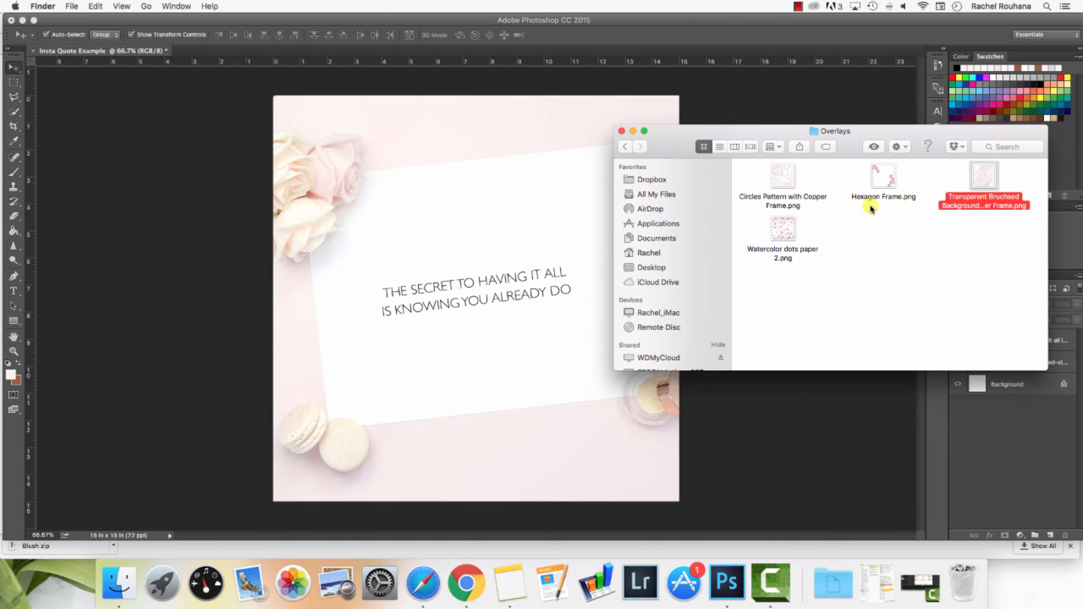
click(625, 147)
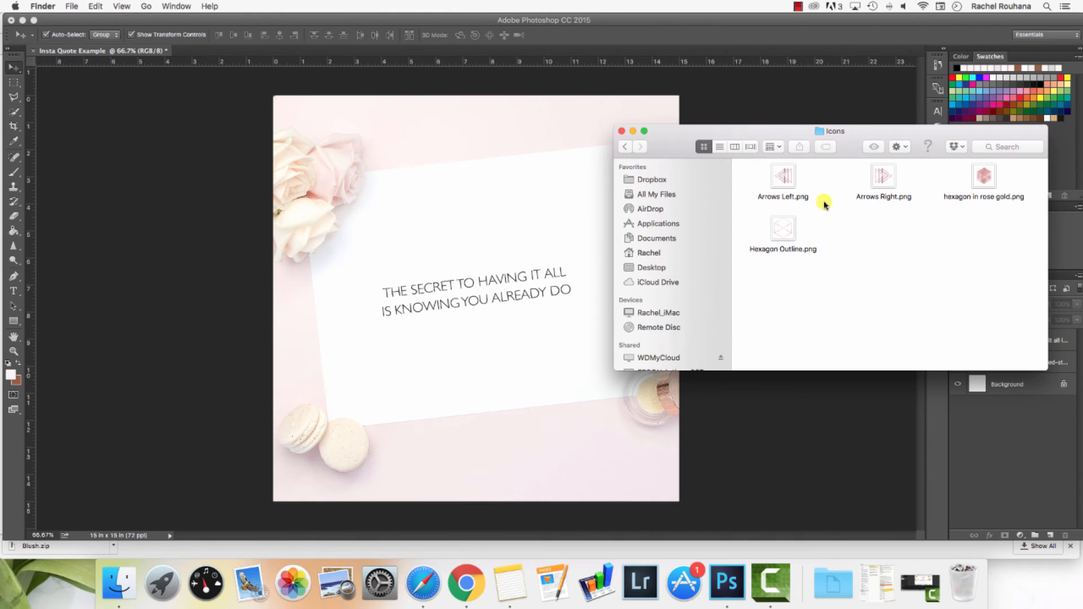
mouse_move(783, 229)
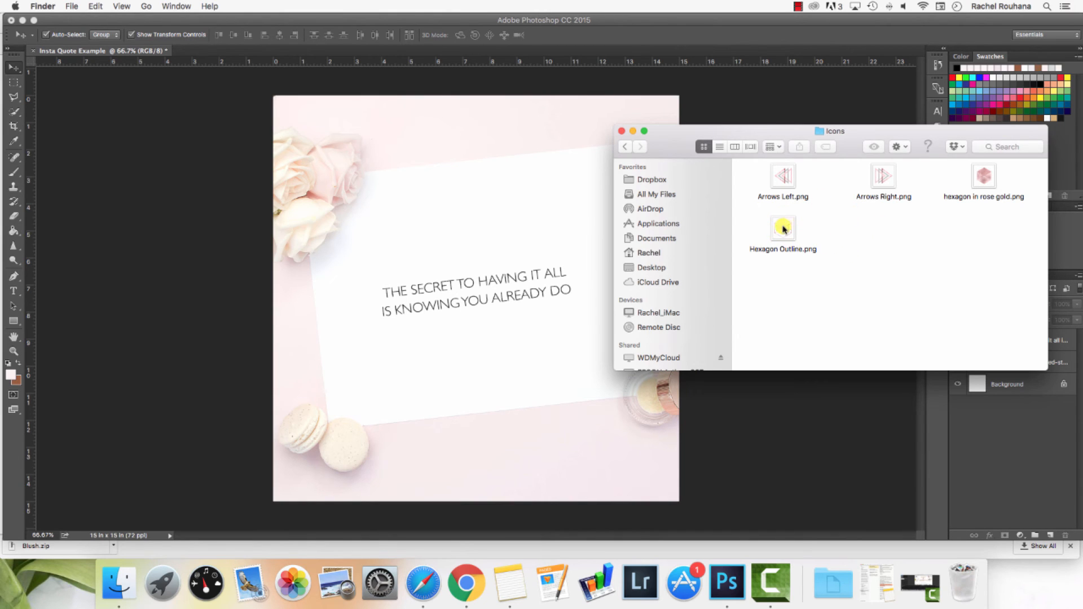
double_click(783, 229)
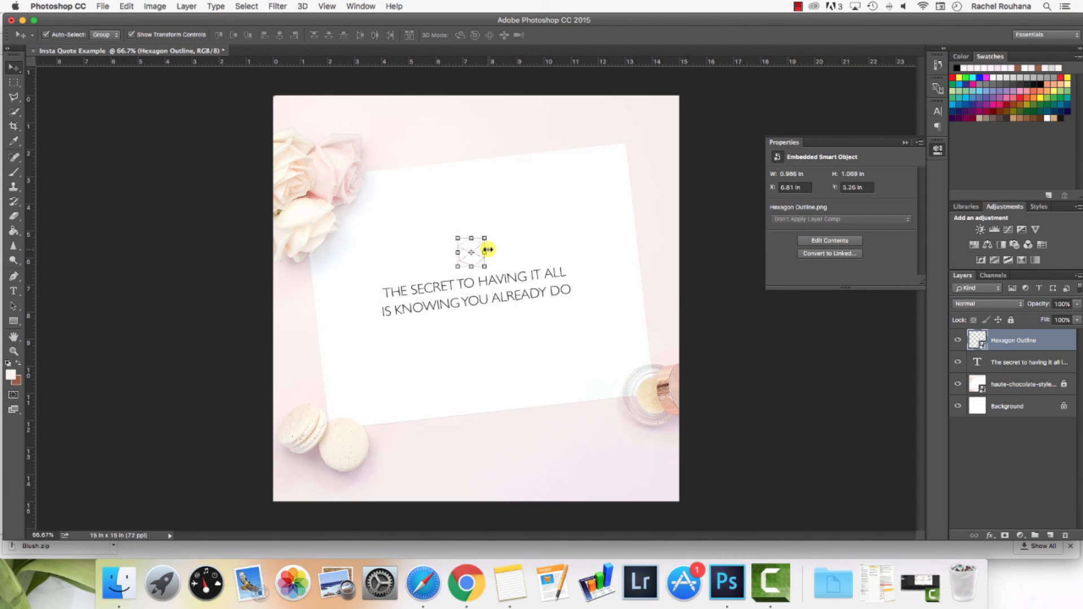
click(177, 302)
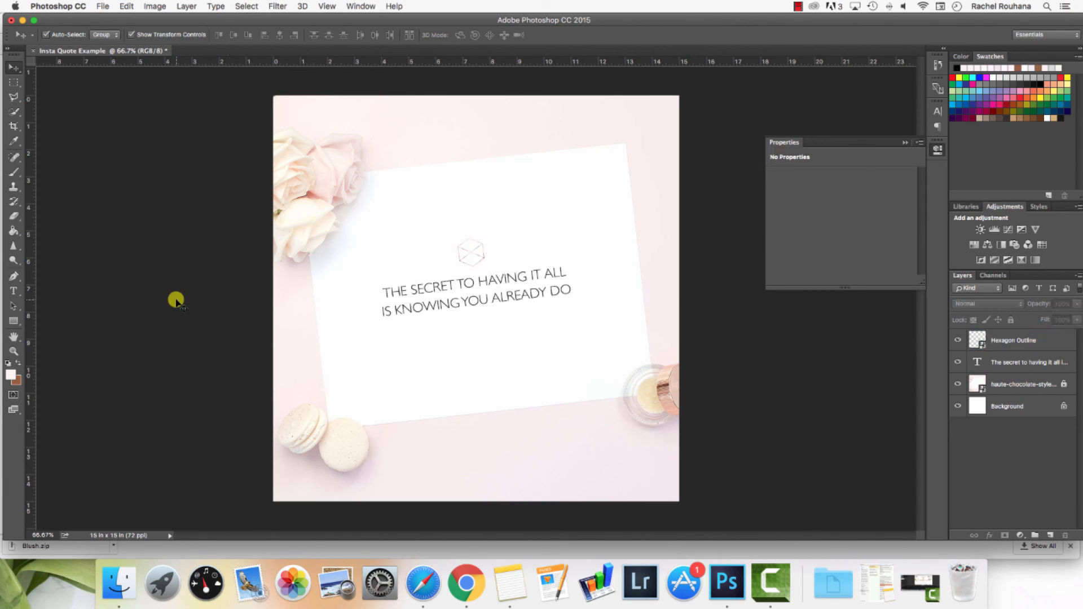
mouse_move(117, 584)
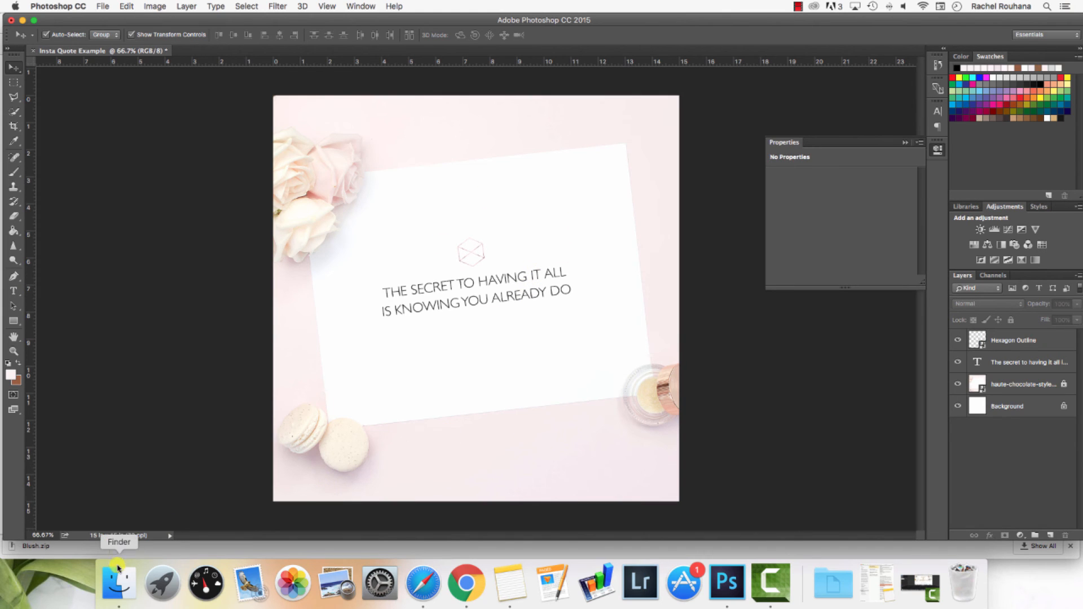
Add Brush Stroke 2.png from the Blush Borders folder behind the quote
click(118, 582)
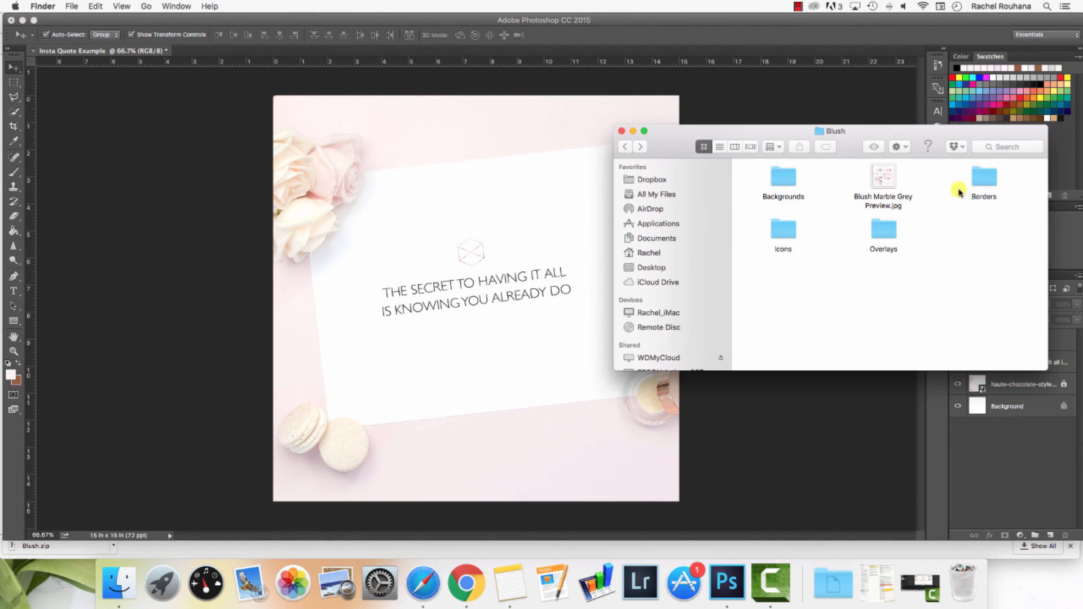
double_click(984, 178)
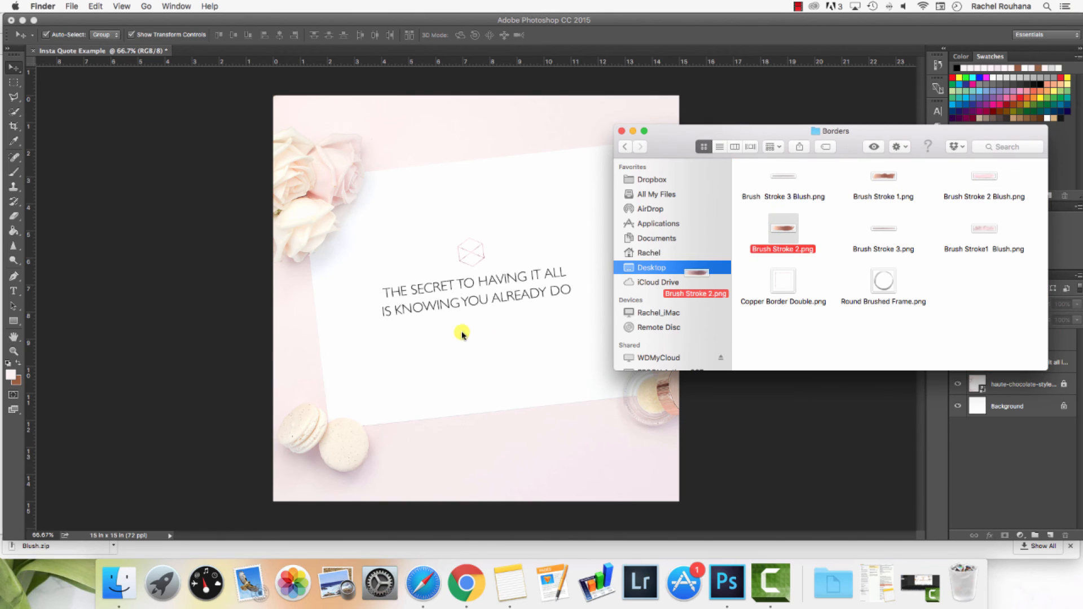
click(654, 282)
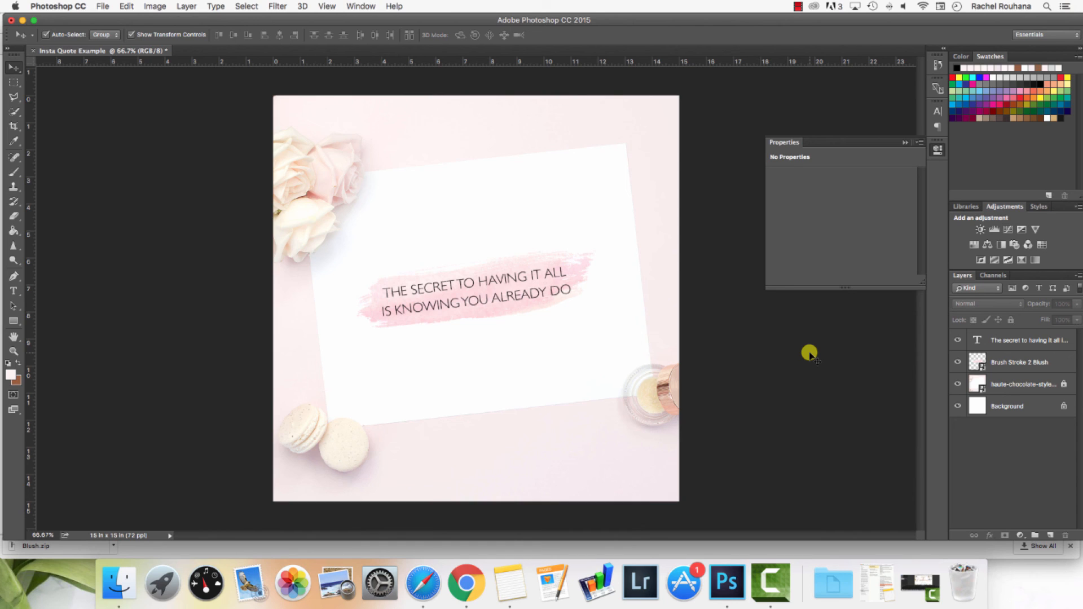
mouse_move(42, 3)
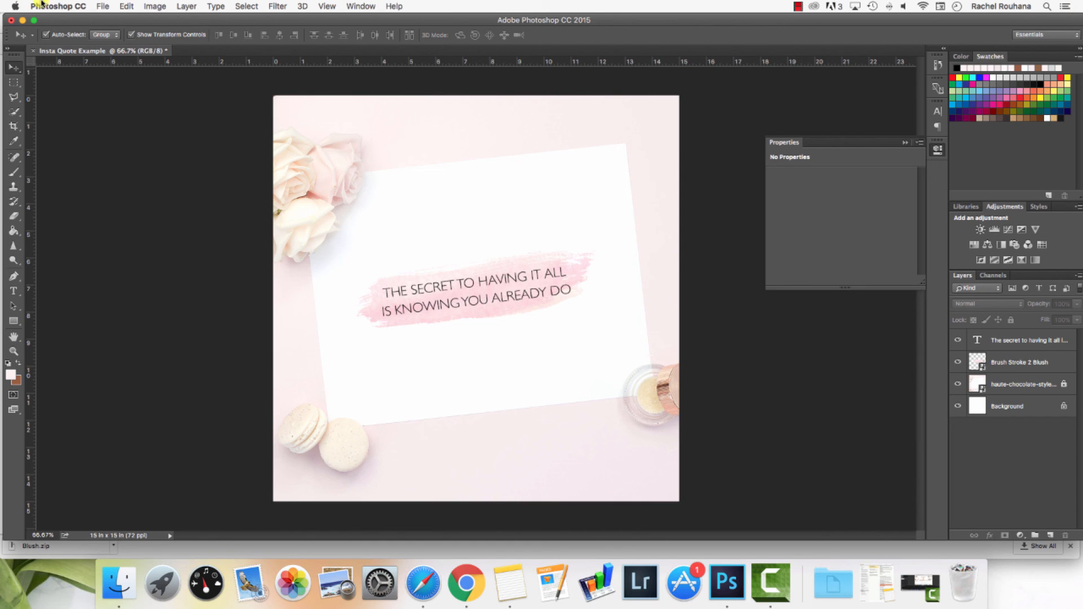
Save the design as Insta Quote Example.psd in Photoshop format with layers
click(103, 6)
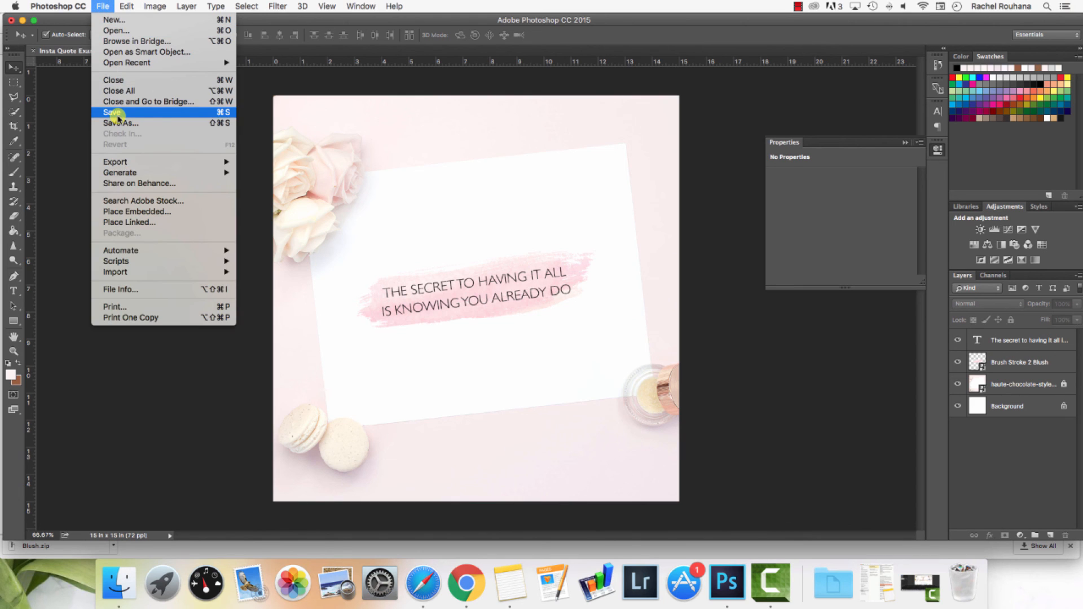
click(112, 113)
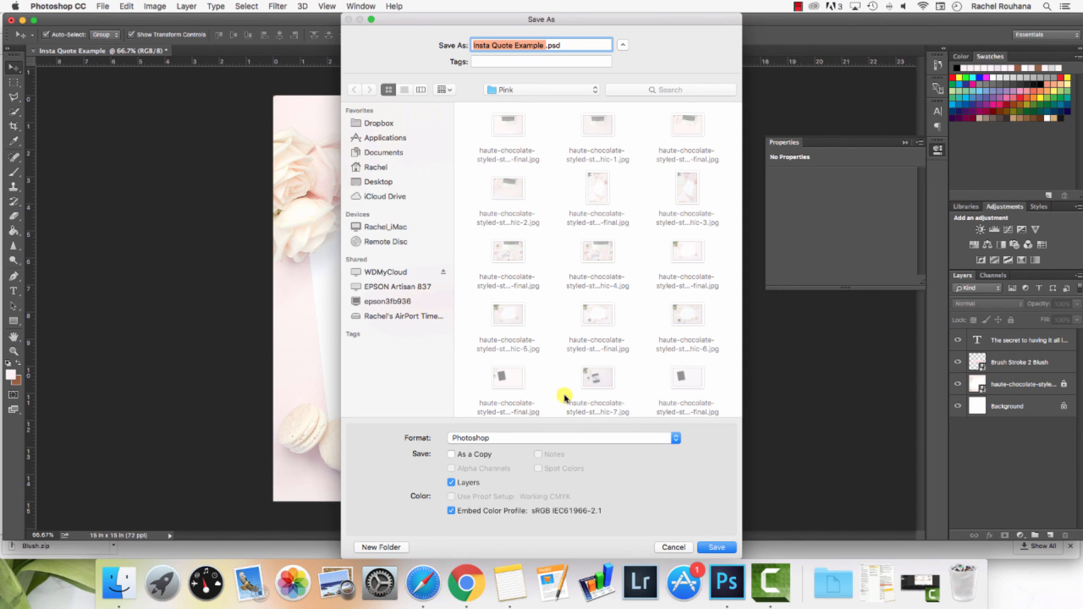
click(565, 45)
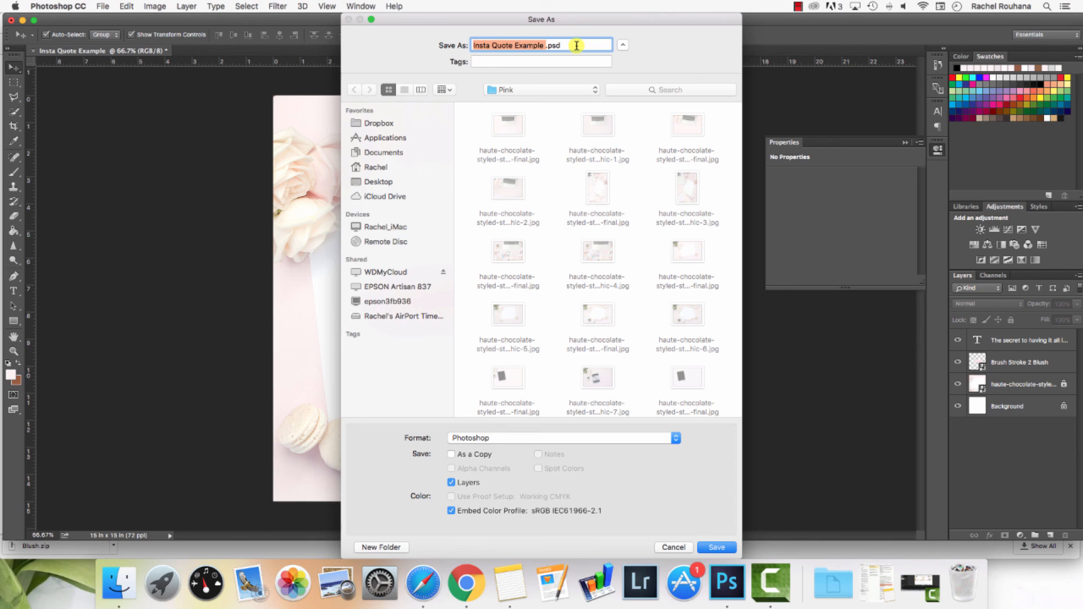
mouse_move(541, 108)
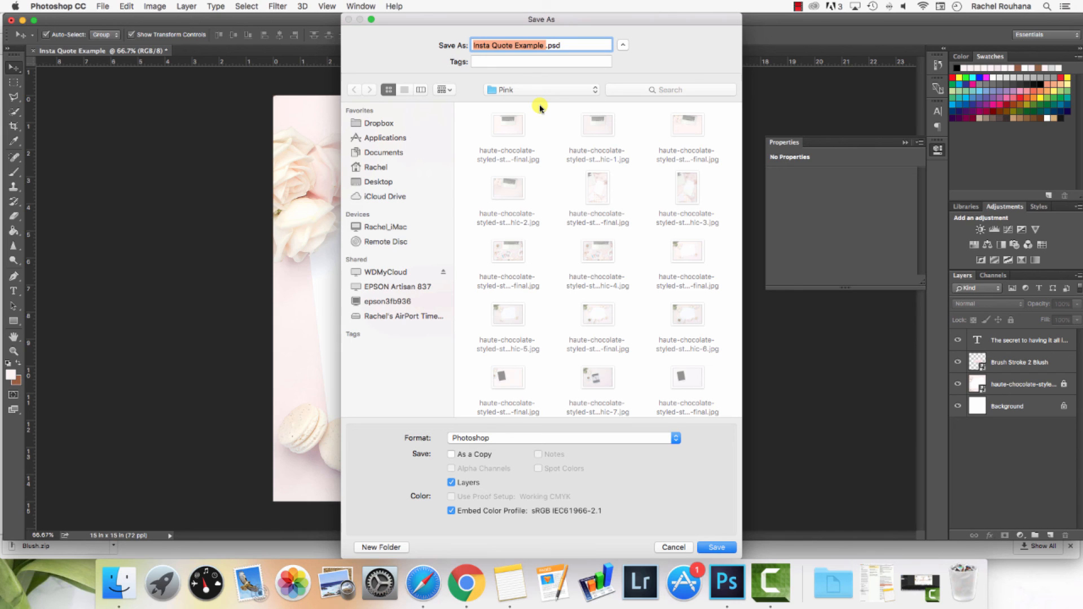
mouse_move(564, 62)
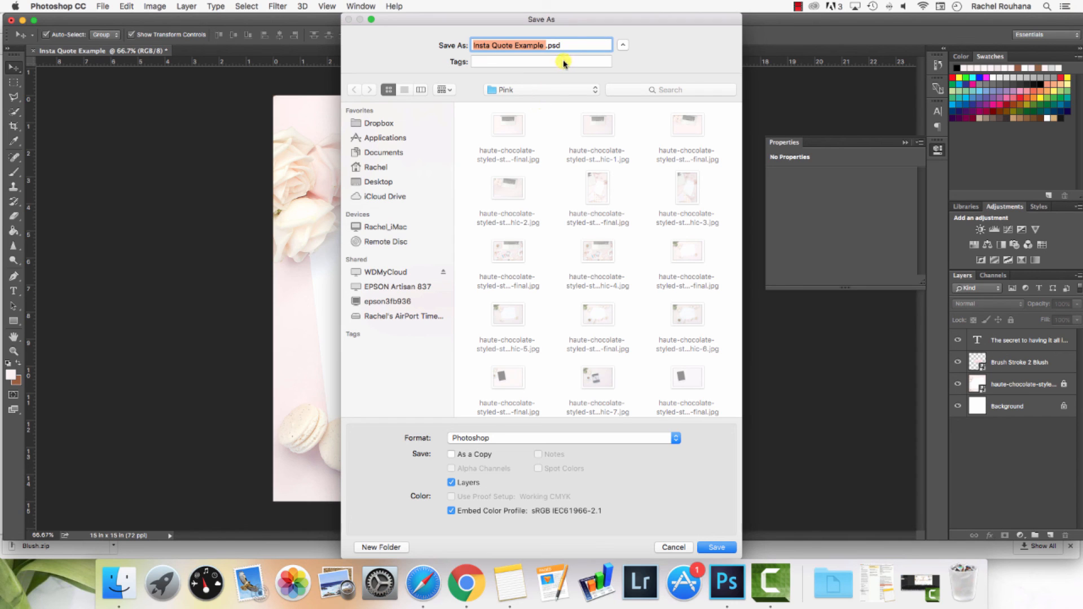
mouse_move(475, 428)
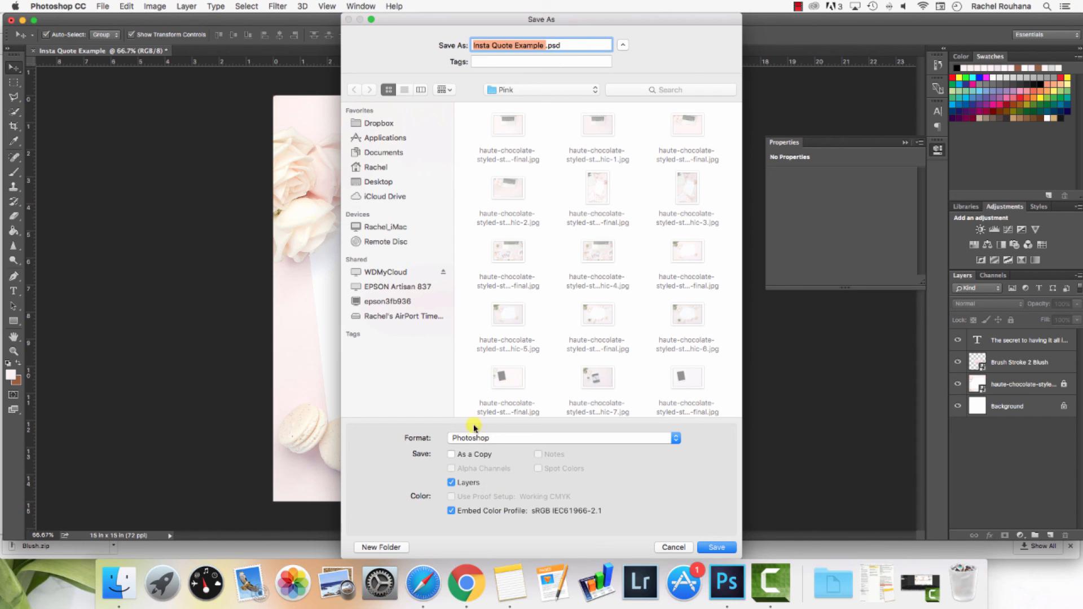